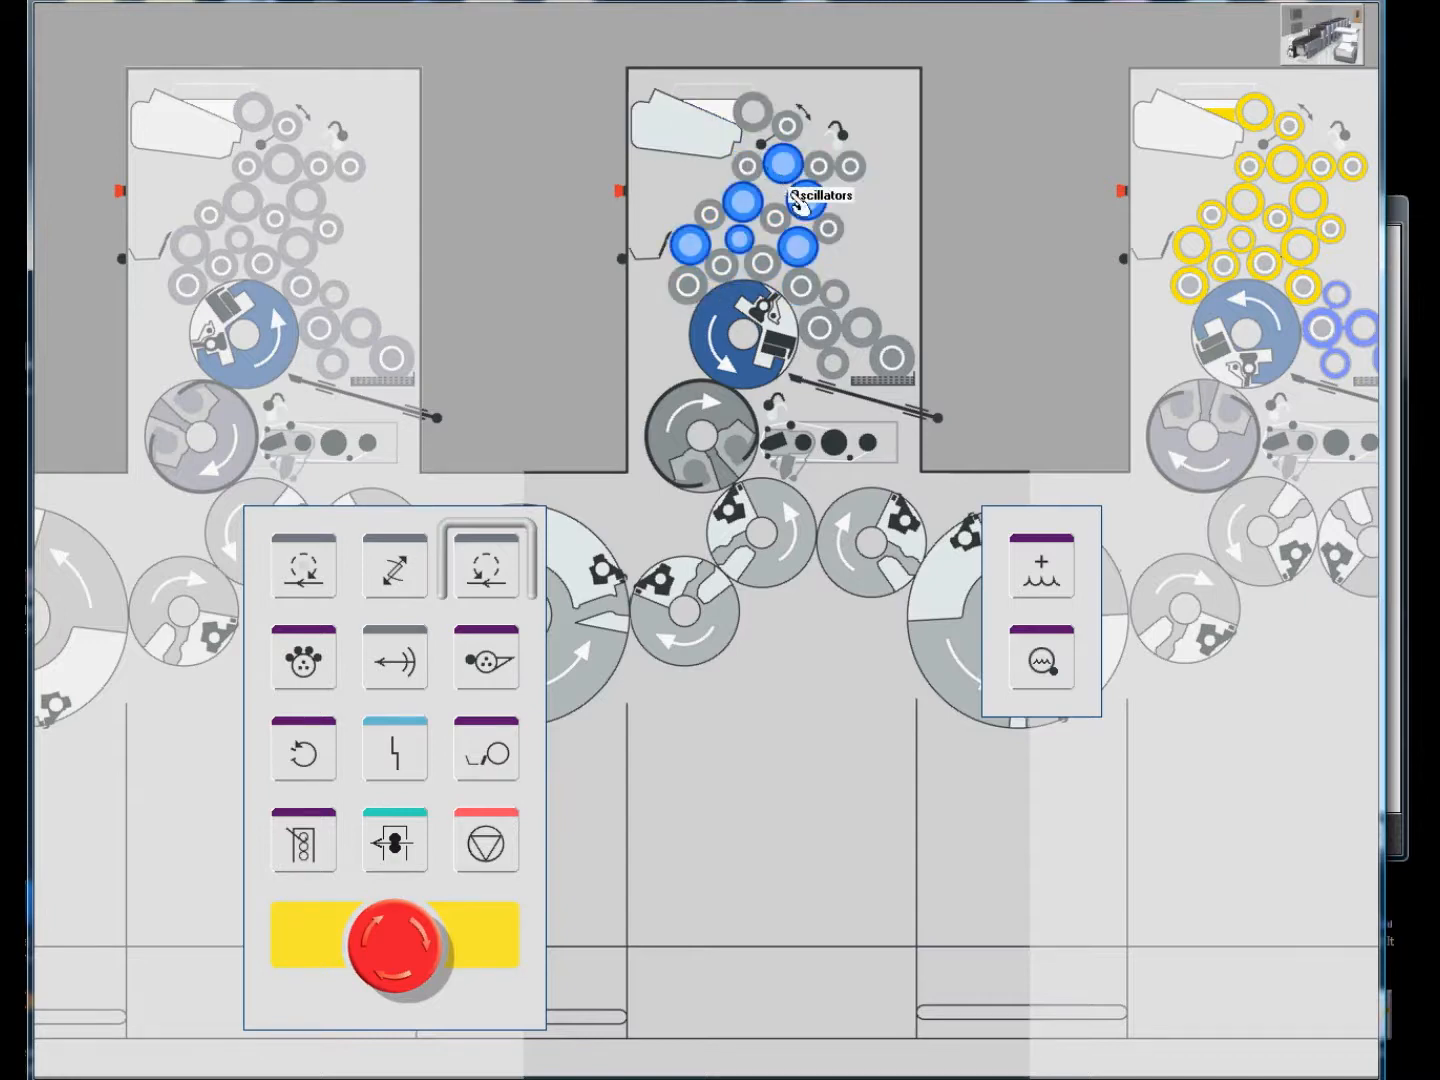
mouse_move(804, 254)
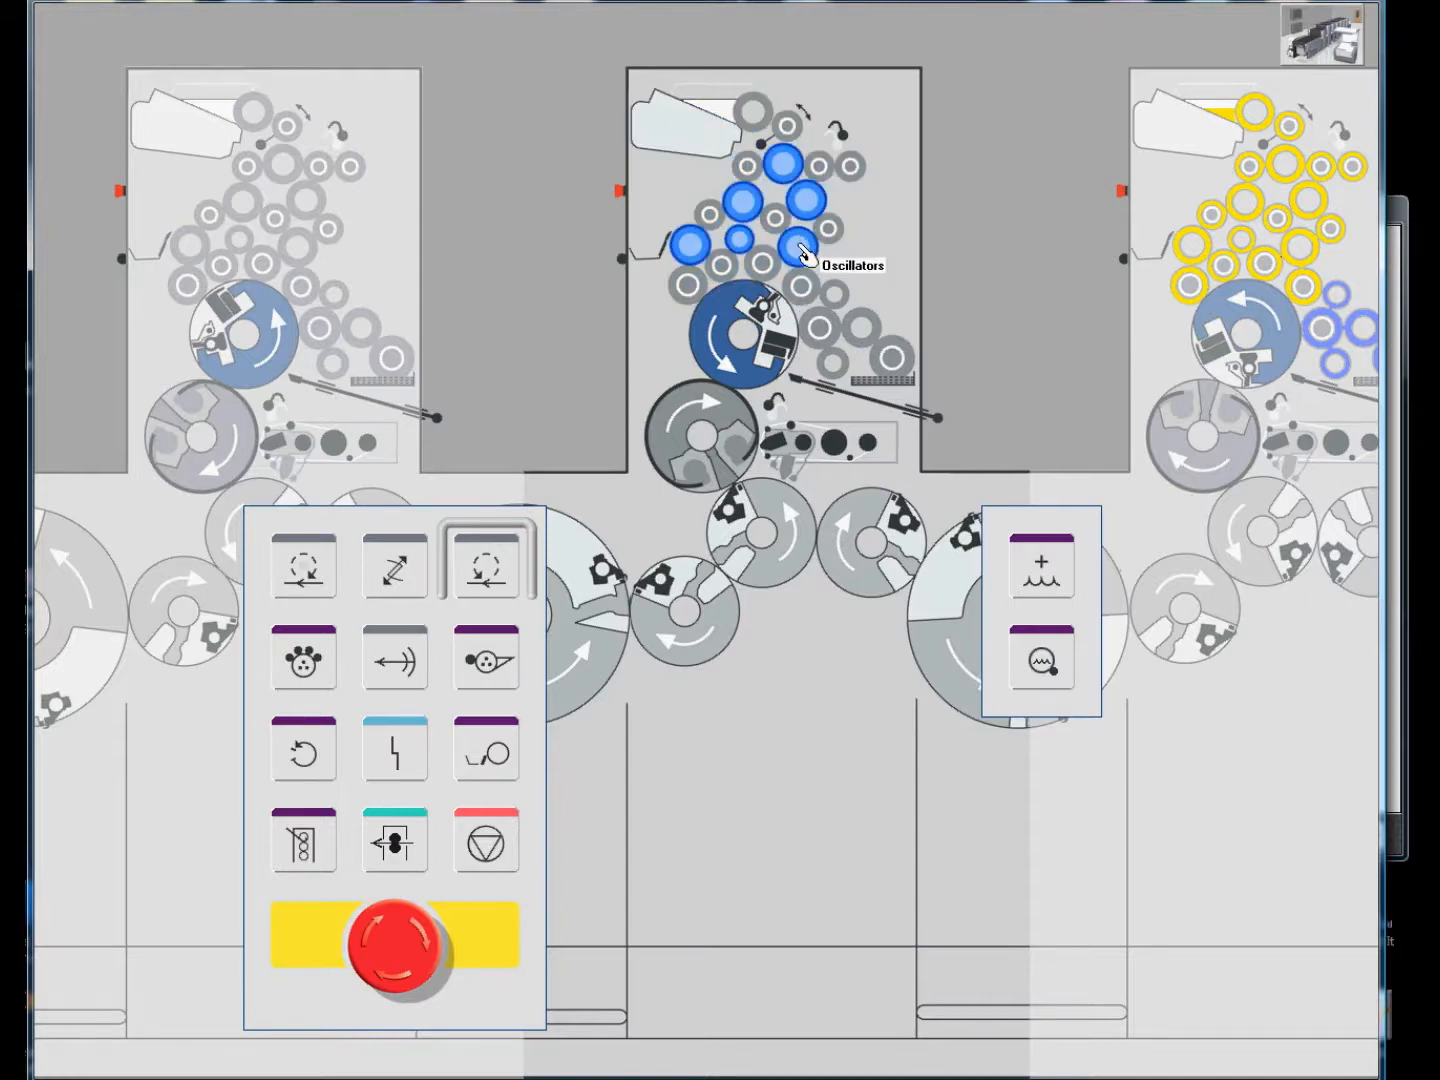
mouse_move(740, 256)
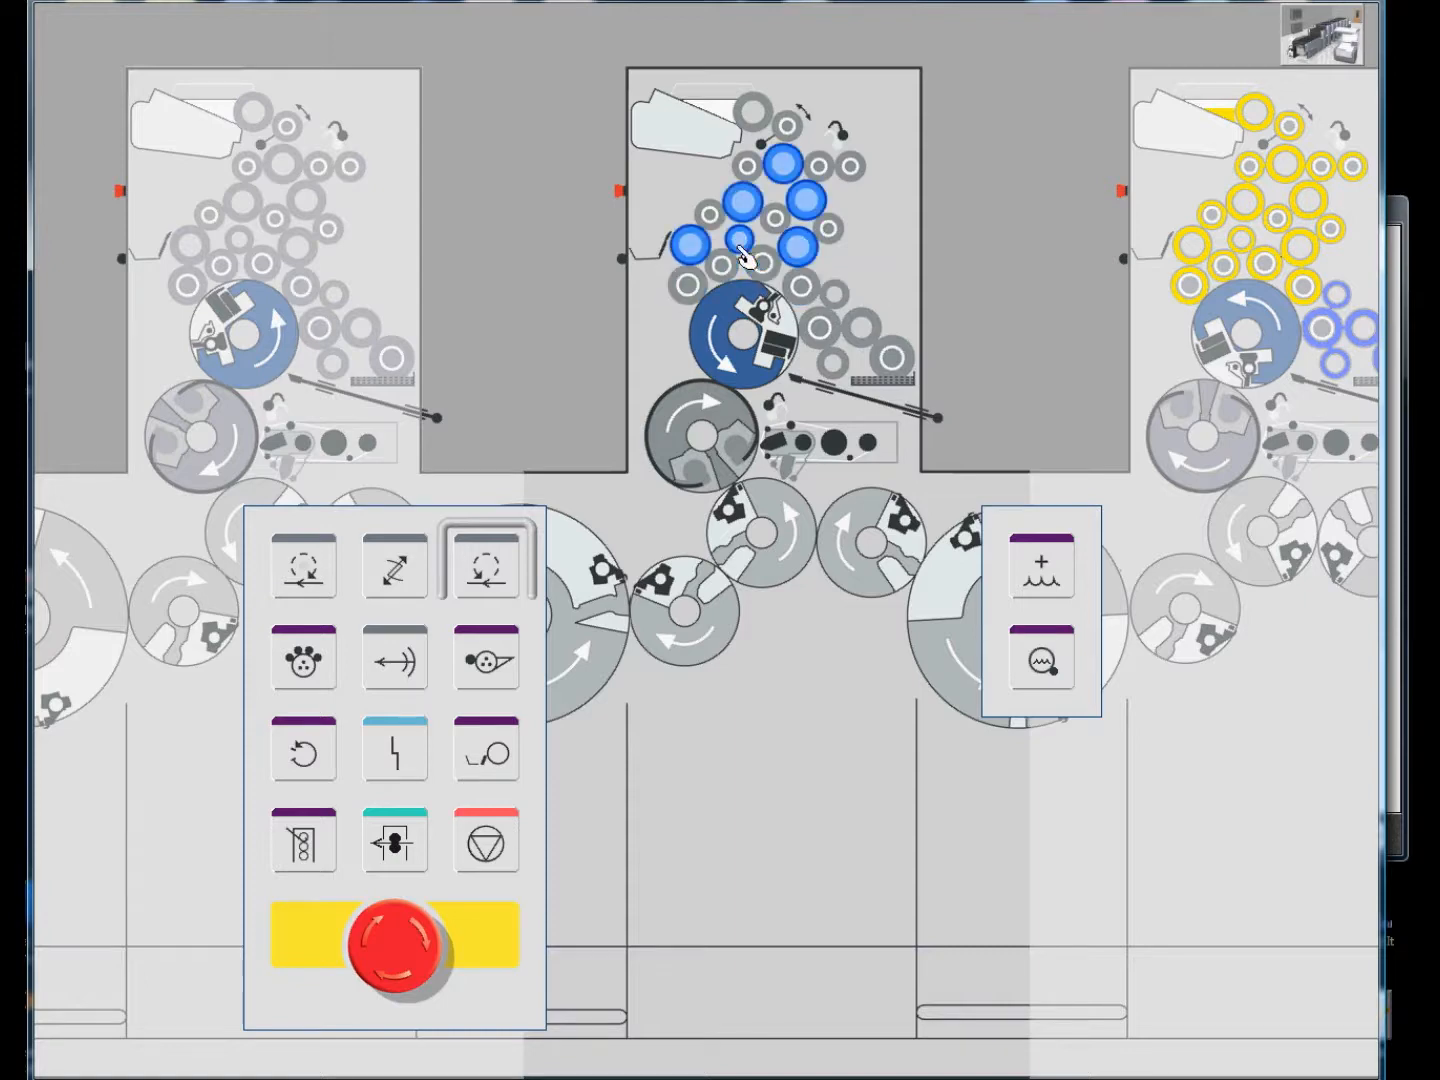
mouse_move(742, 258)
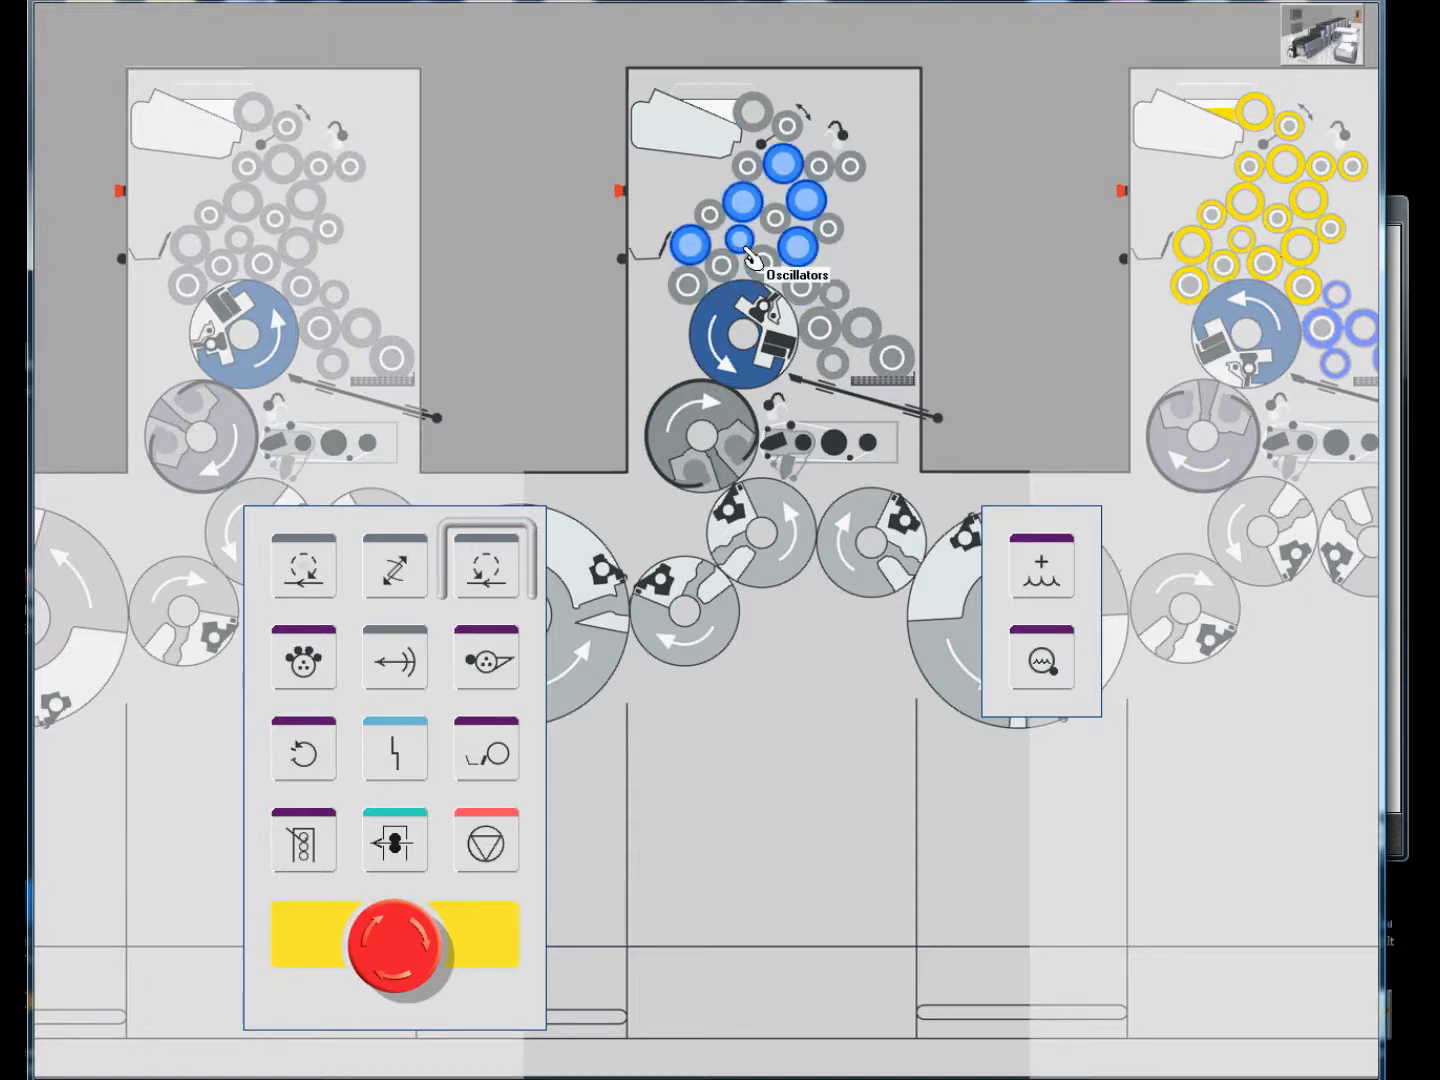
mouse_move(748, 268)
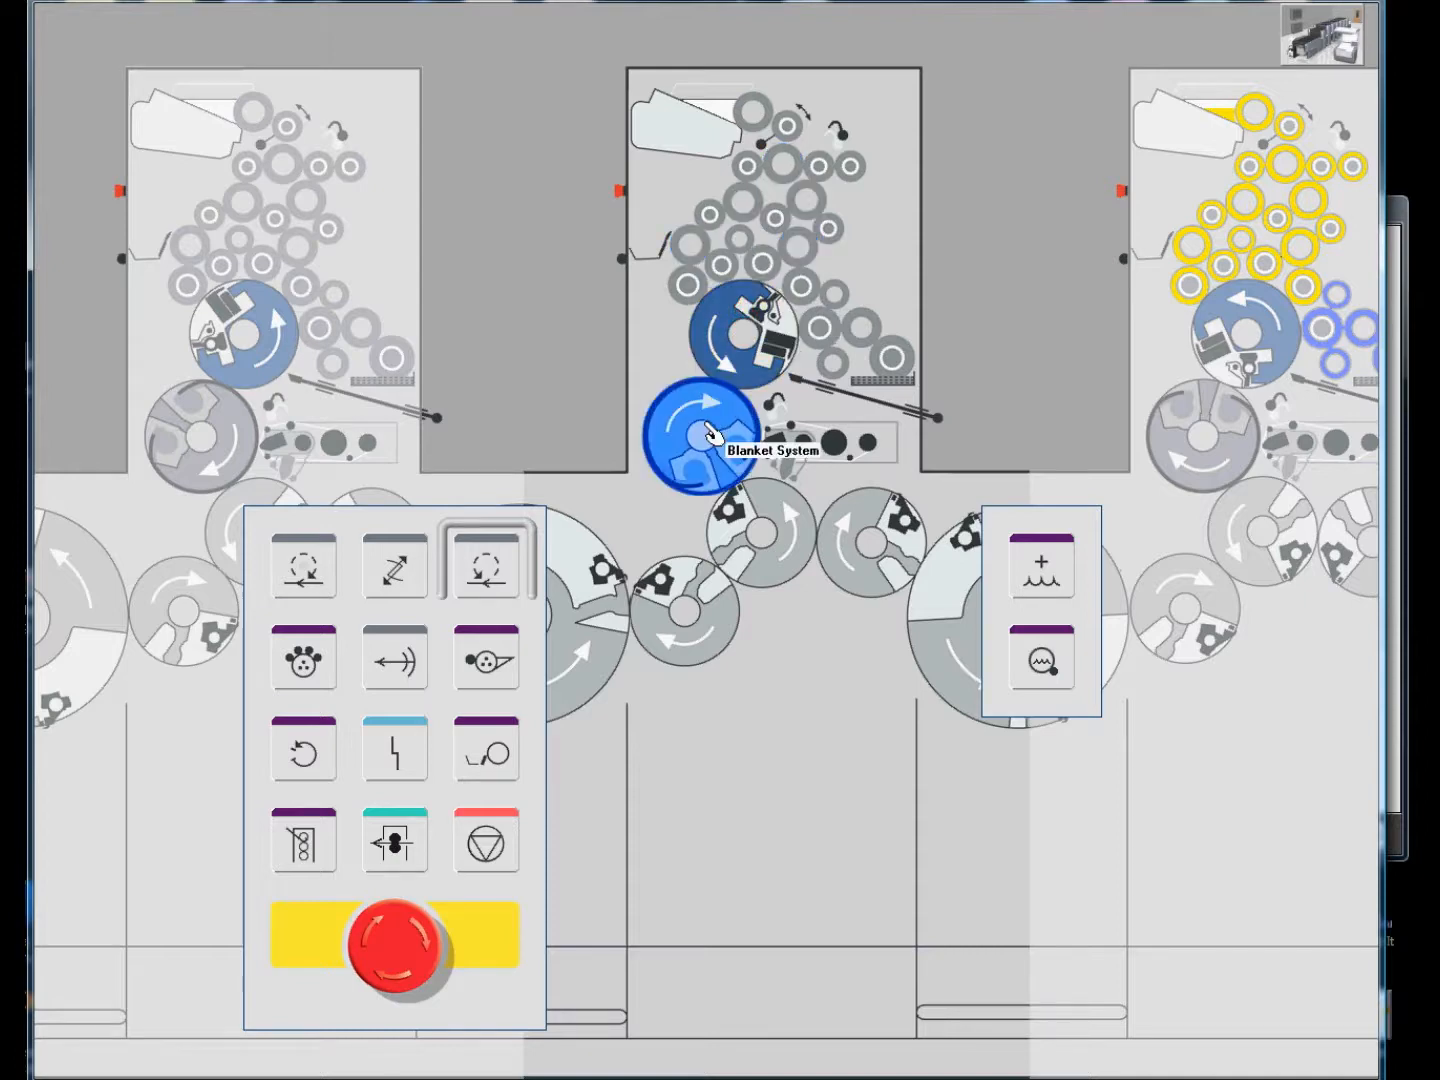
Select the first unit's blanket cylinder and its Blanket component to list checks and repair actions.
left_click(700, 440)
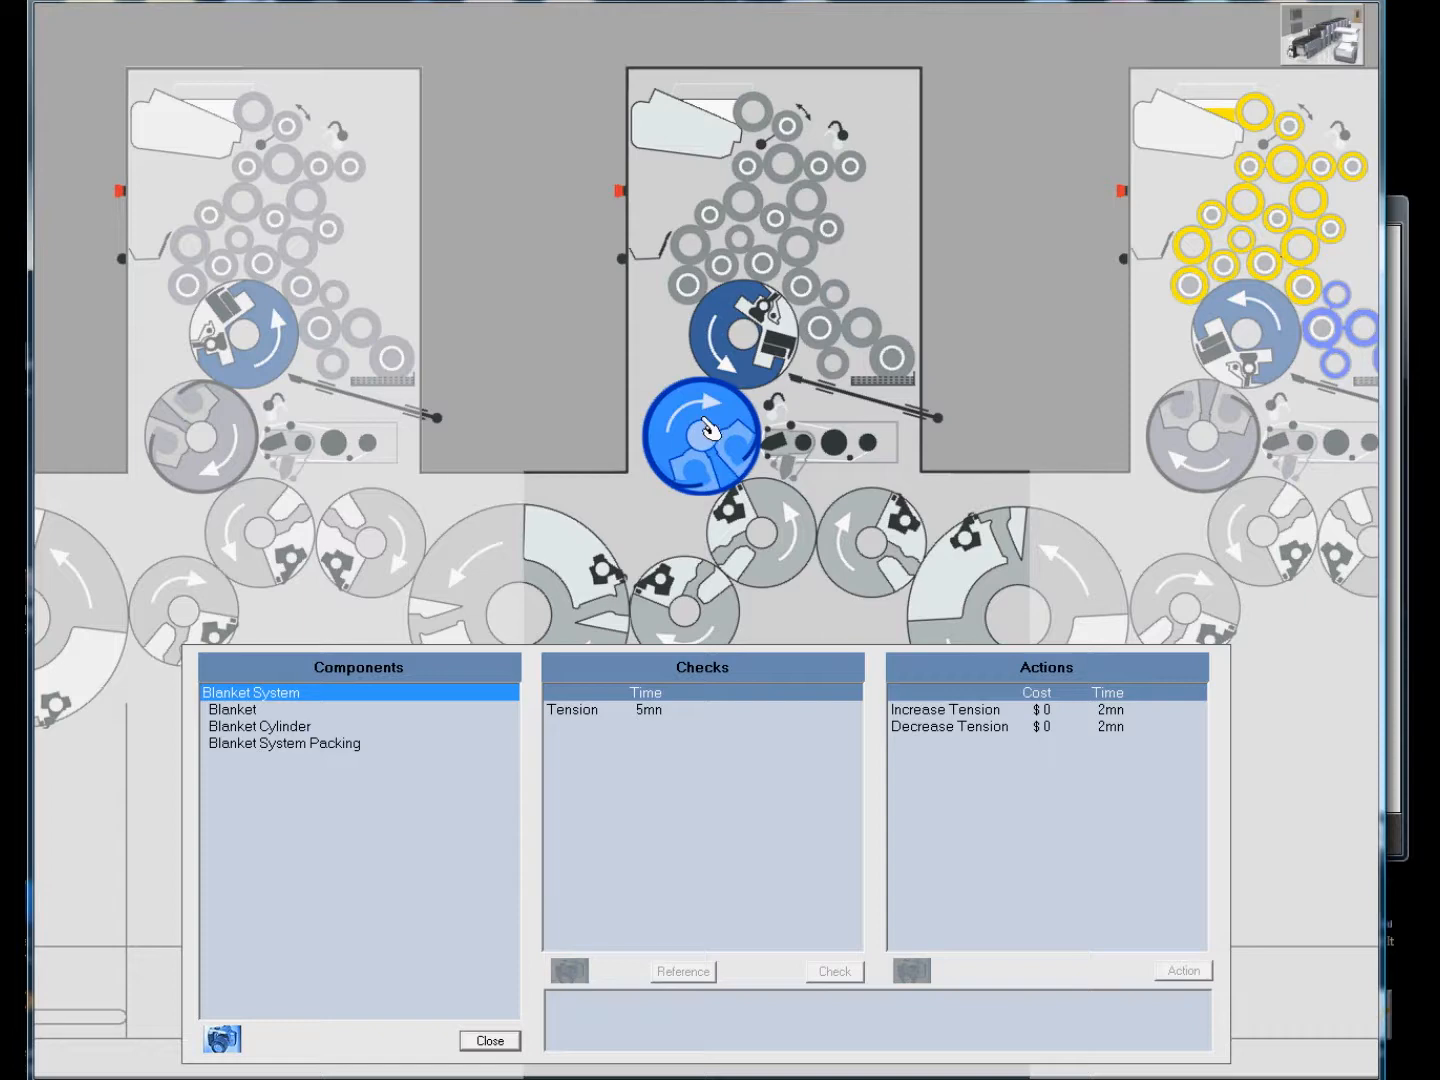
mouse_move(604, 490)
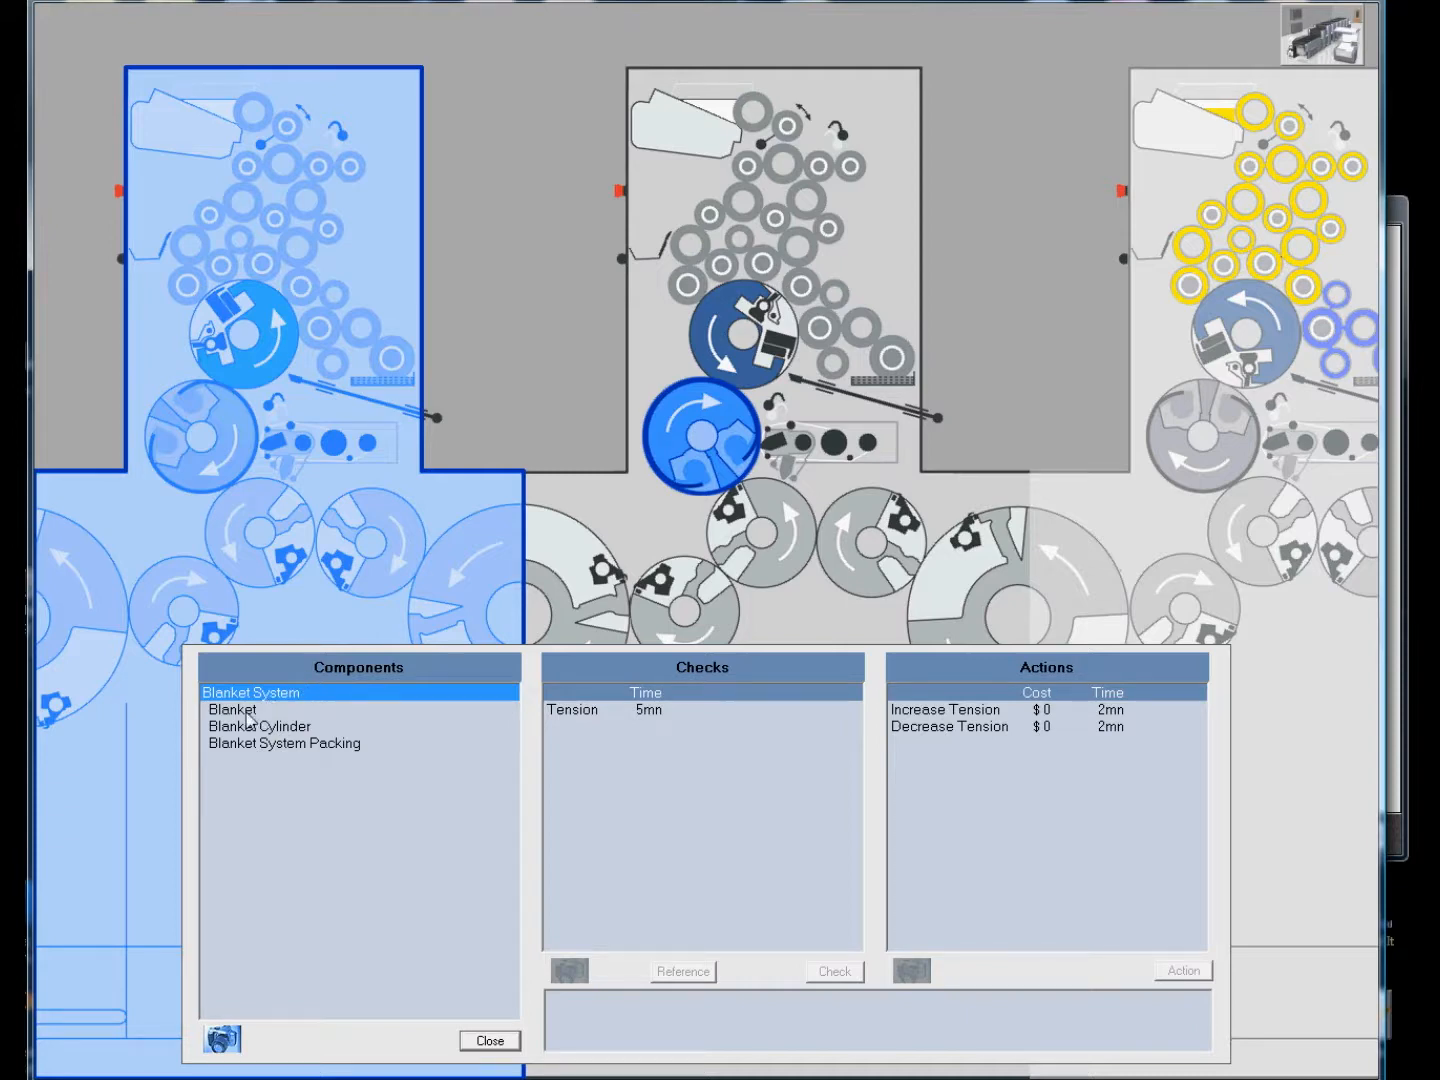
left_click(232, 708)
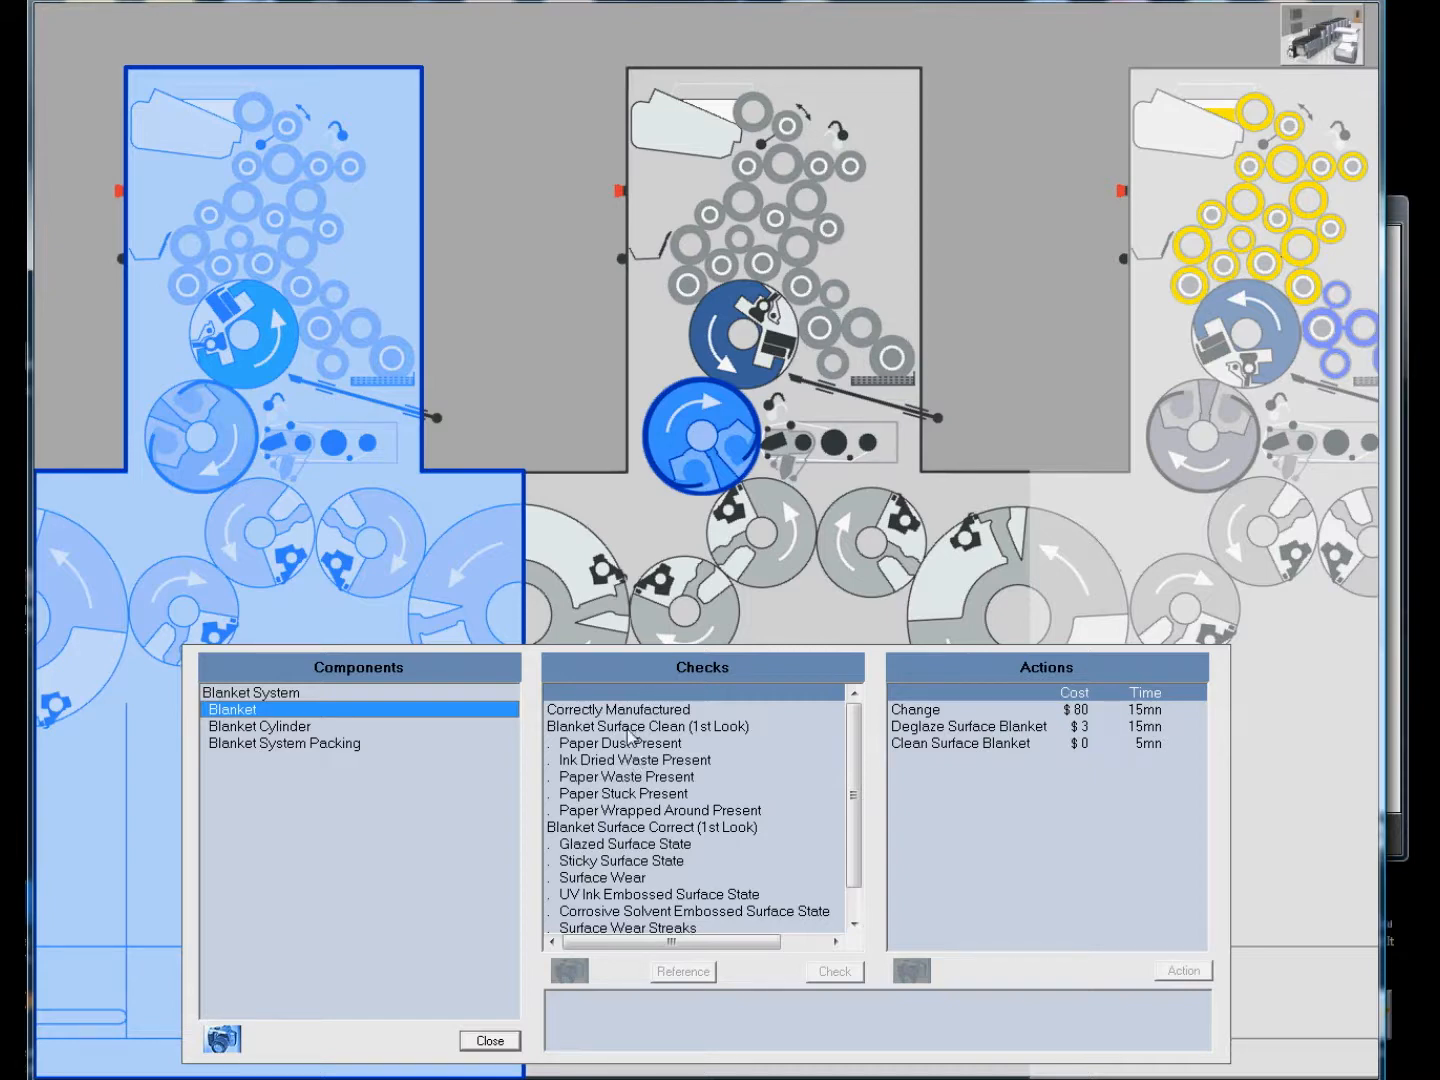
Run 'Blanket Surface Clean (1st Look)', which returns Yes.
left_click(652, 726)
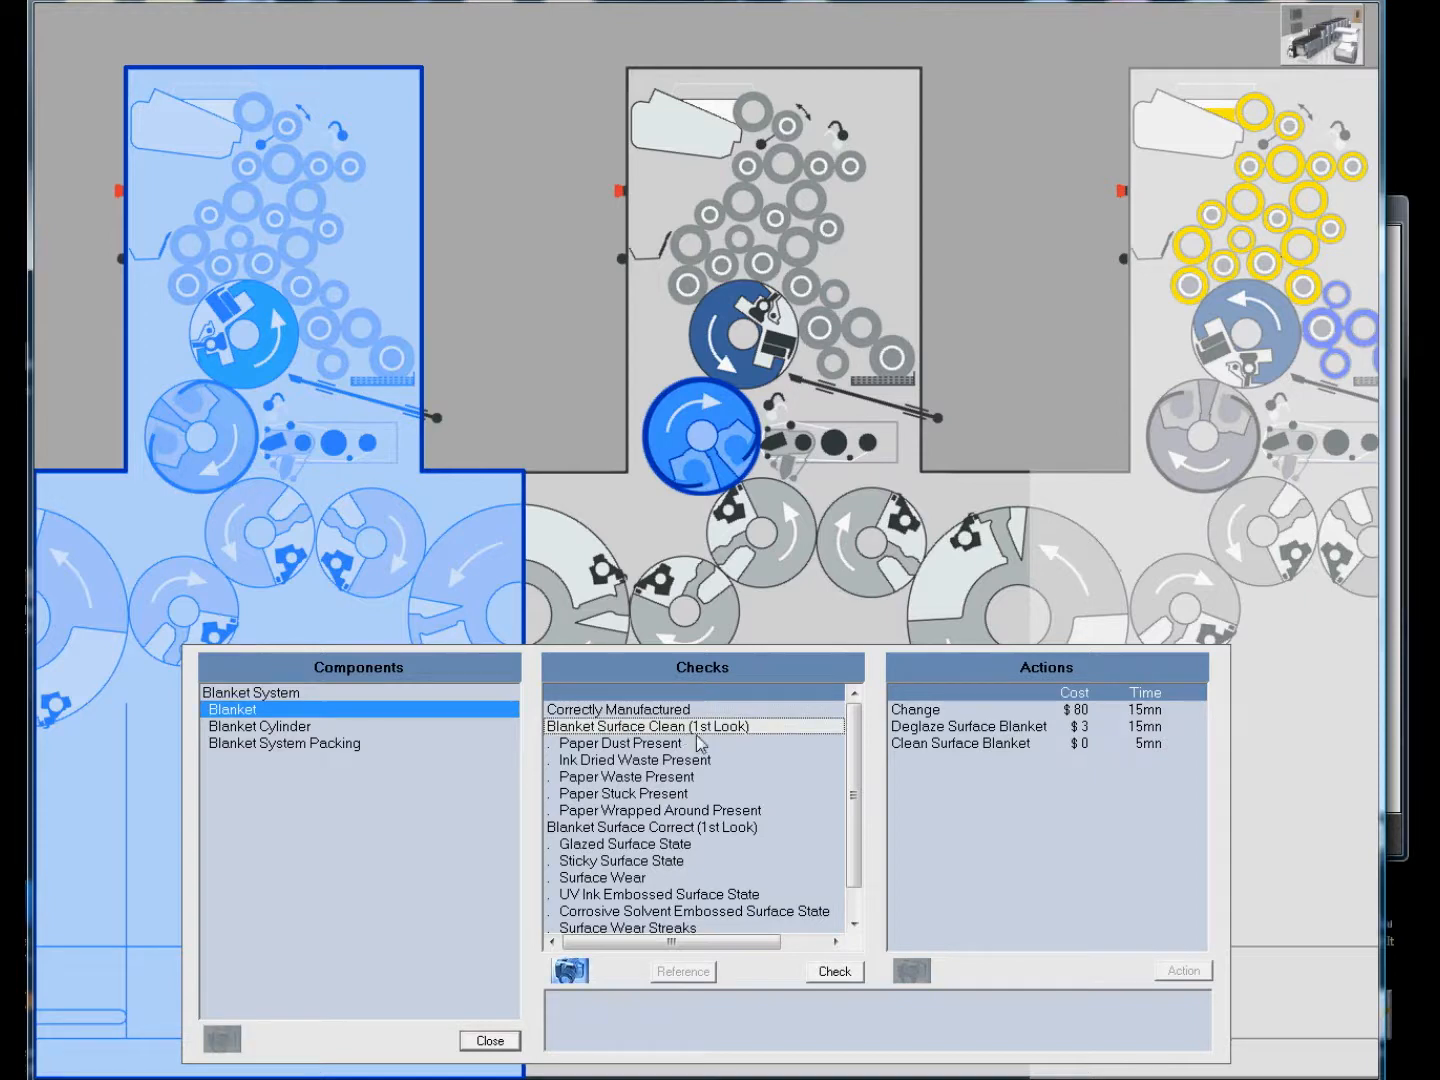
mouse_move(804, 880)
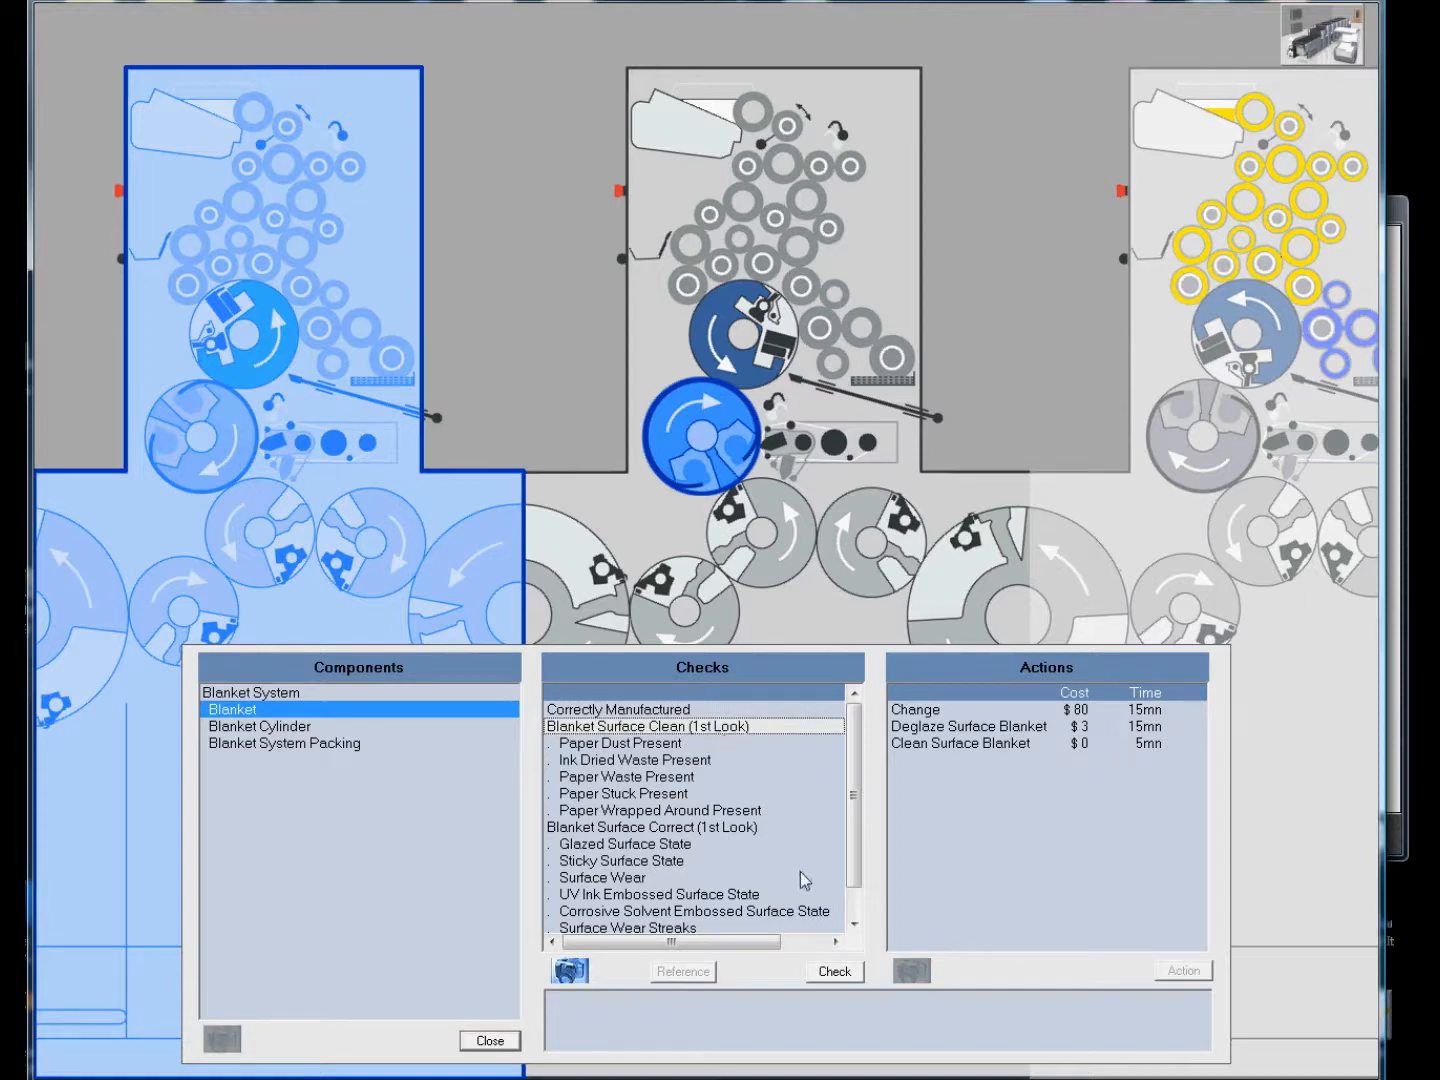
left_click(834, 972)
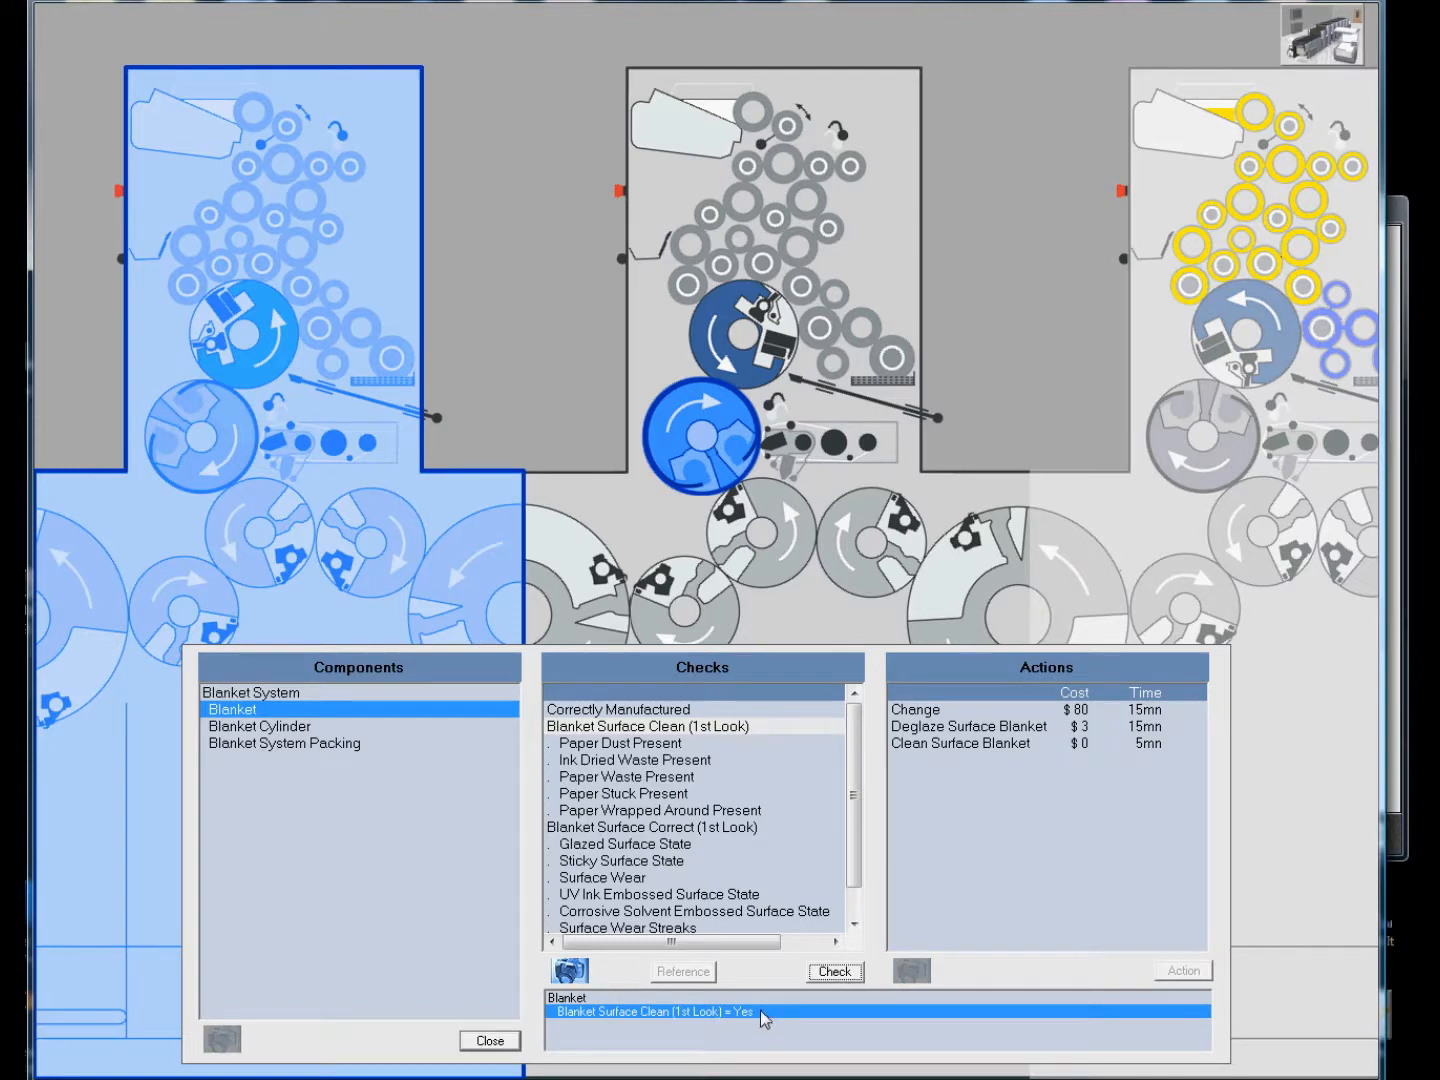
mouse_move(752, 1036)
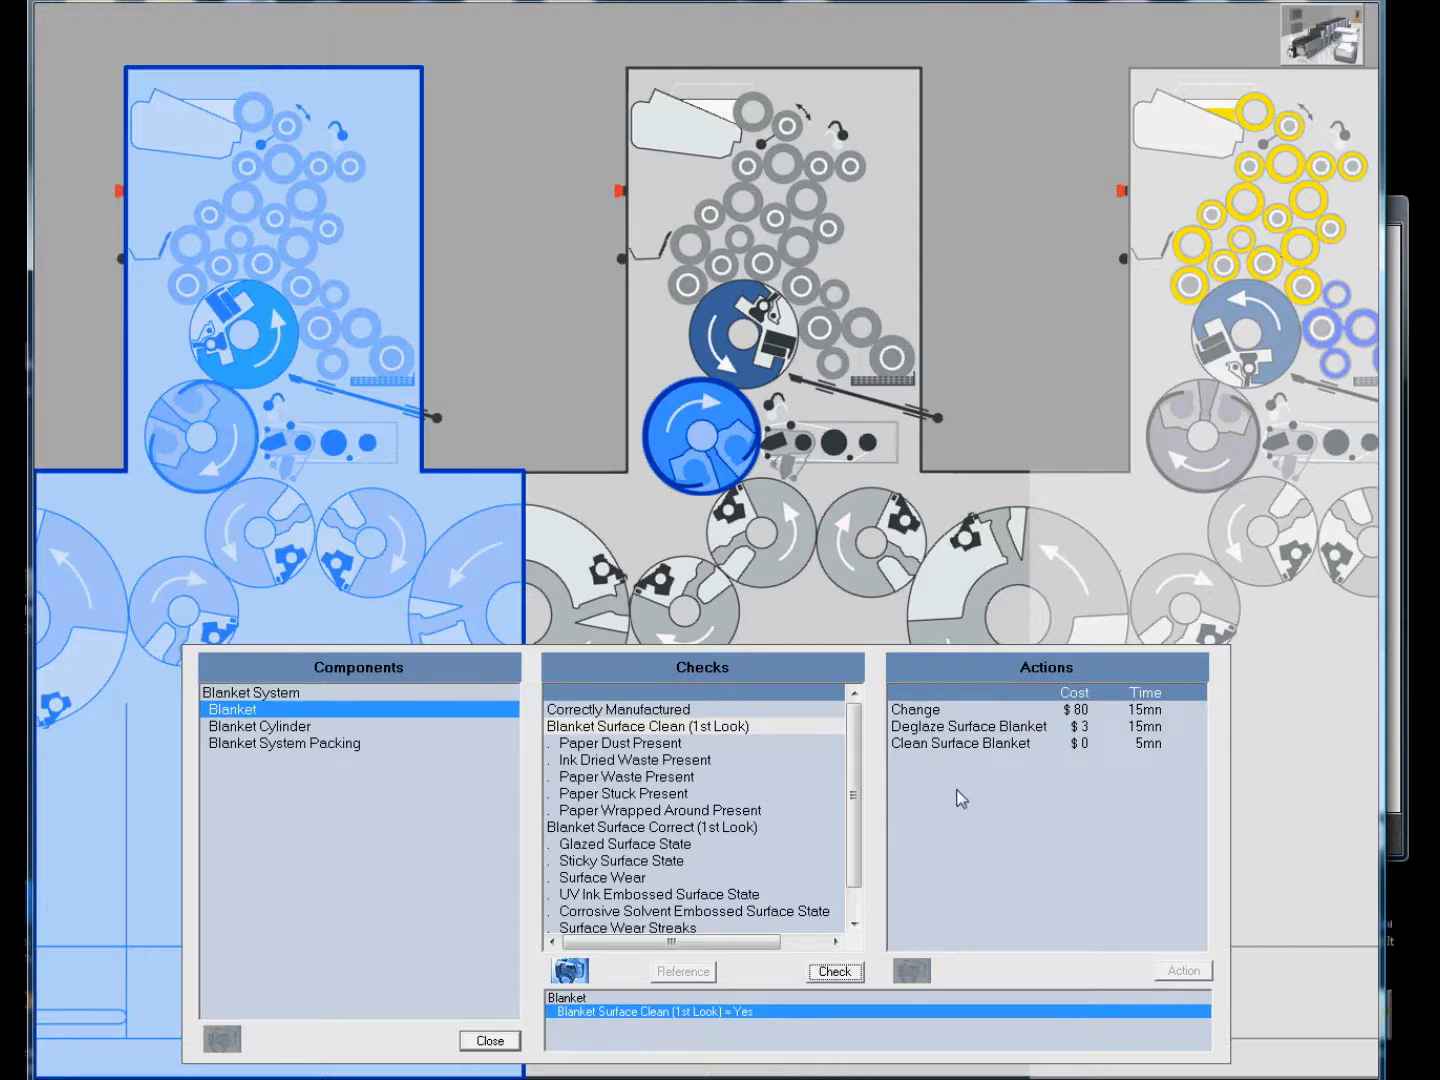
mouse_move(1024, 690)
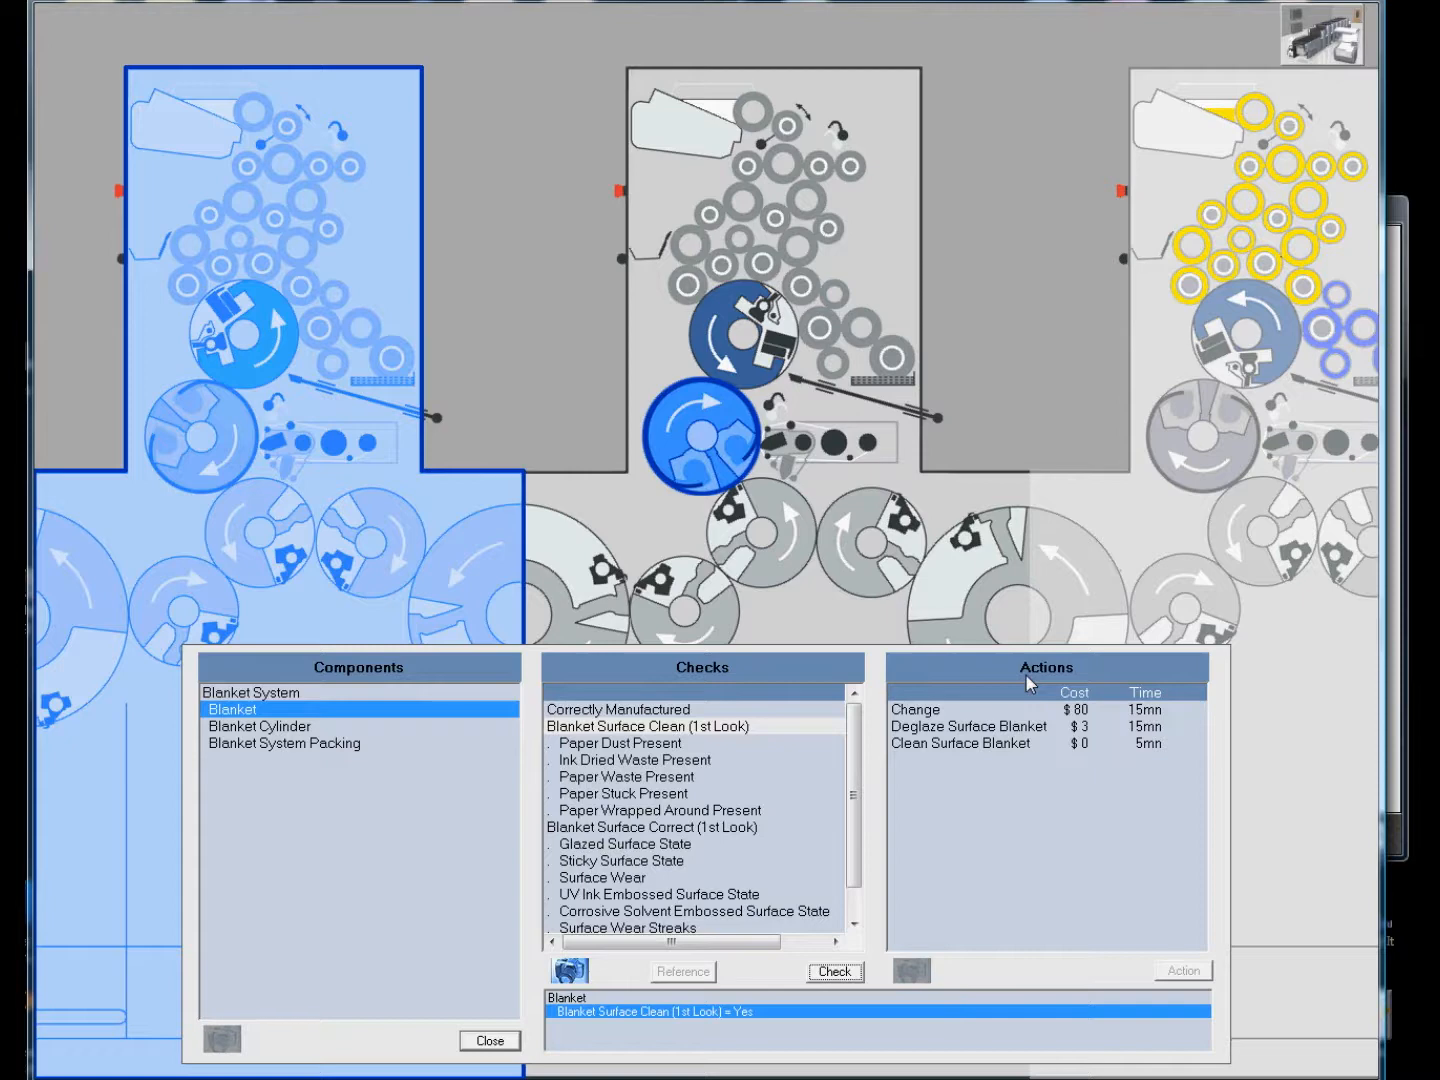
mouse_move(1042, 686)
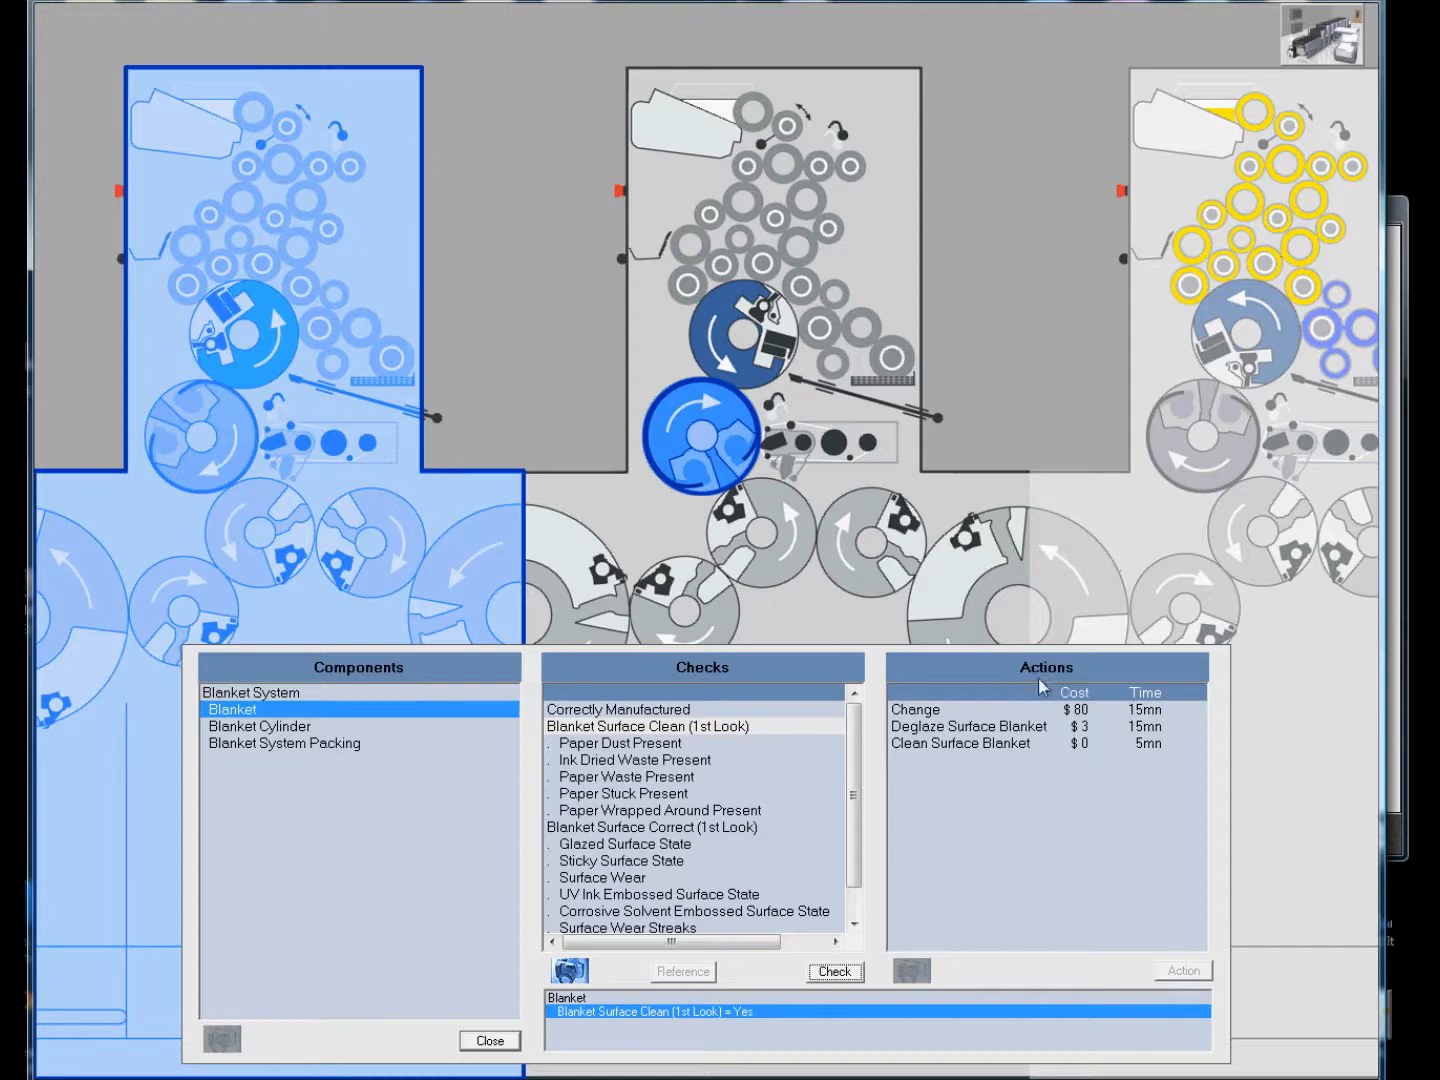
mouse_move(1140, 696)
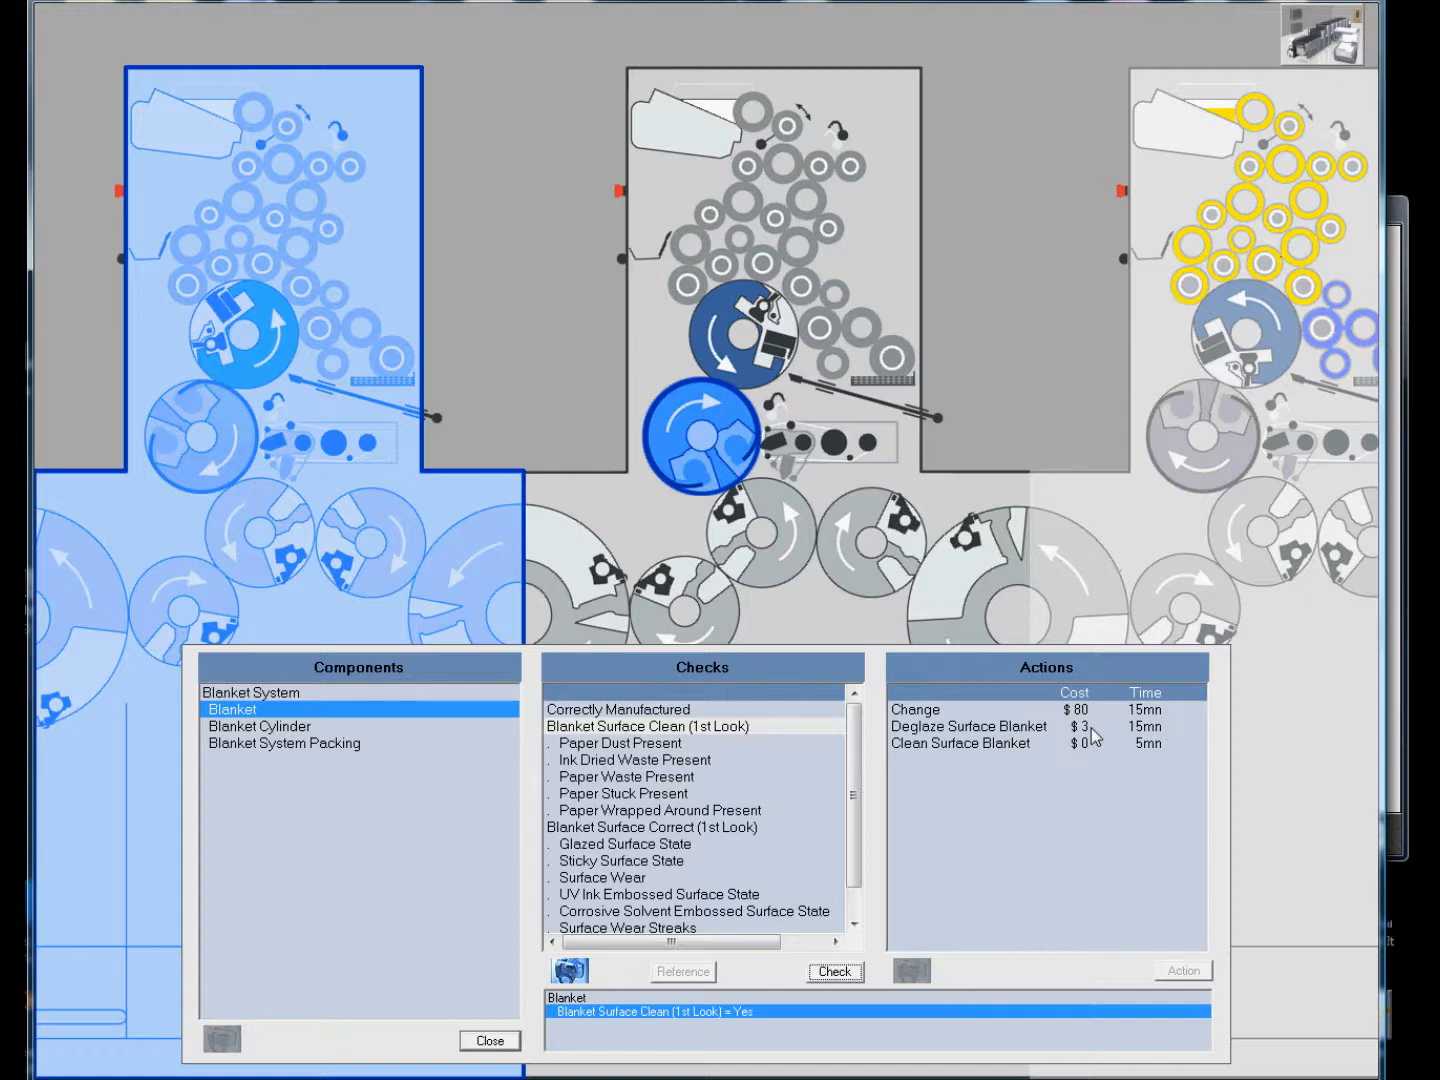
mouse_move(1152, 730)
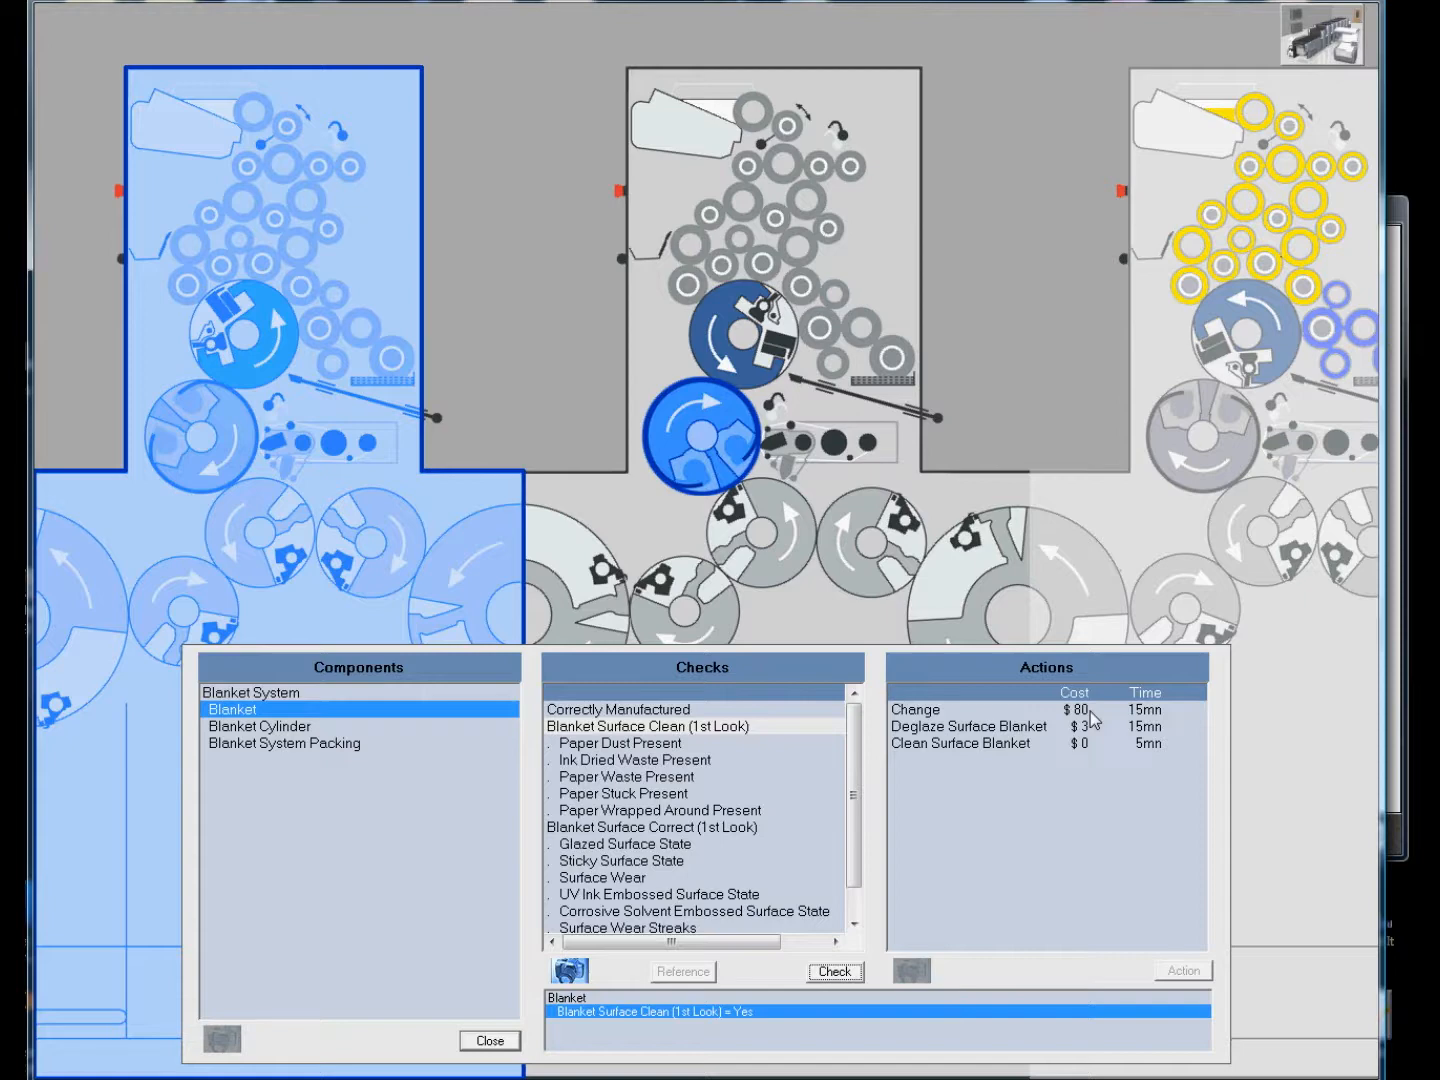
mouse_move(1090, 728)
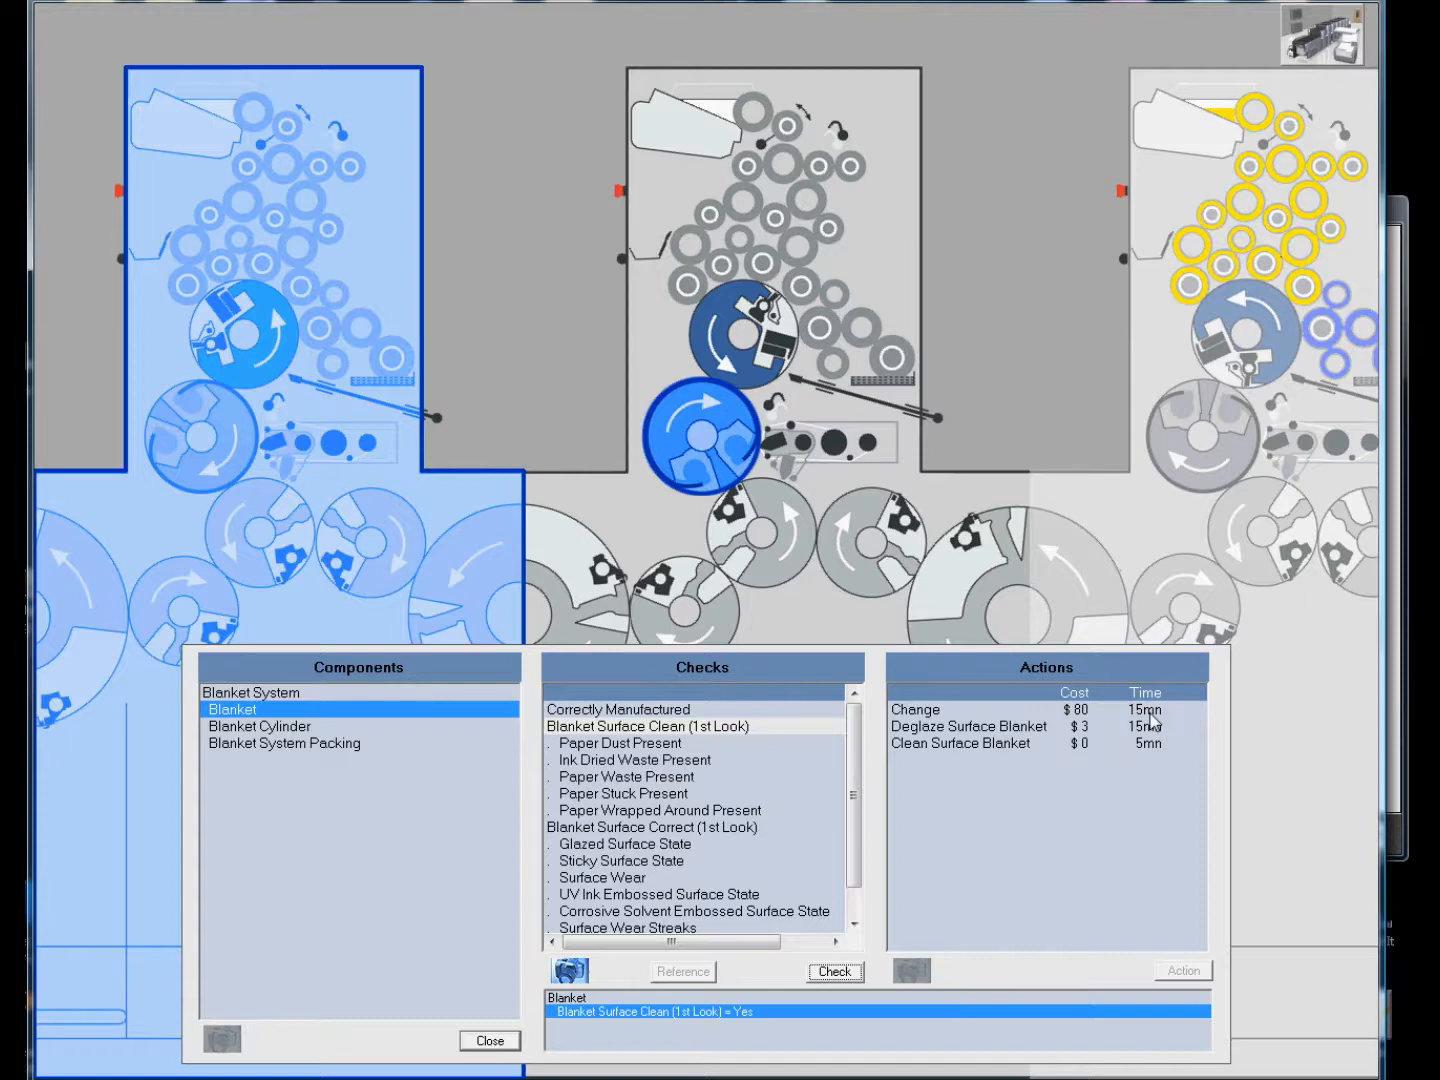
mouse_move(1178, 816)
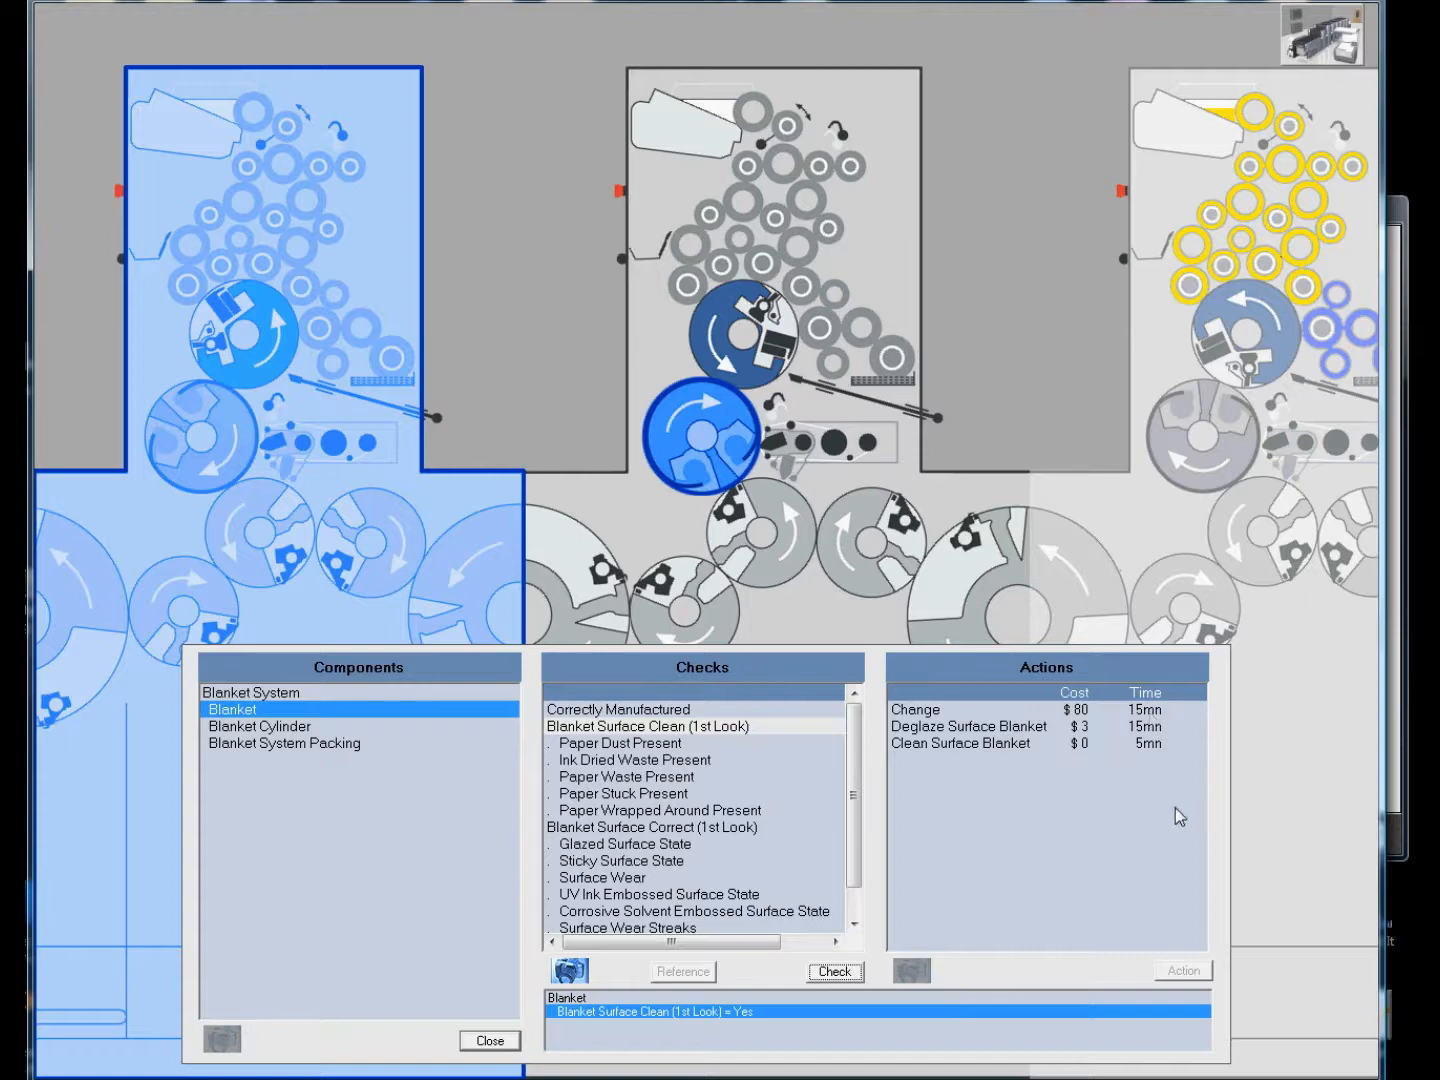
mouse_move(956, 752)
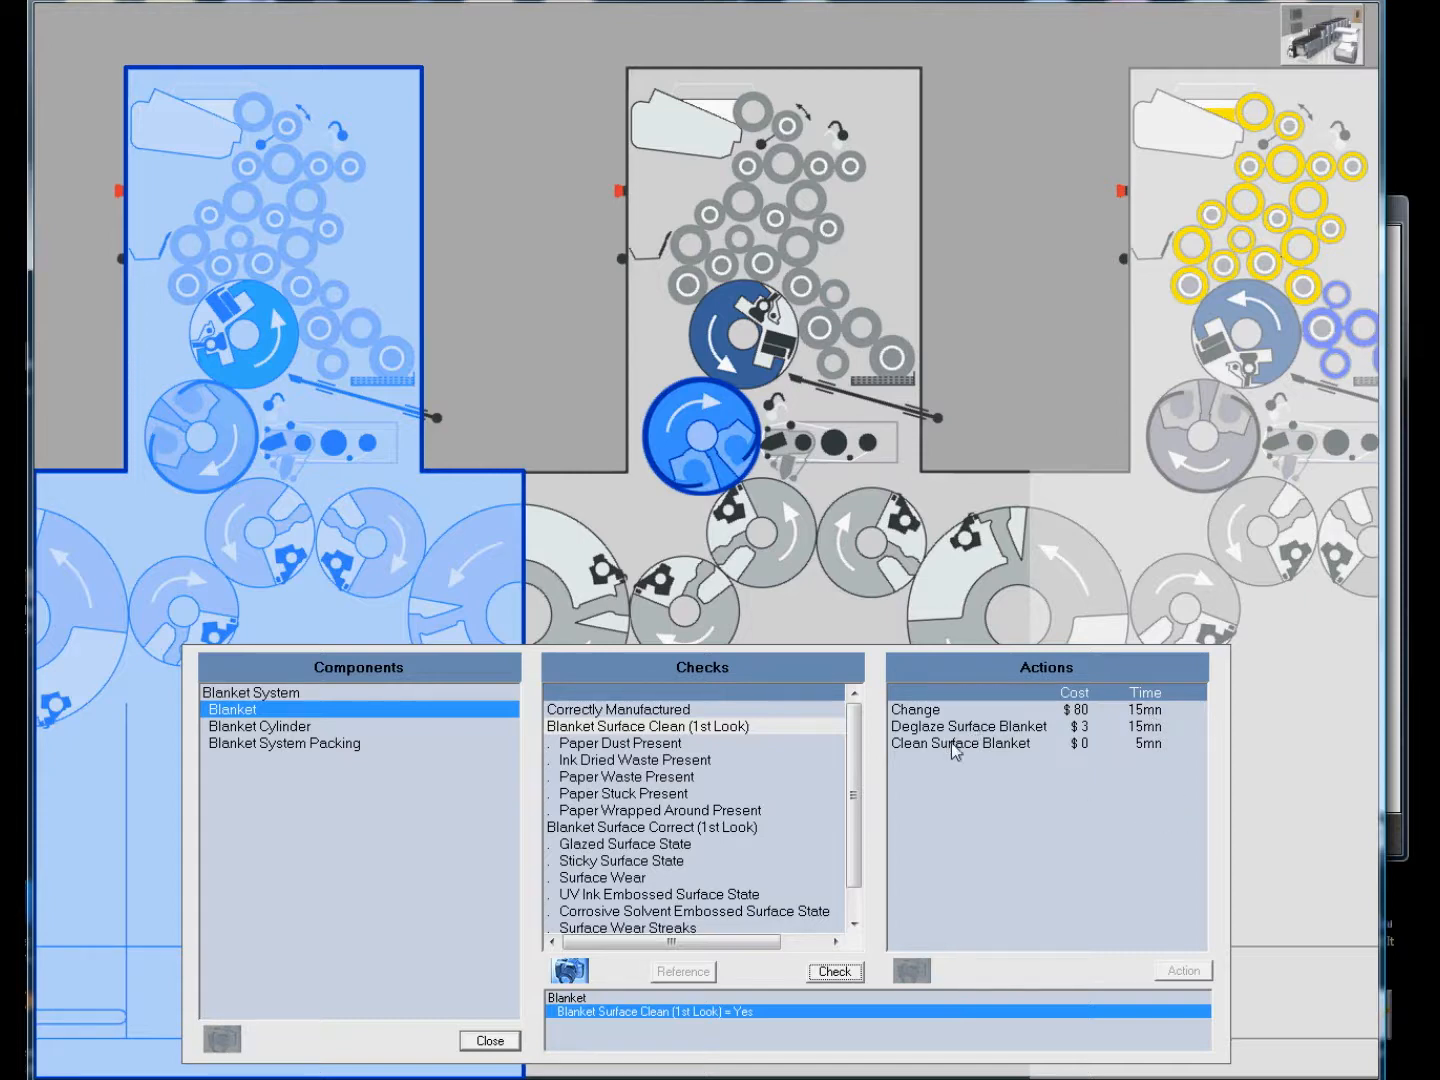
Carry out the no-cost 'Clean Surface Blanket' action on the first unit.
left_click(960, 744)
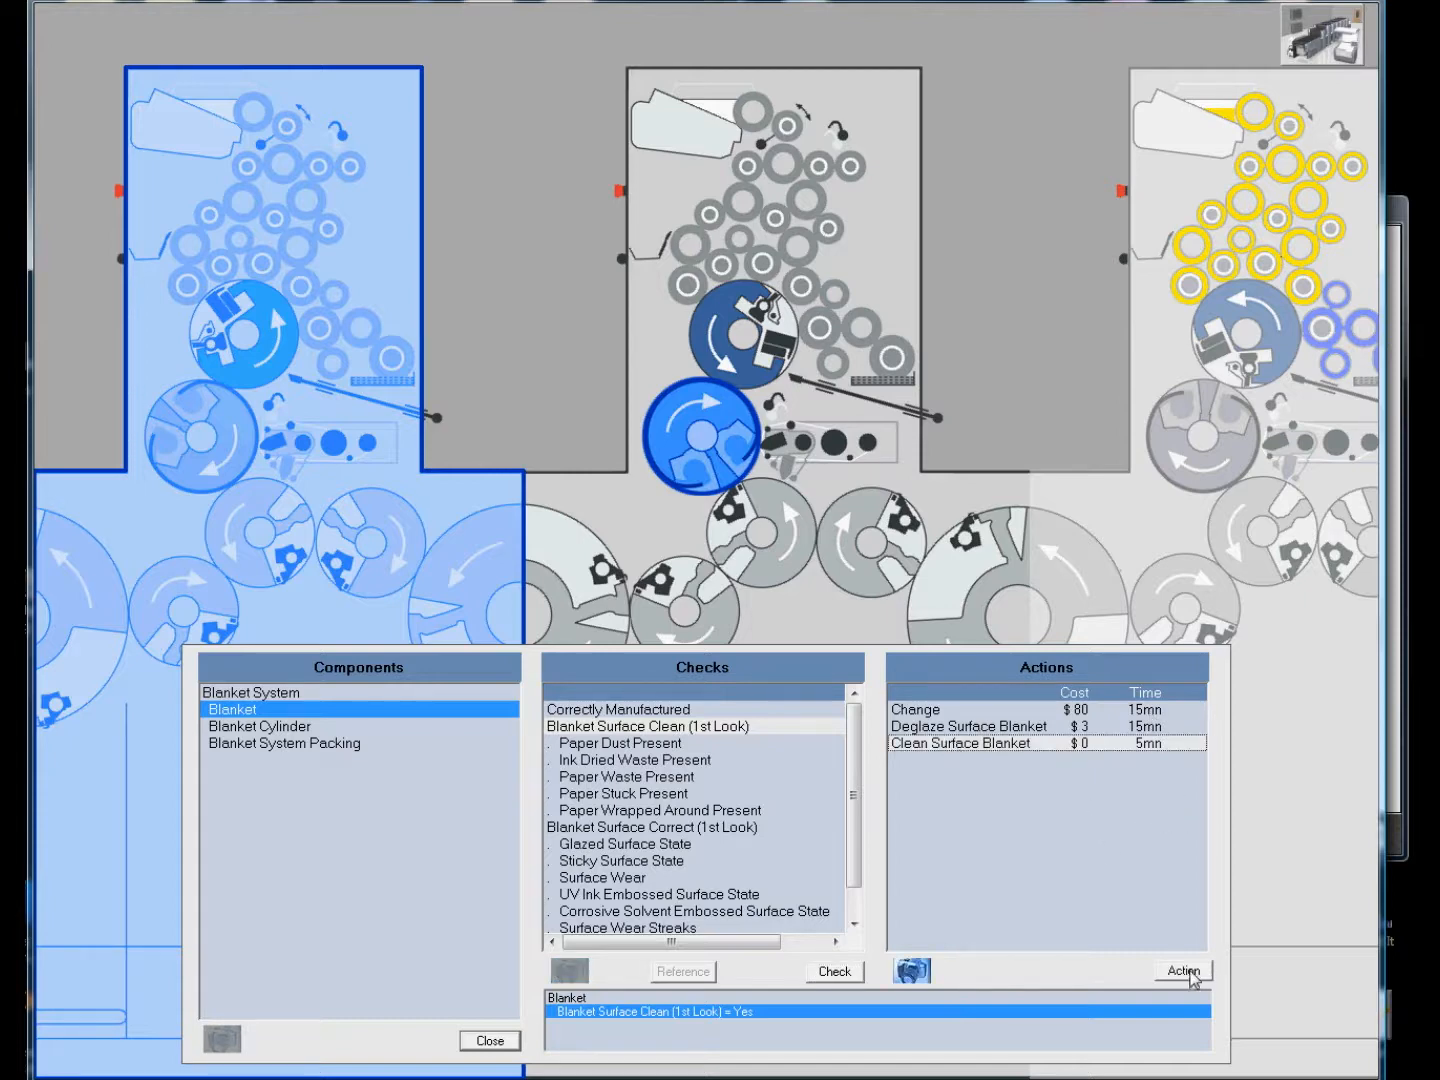
left_click(1180, 972)
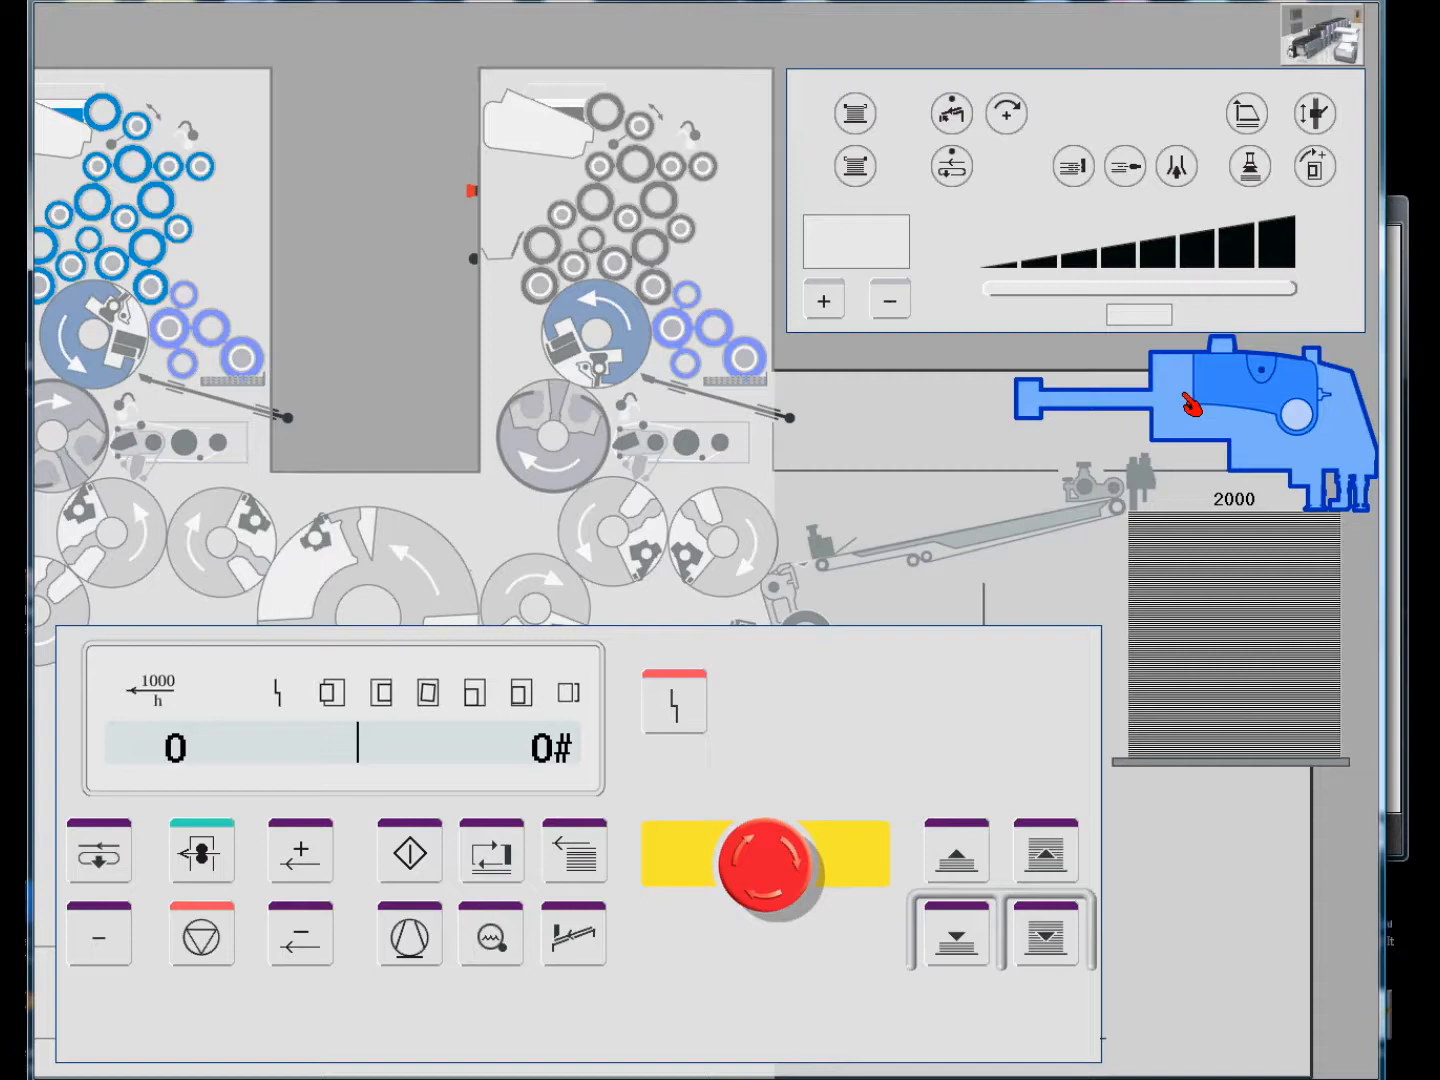
mouse_move(1186, 404)
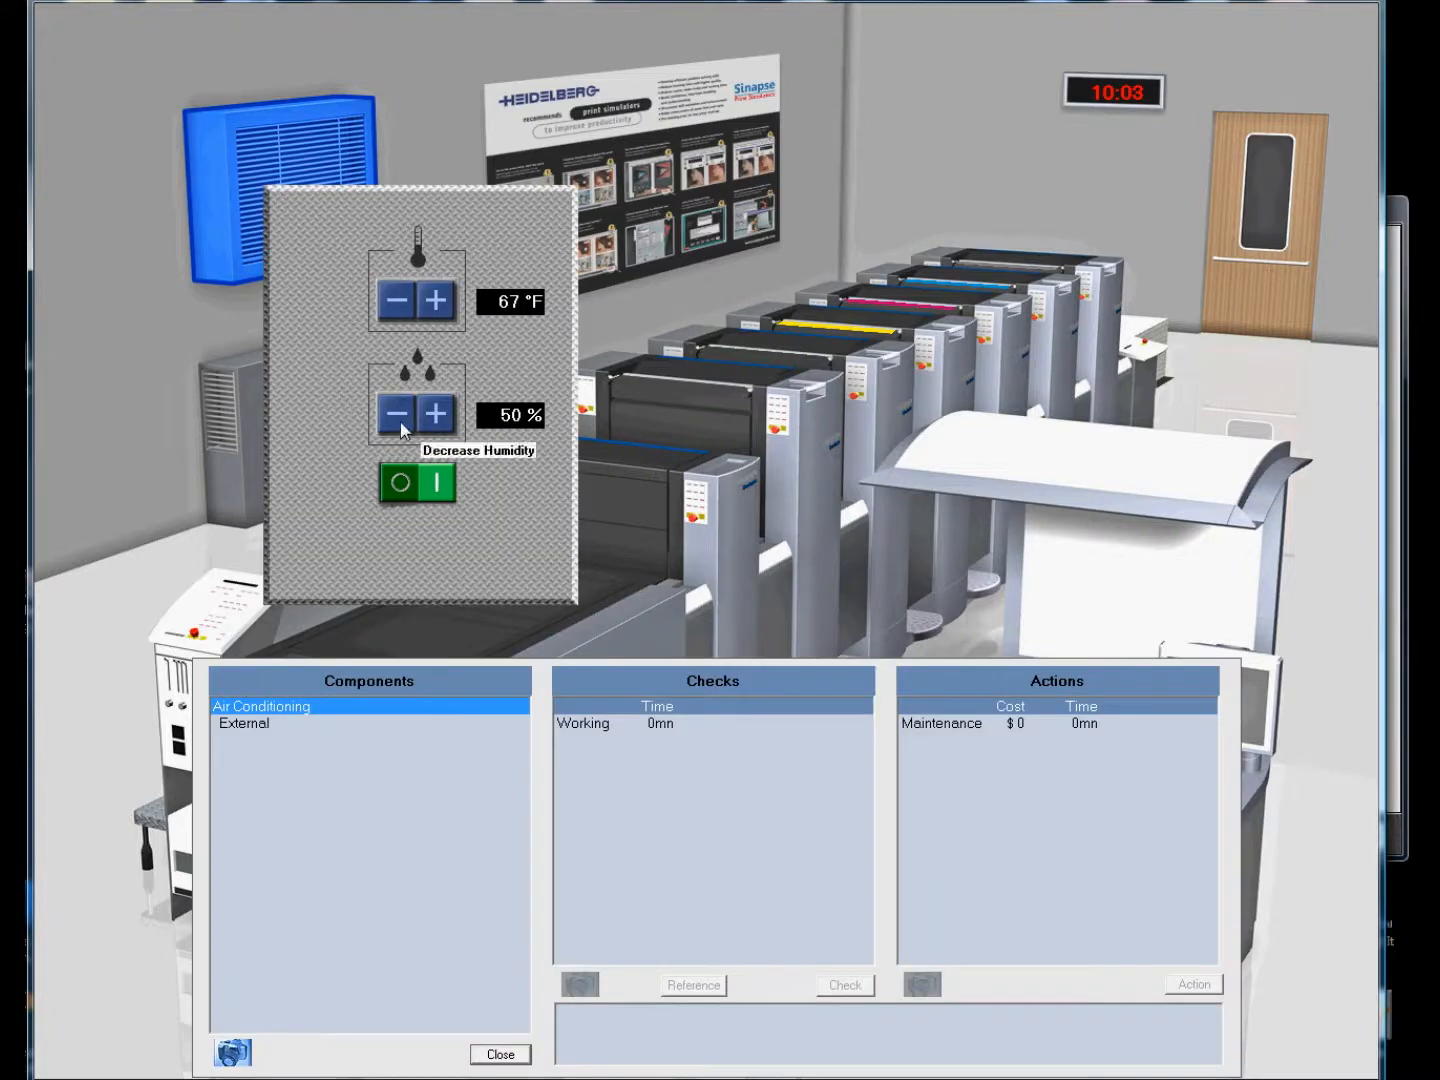
mouse_move(432, 428)
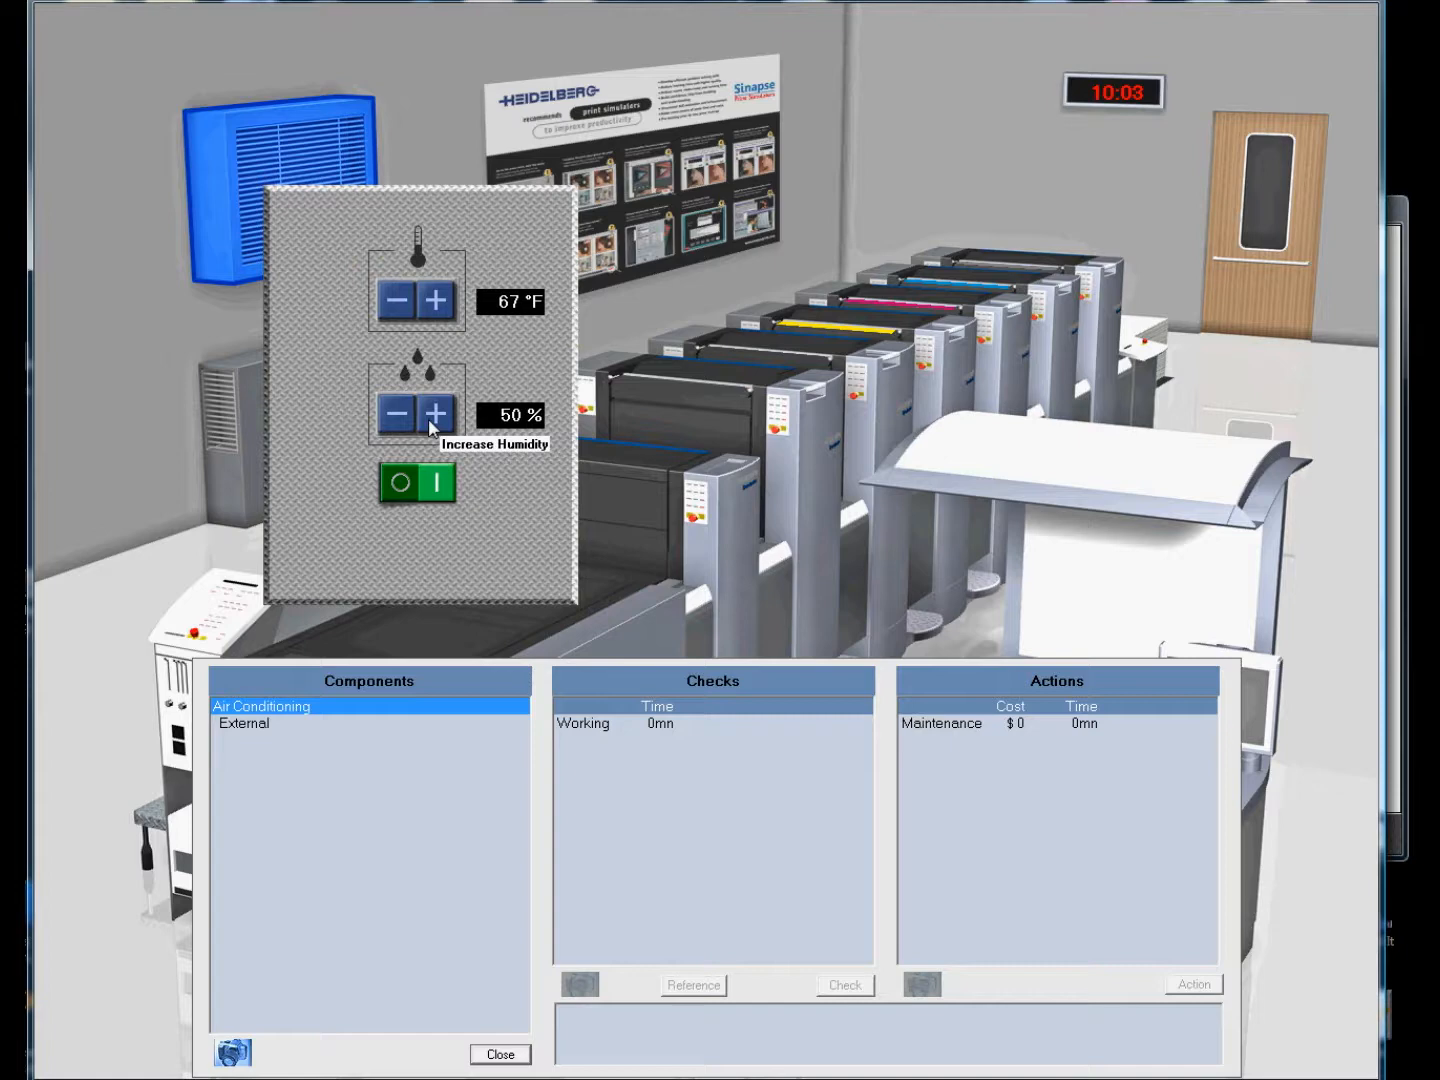
mouse_move(536, 532)
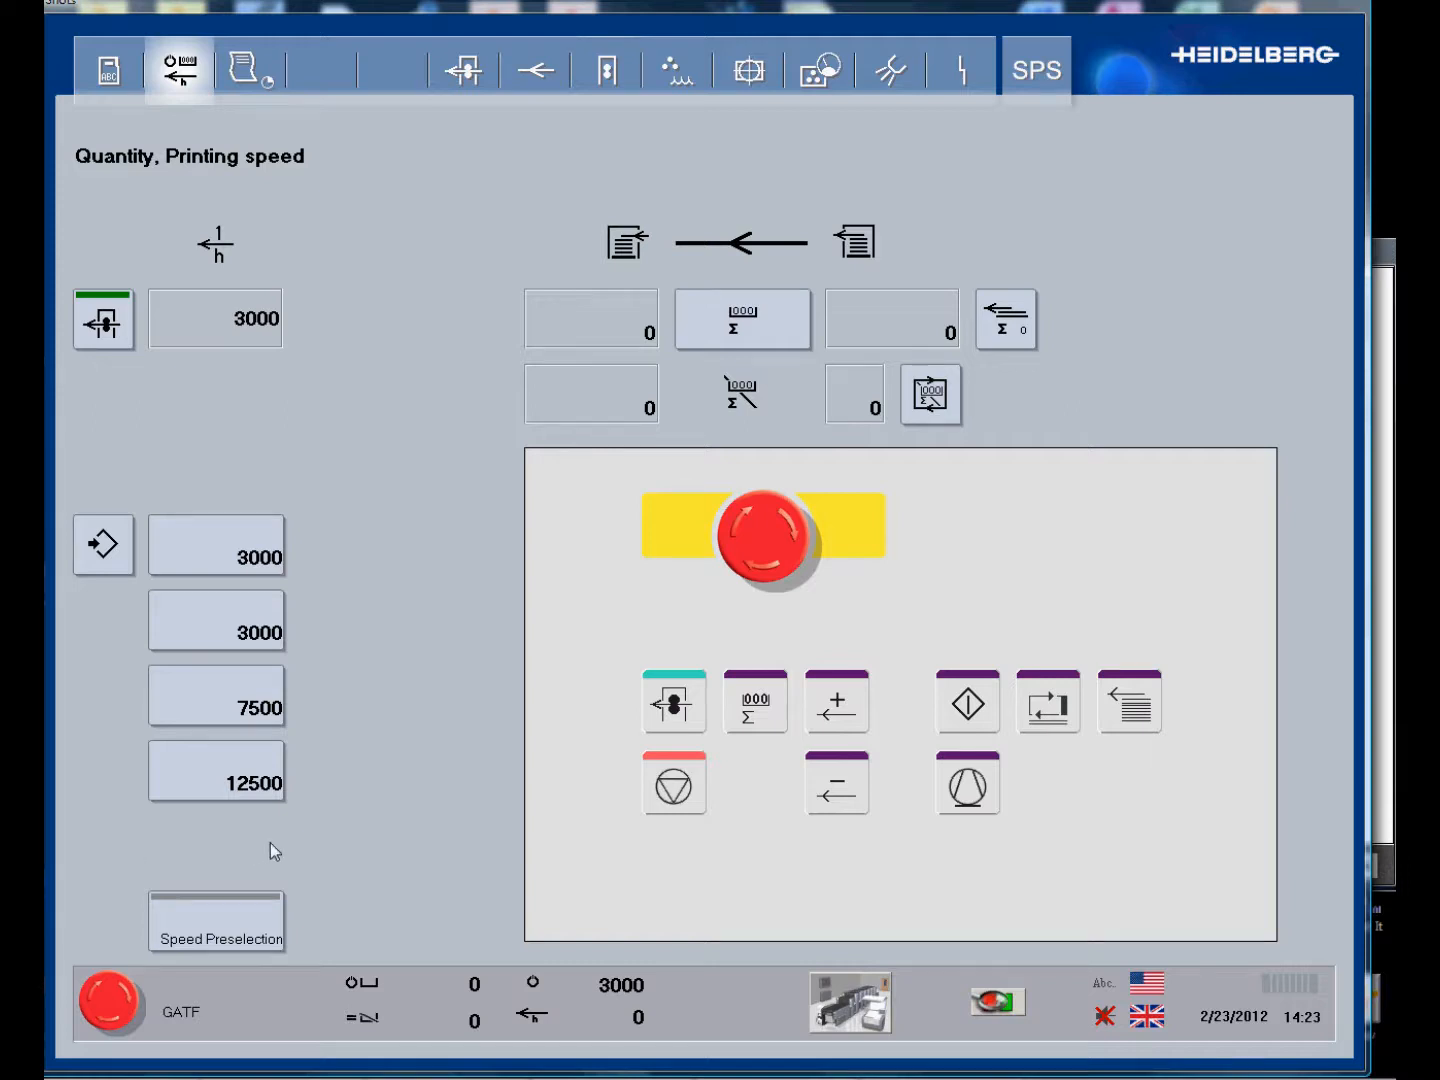
mouse_move(370, 726)
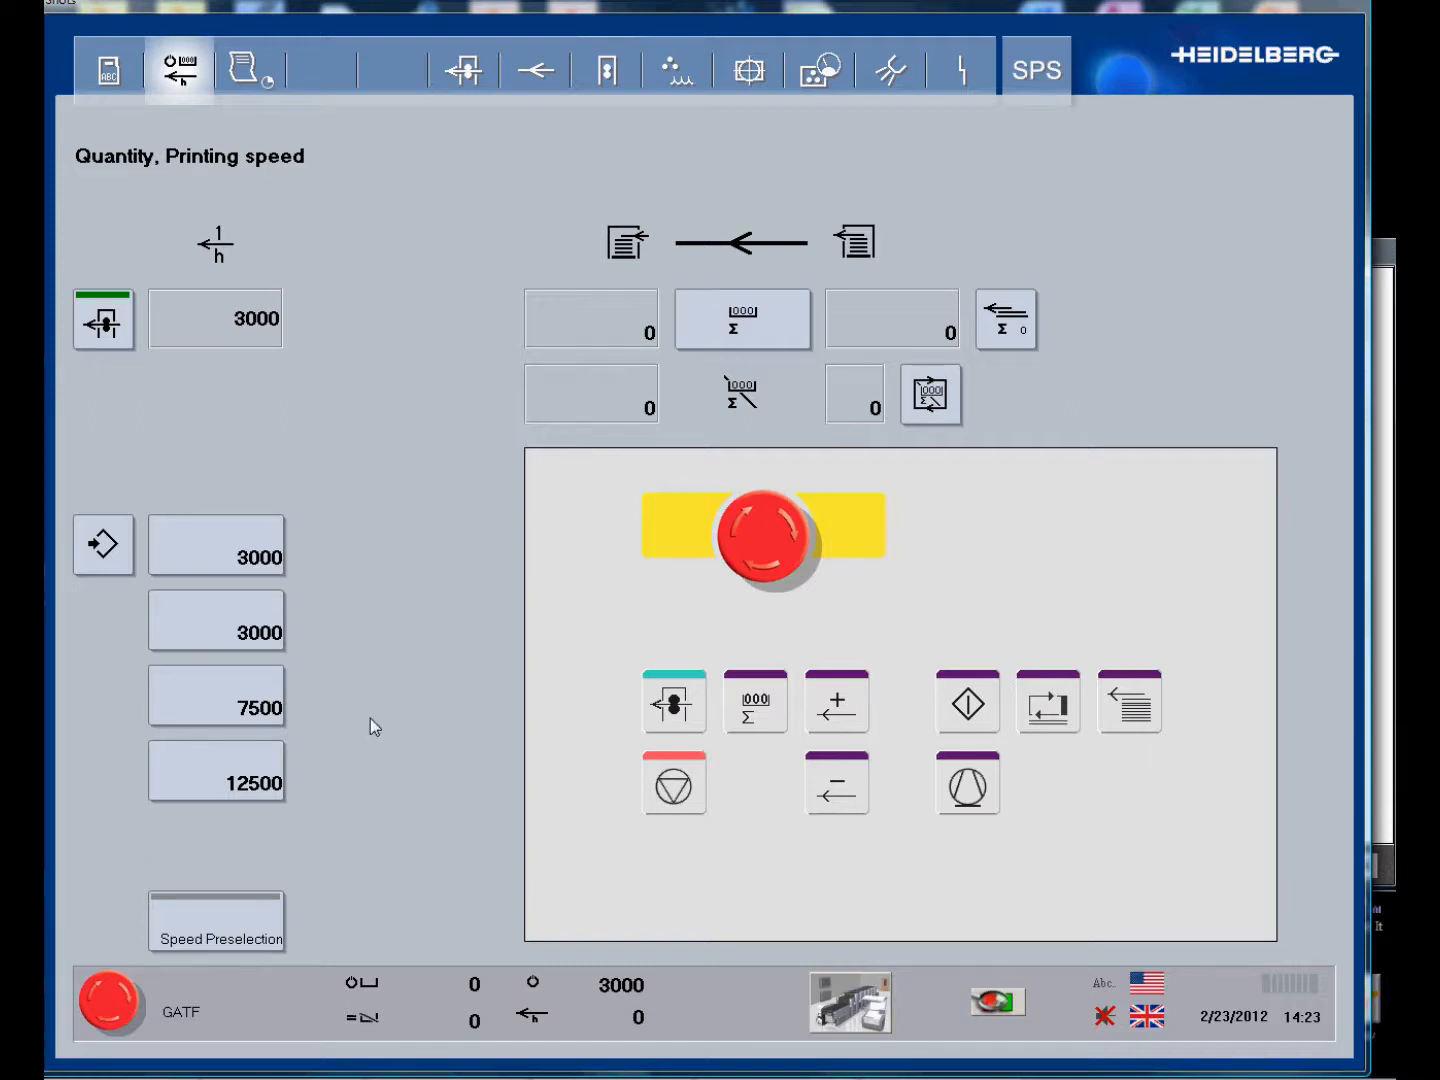
mouse_move(672, 704)
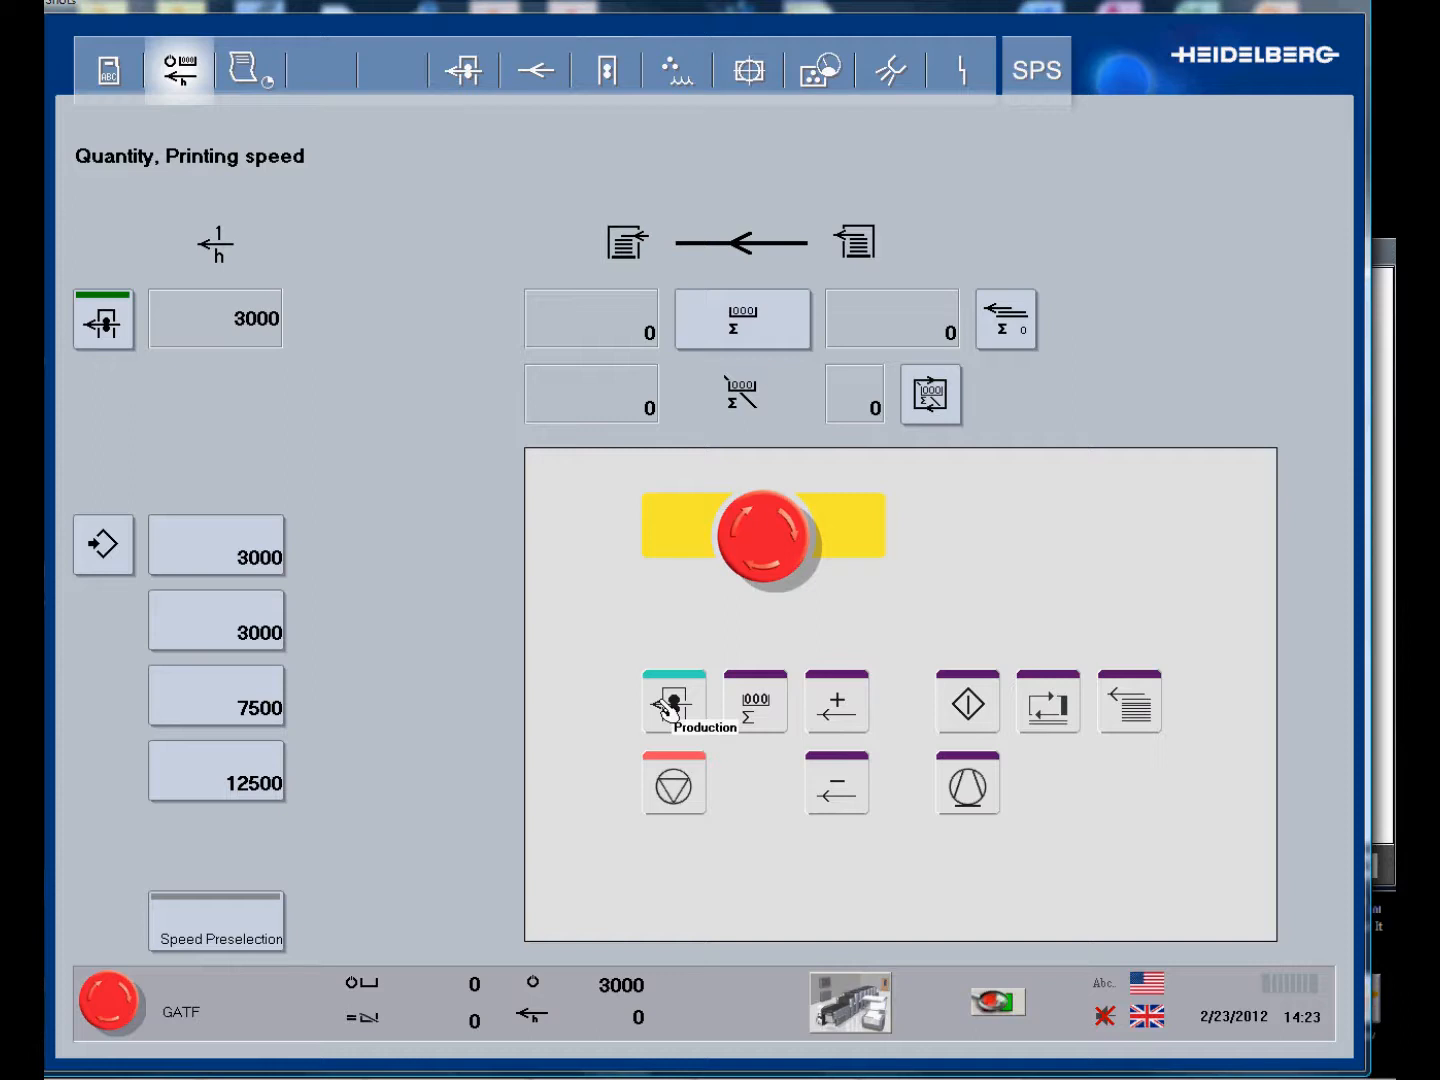
mouse_move(892, 712)
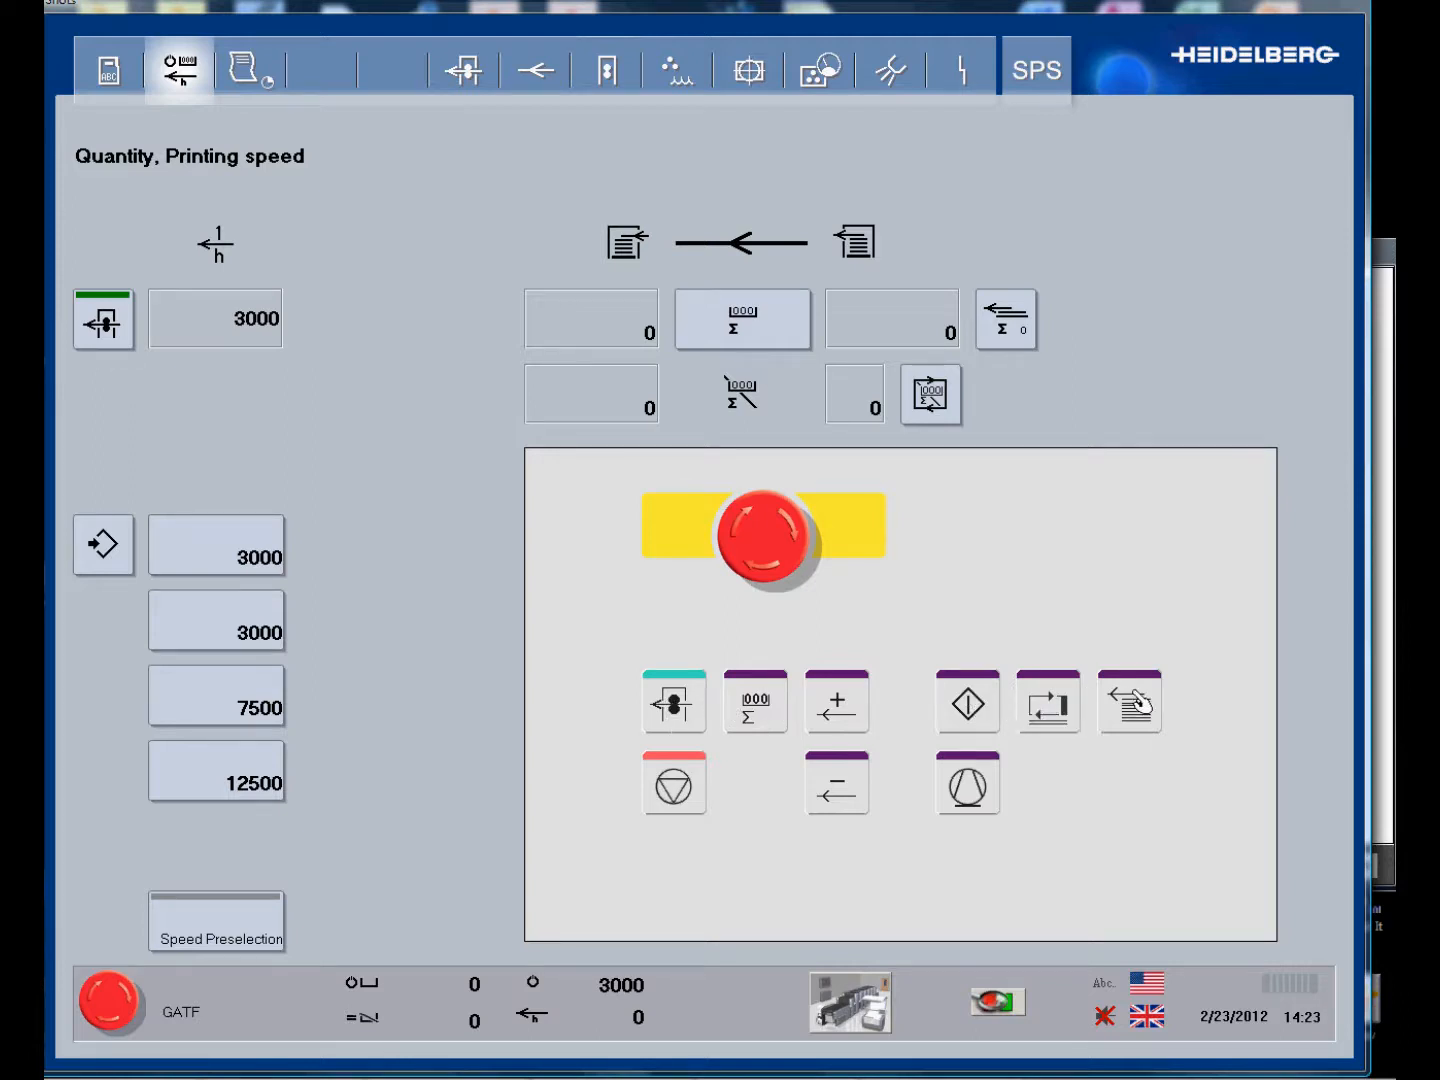
mouse_move(1028, 710)
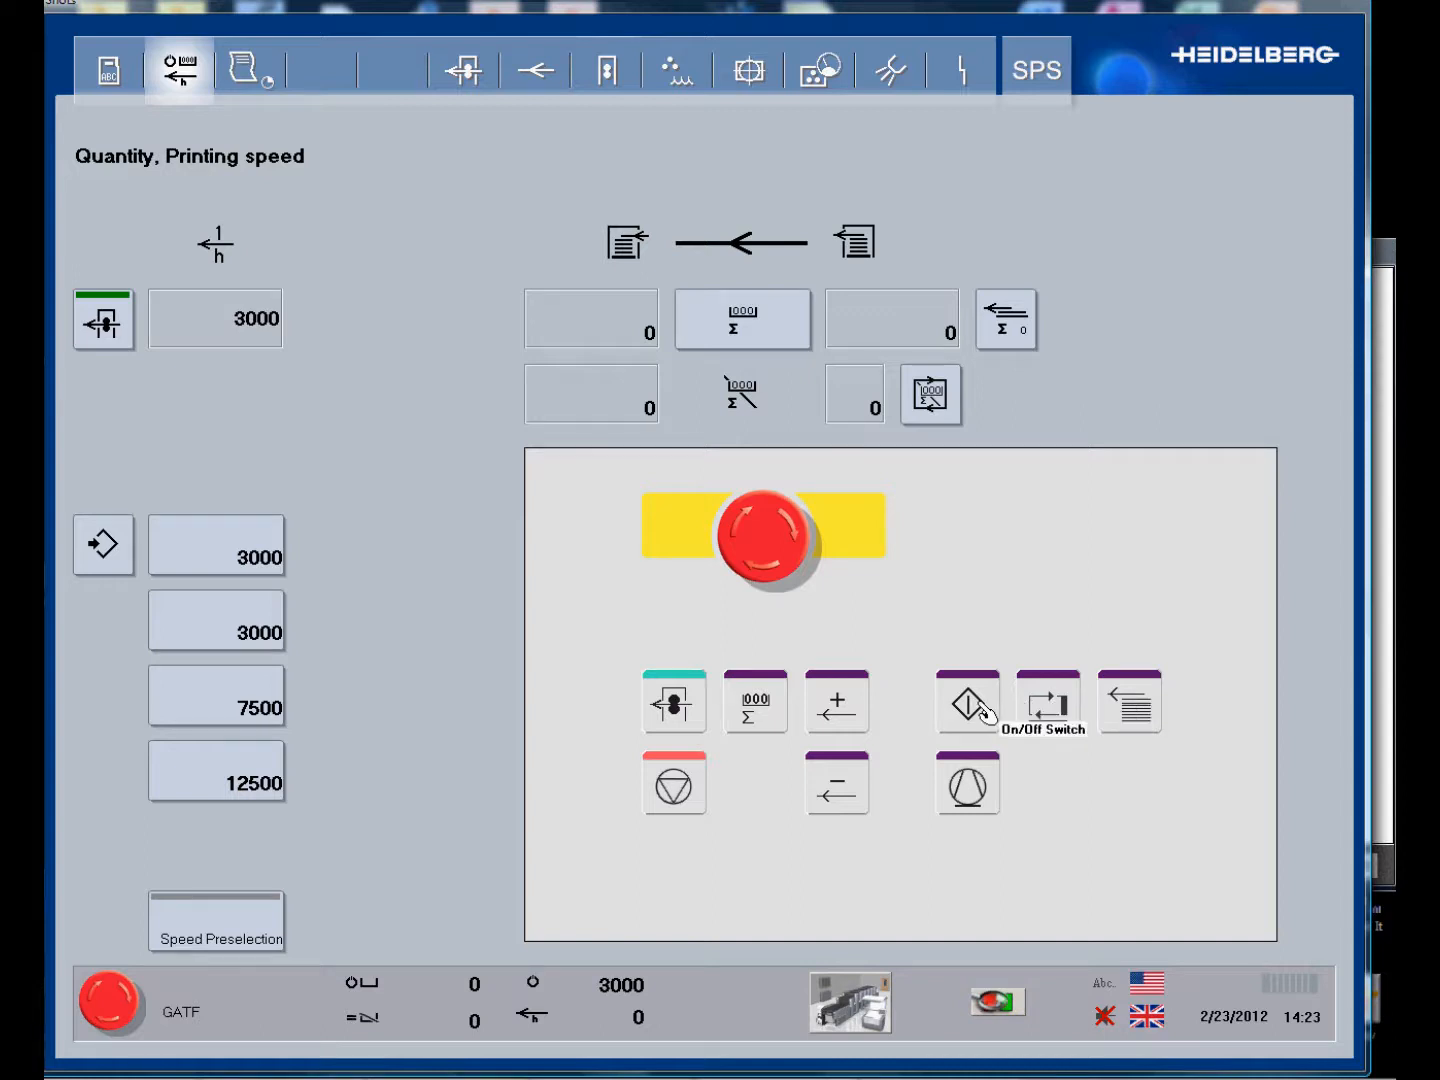
mouse_move(976, 804)
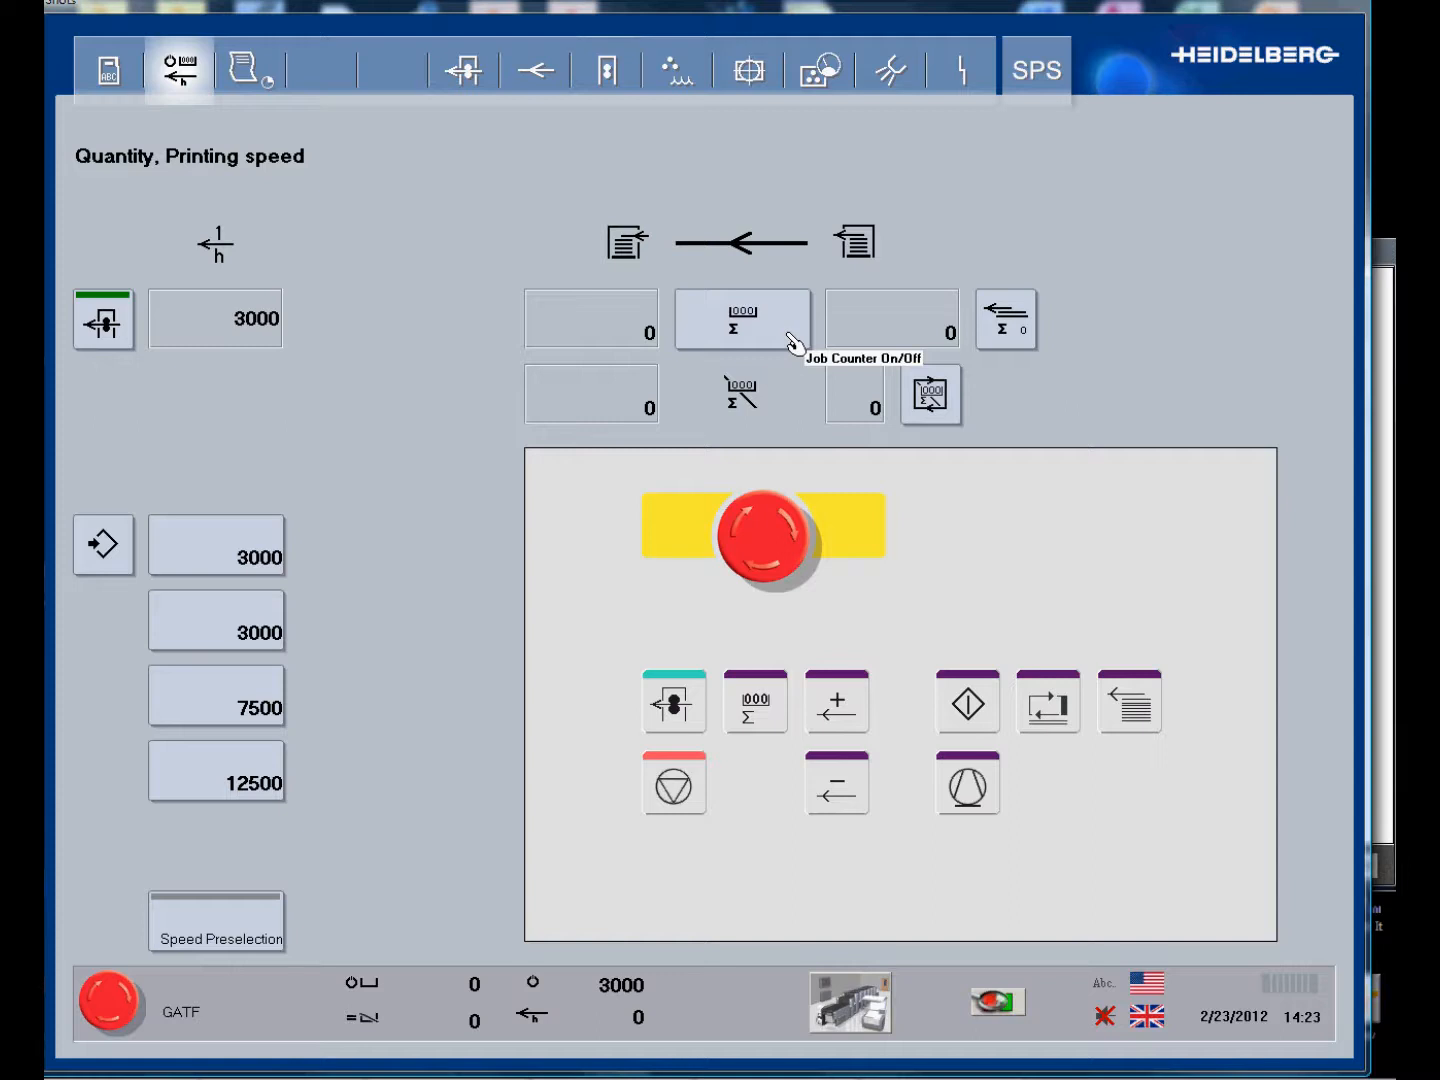
mouse_move(508, 228)
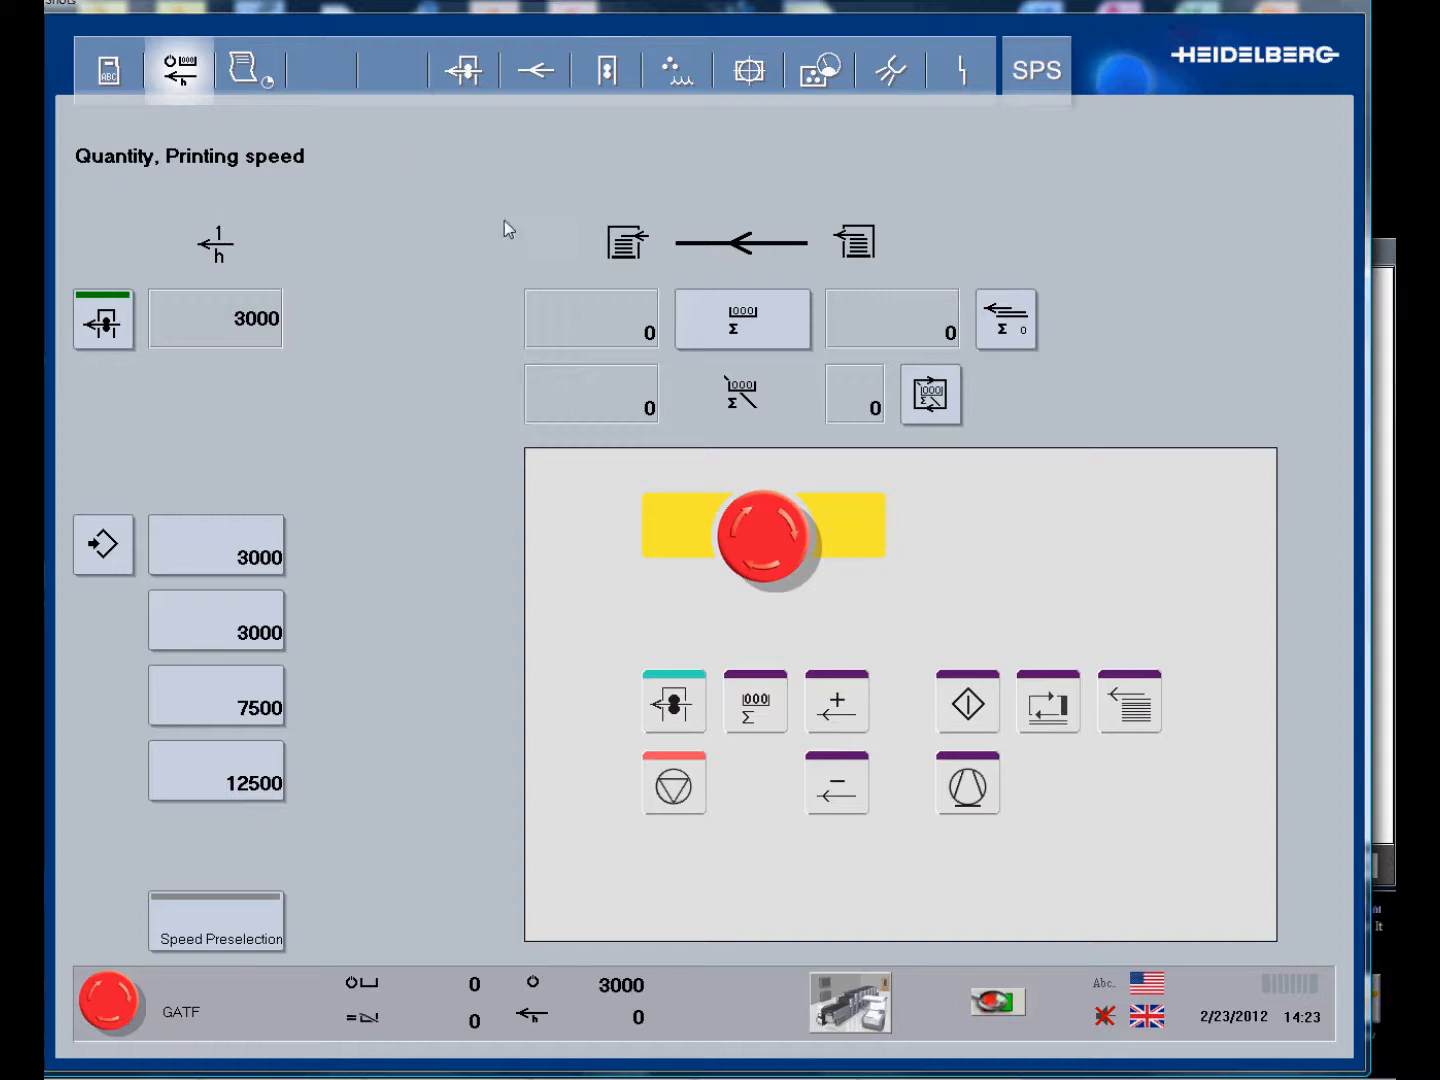
Go from the press overview to the Print Functions page with per-unit impression pressures.
left_click(464, 70)
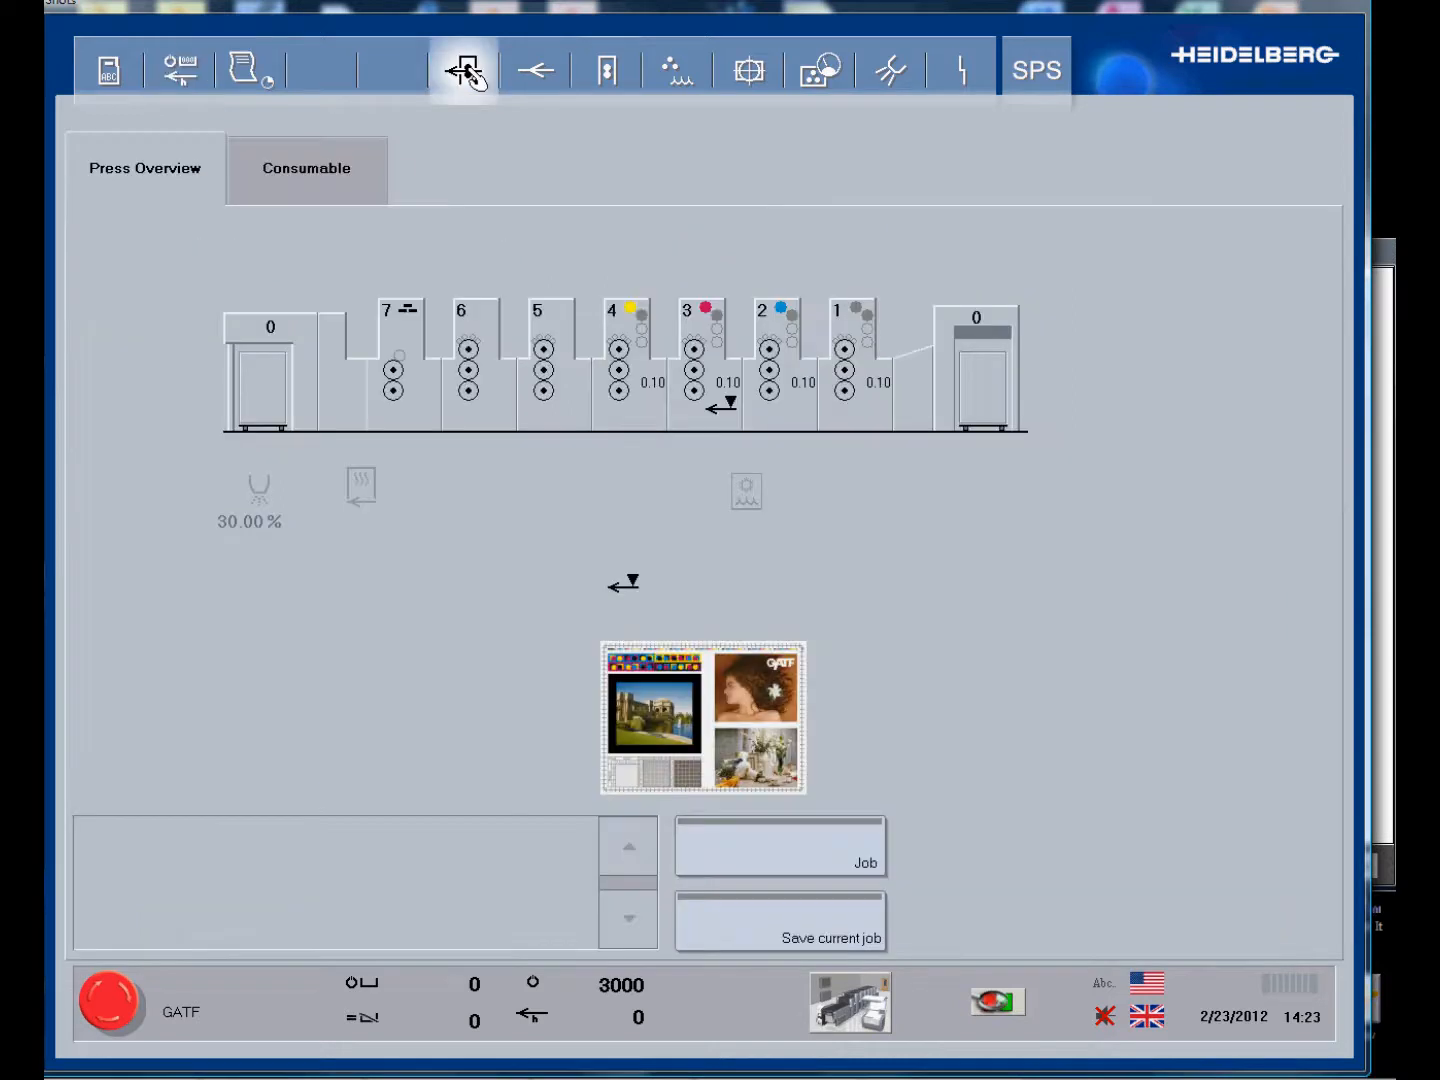
left_click(604, 68)
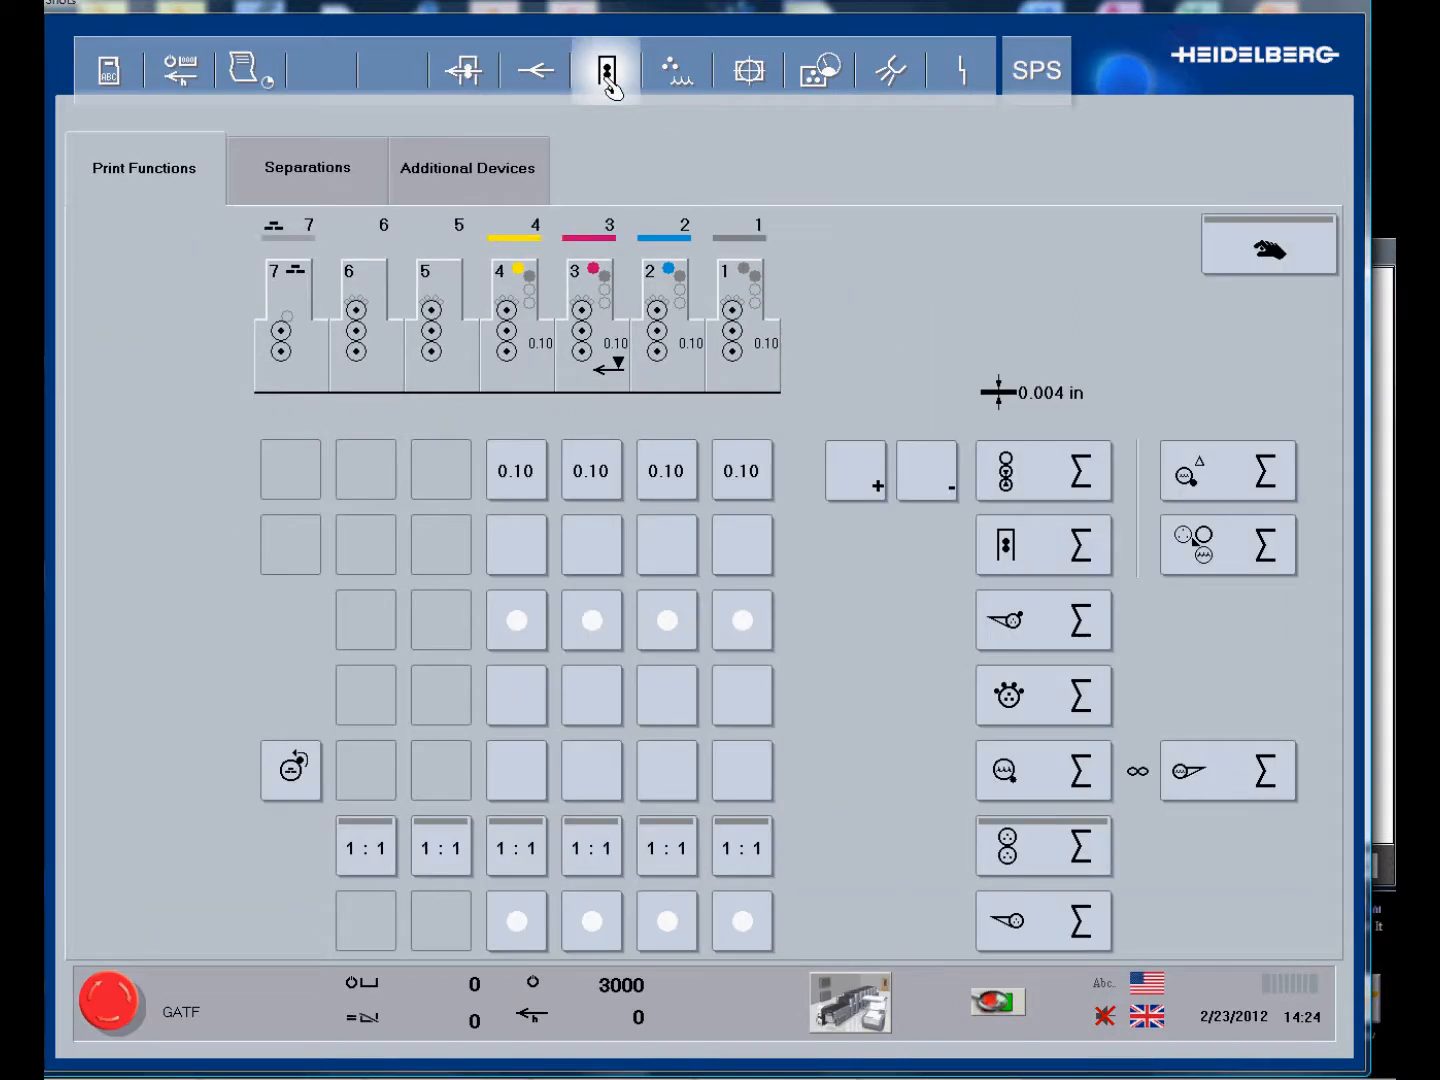
mouse_move(608, 80)
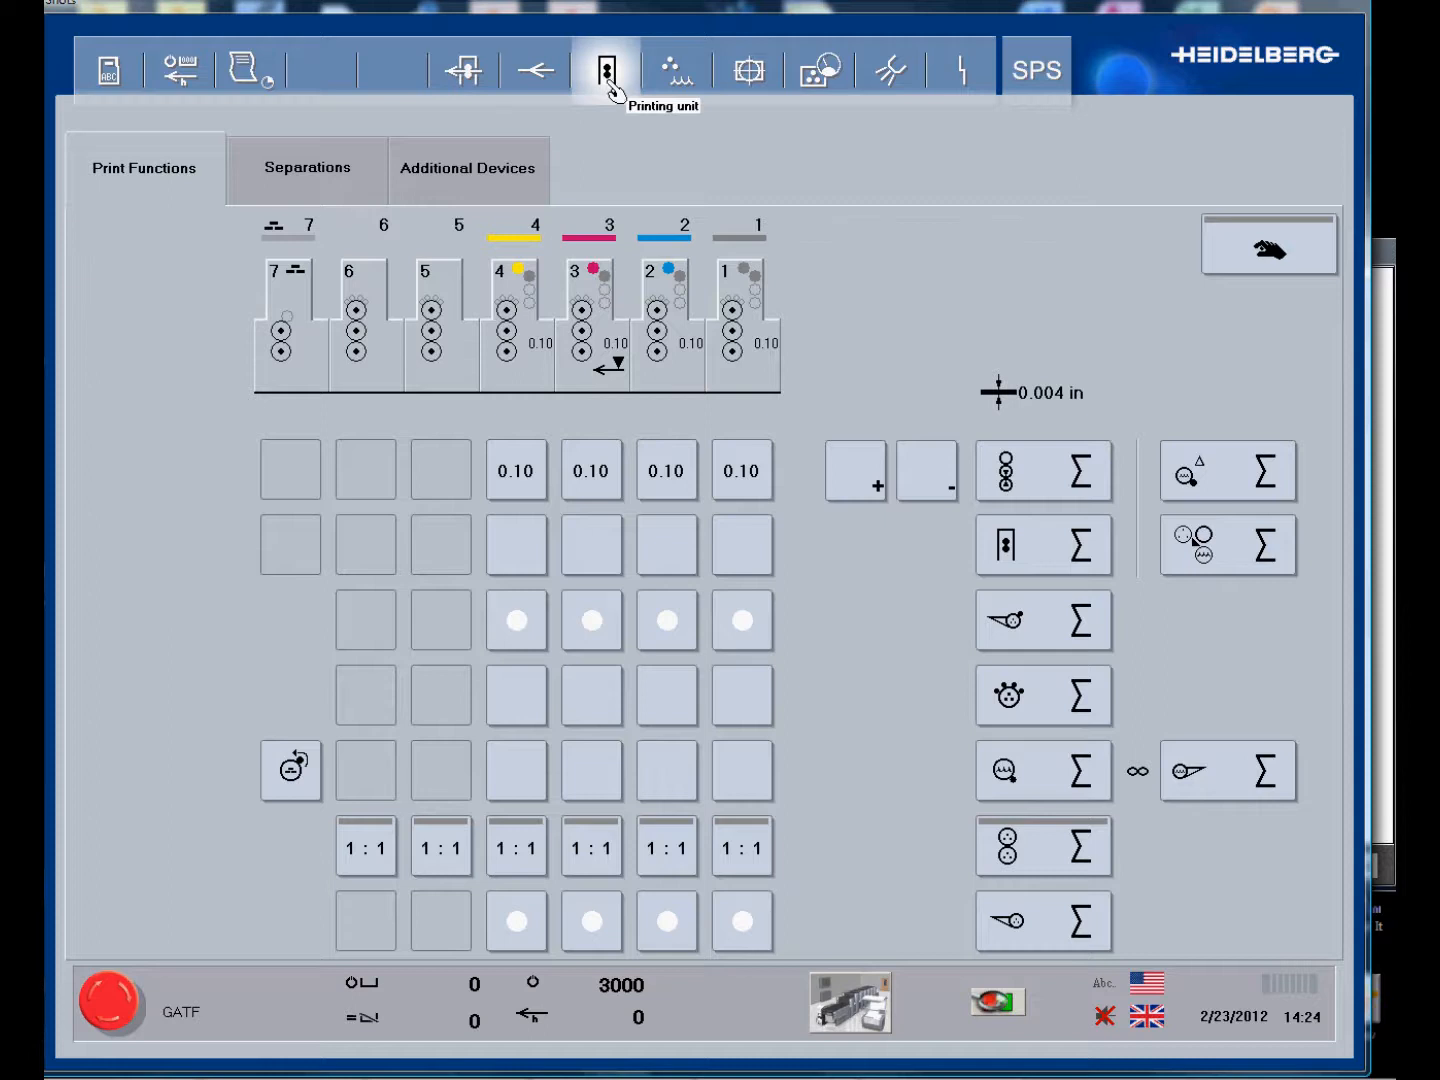
mouse_move(1088, 576)
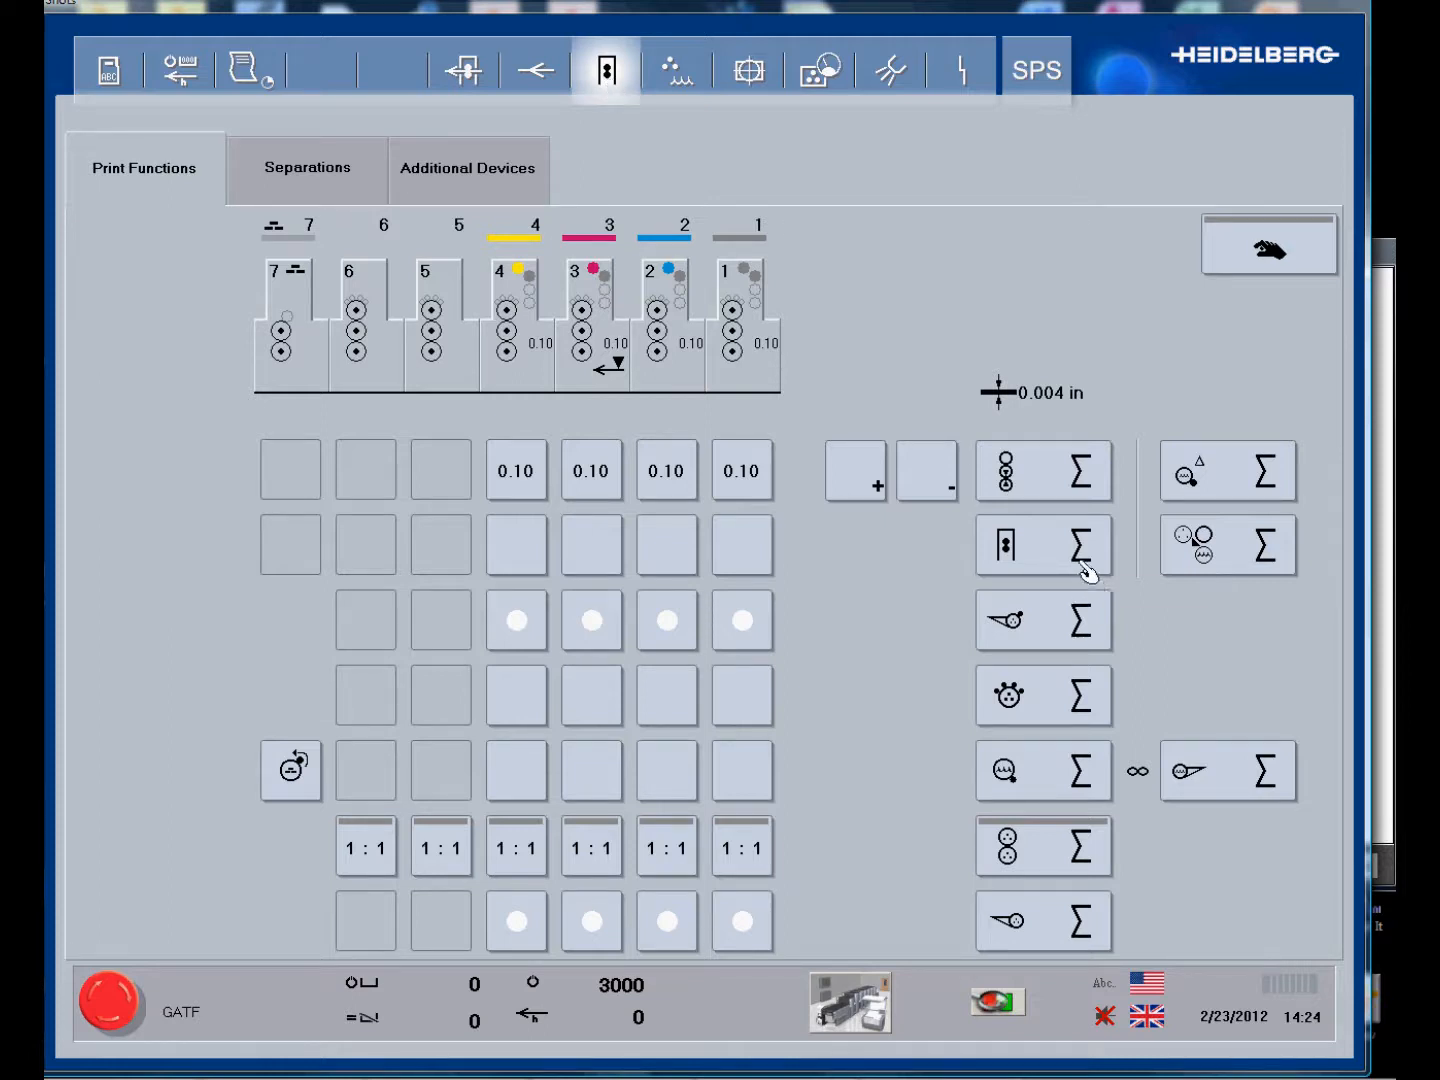
mouse_move(696, 516)
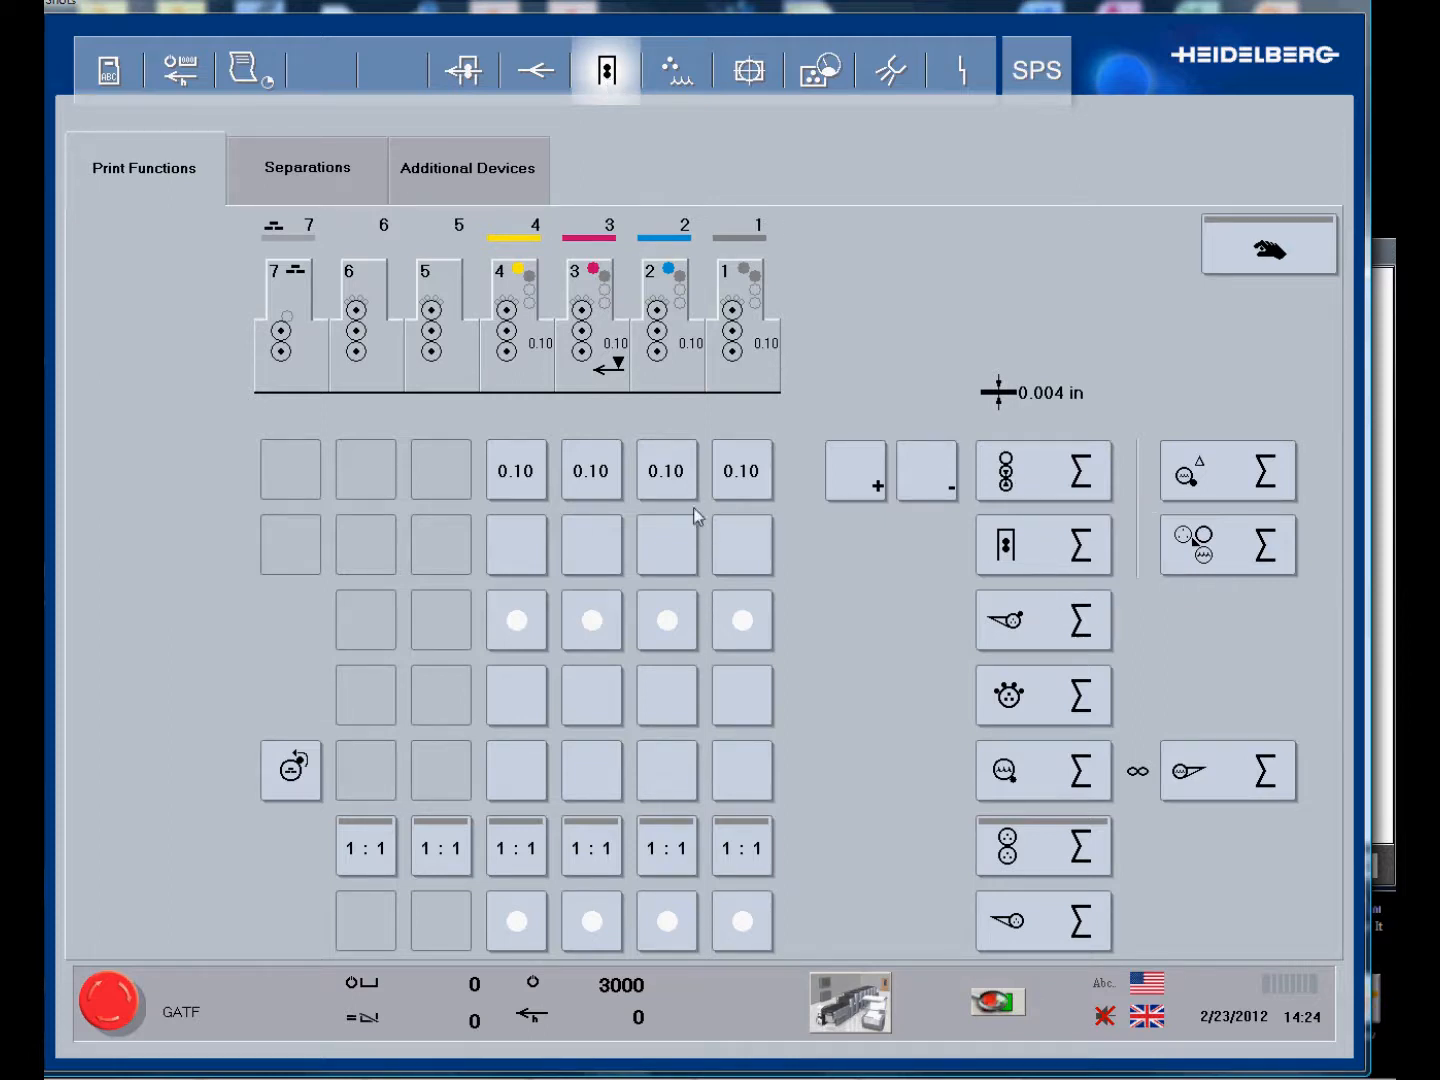
mouse_move(496, 476)
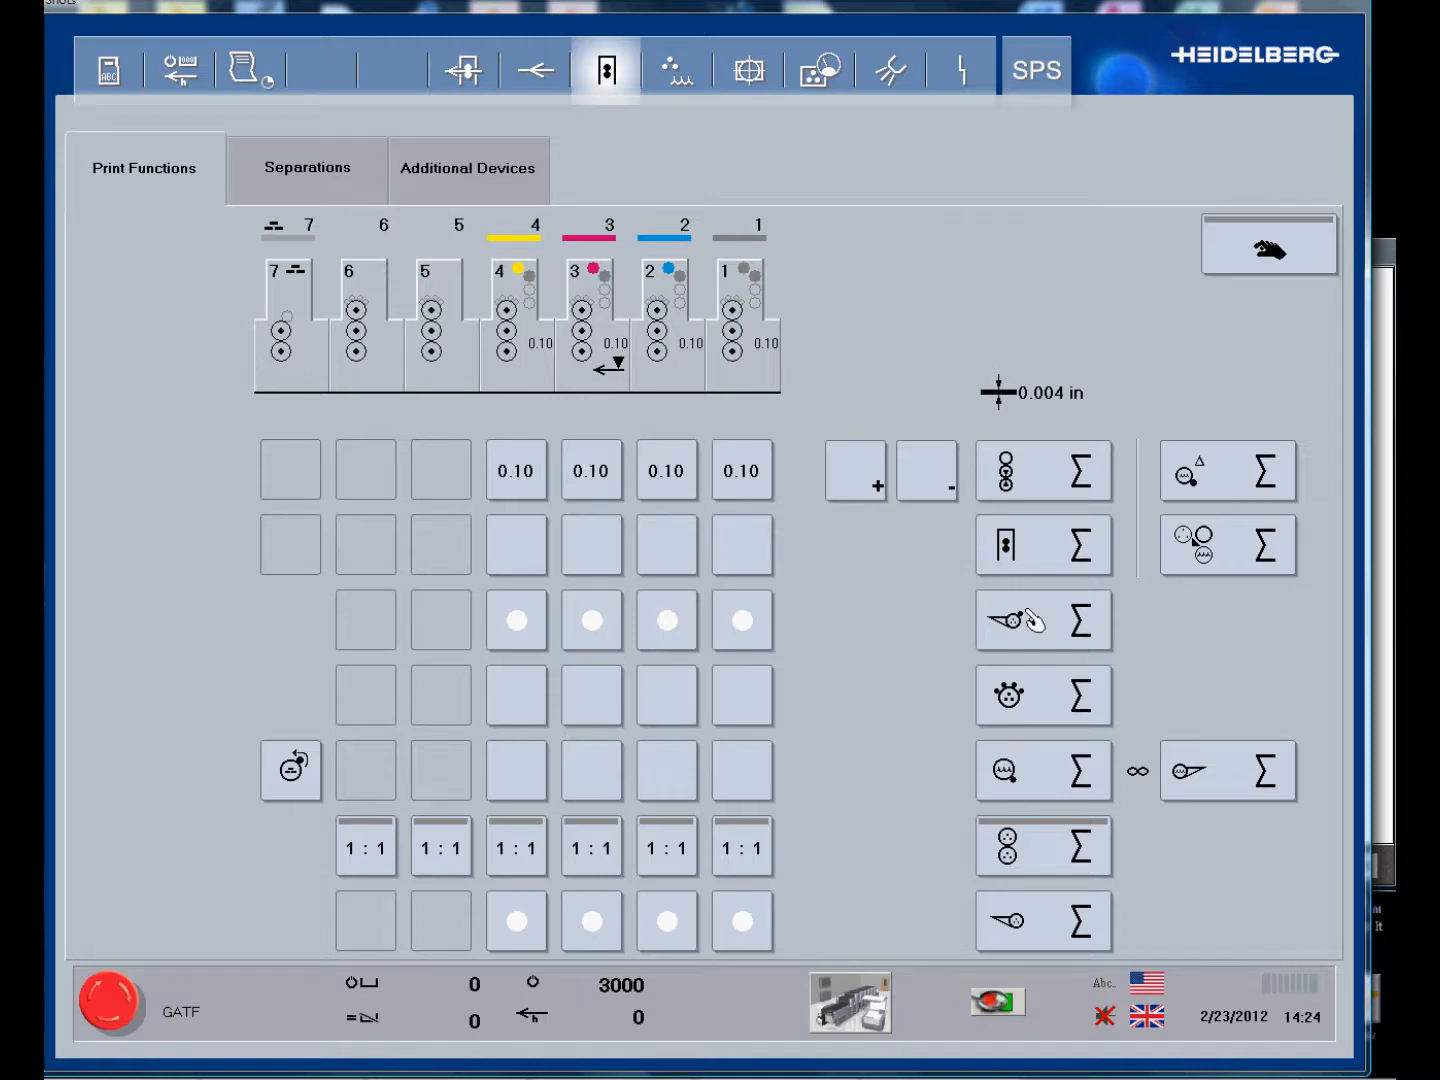
mouse_move(1024, 620)
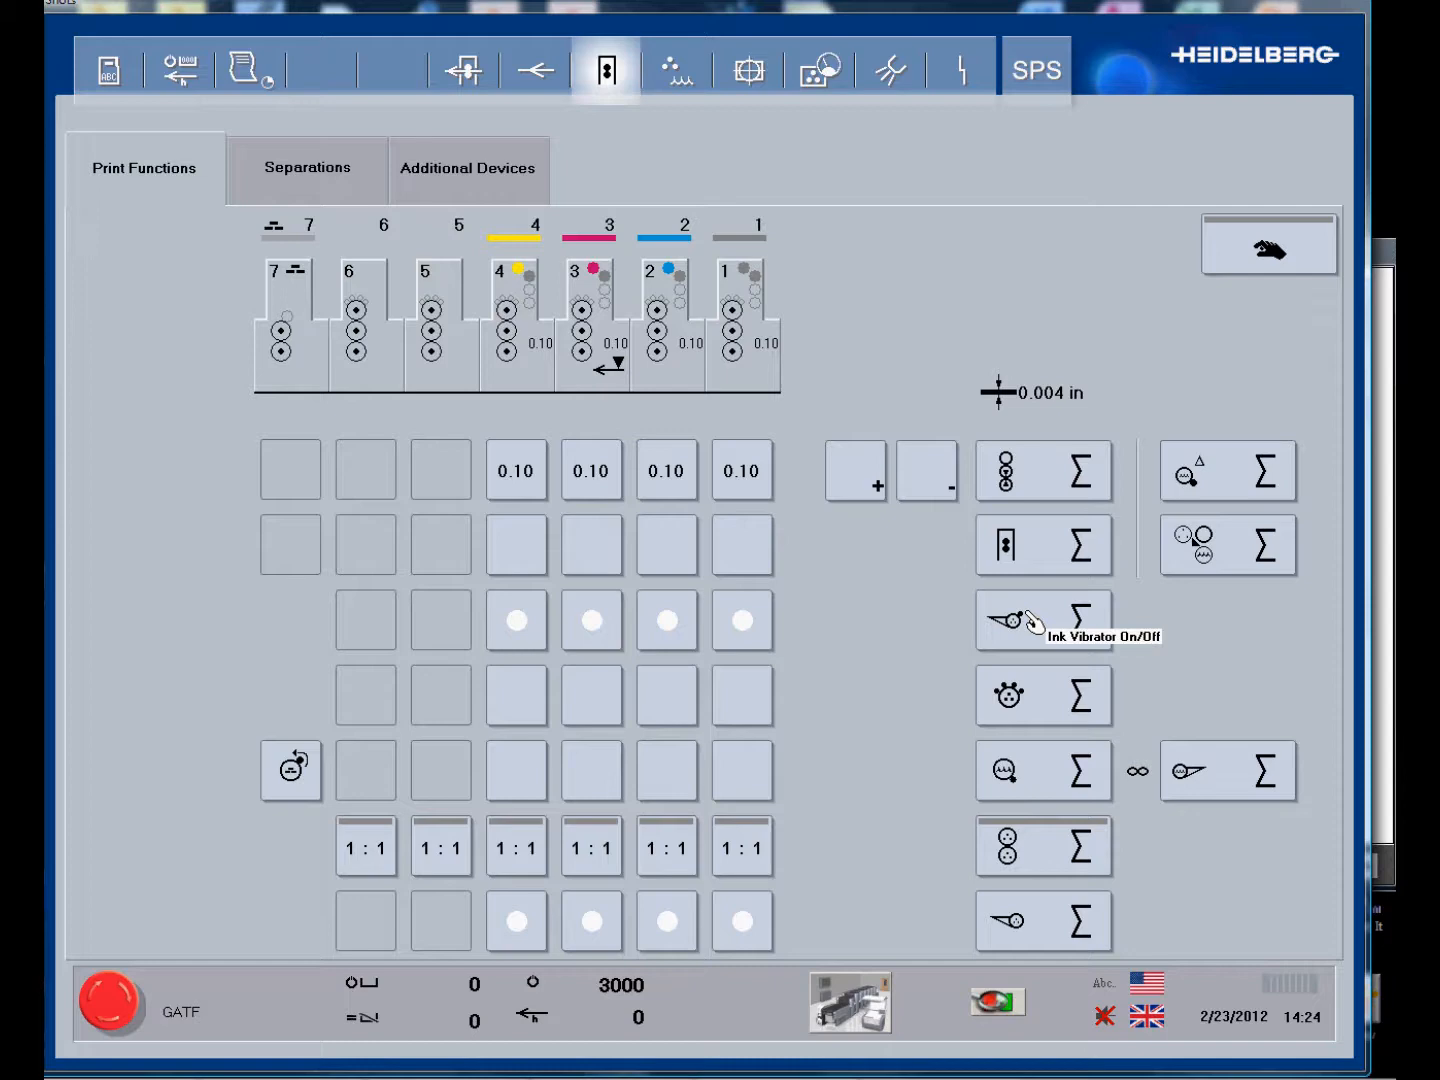
mouse_move(1044, 700)
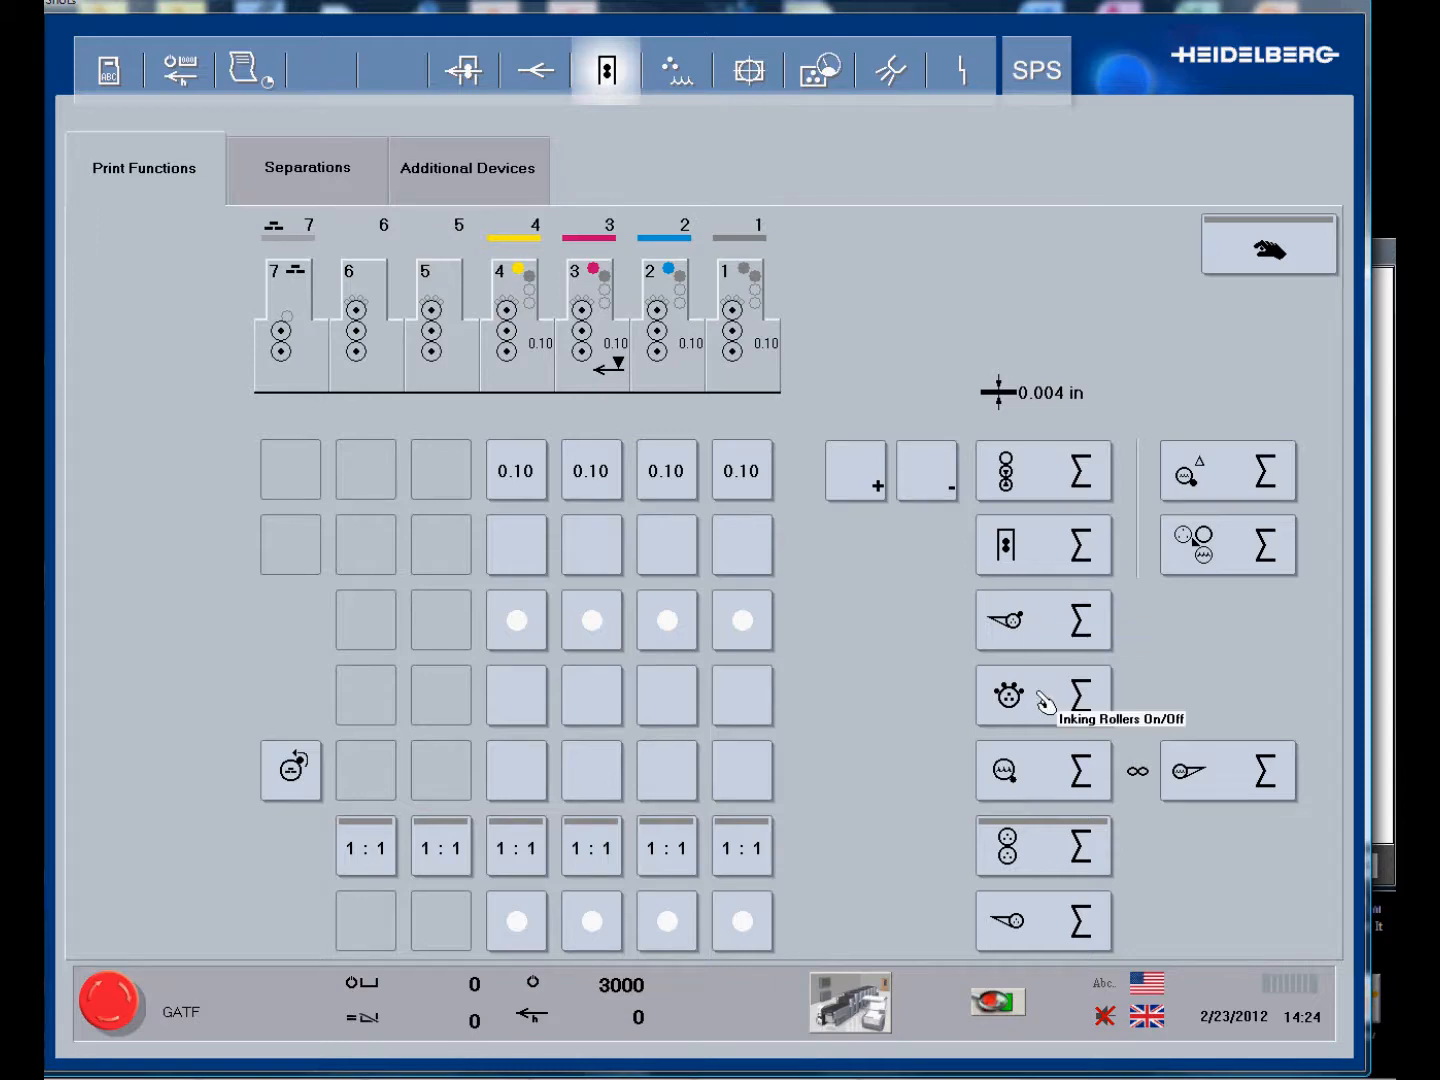
mouse_move(1044, 774)
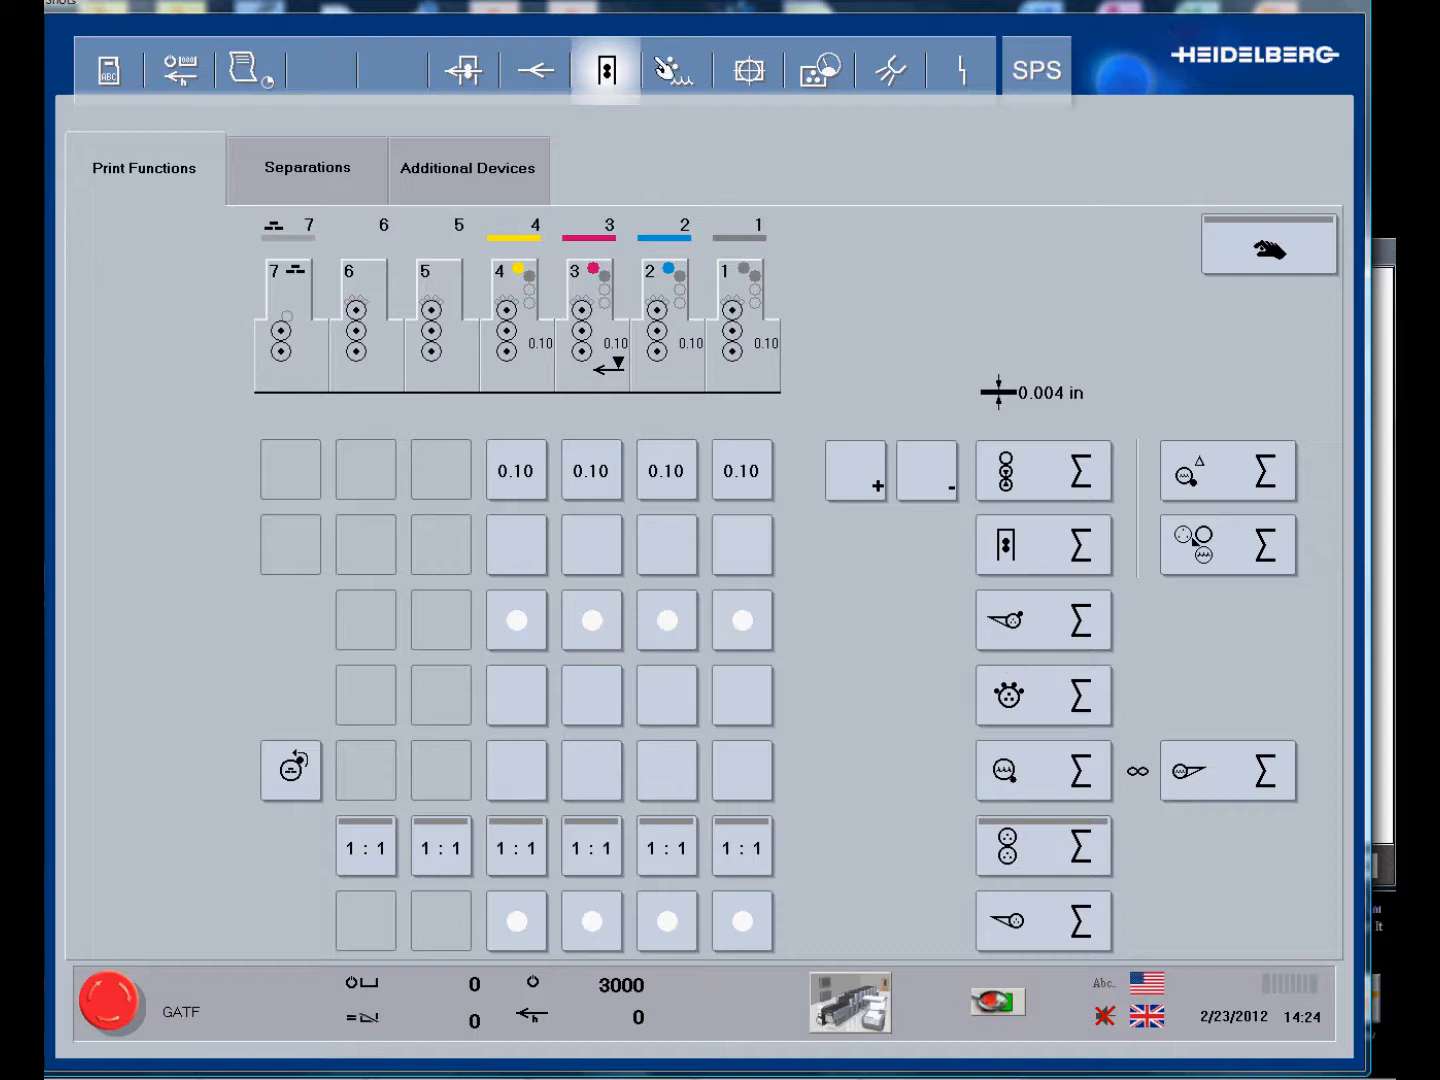
Browse the Cyan ink profile, all-colour Ink Profiles and the Ink, Dampening levels pages.
left_click(674, 68)
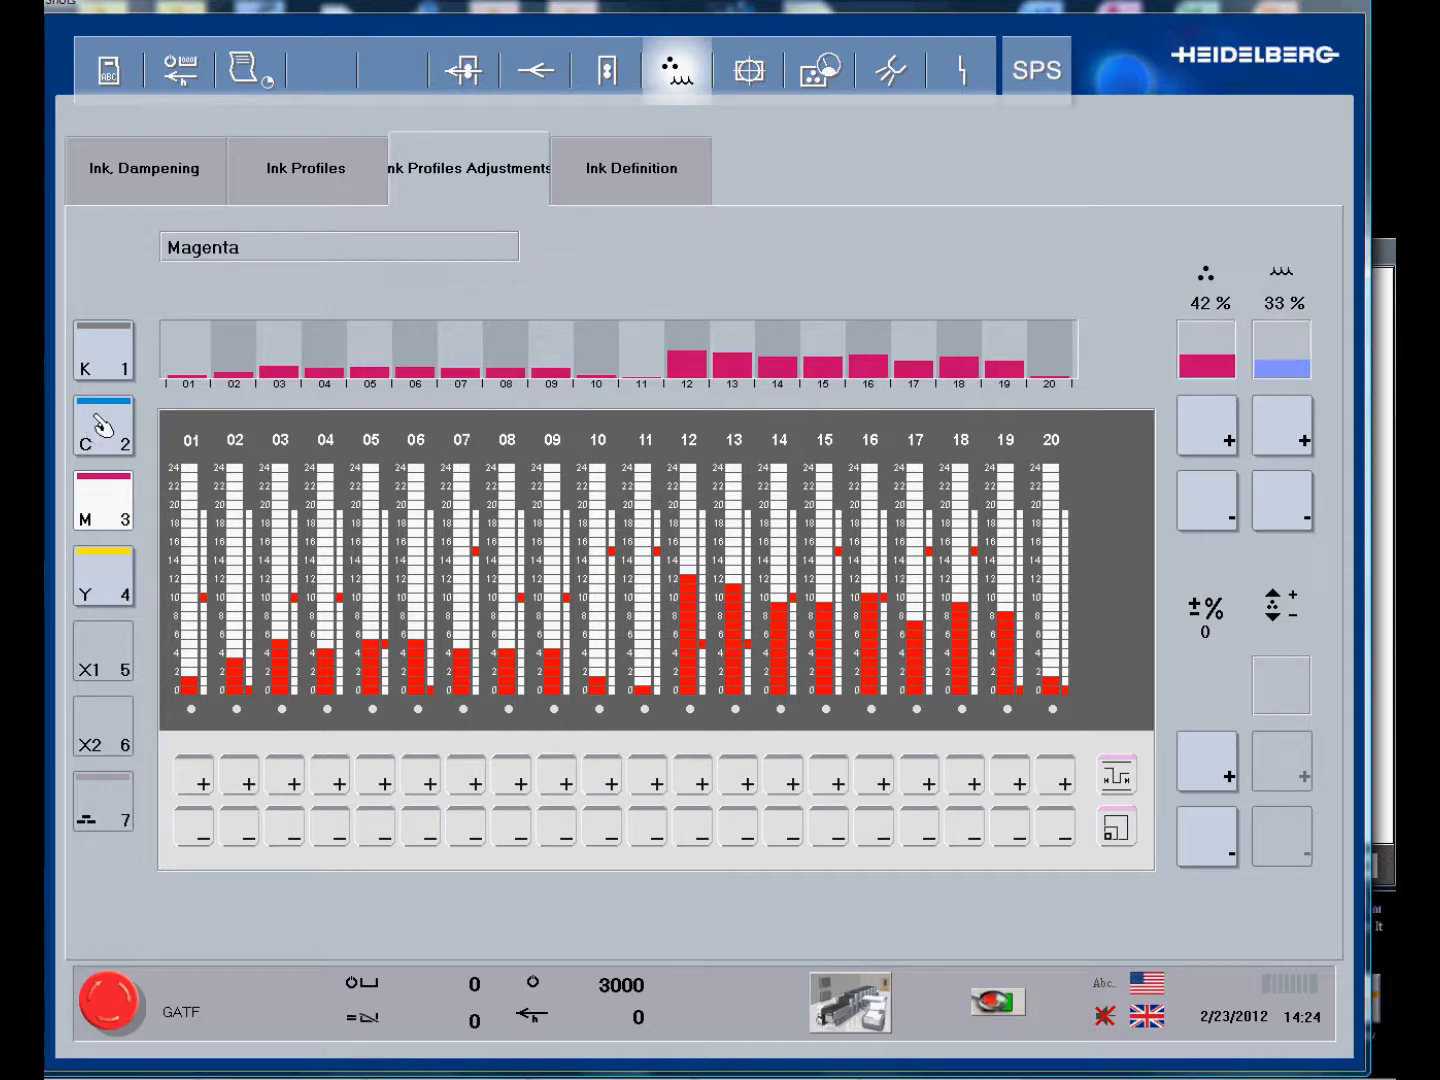
left_click(104, 426)
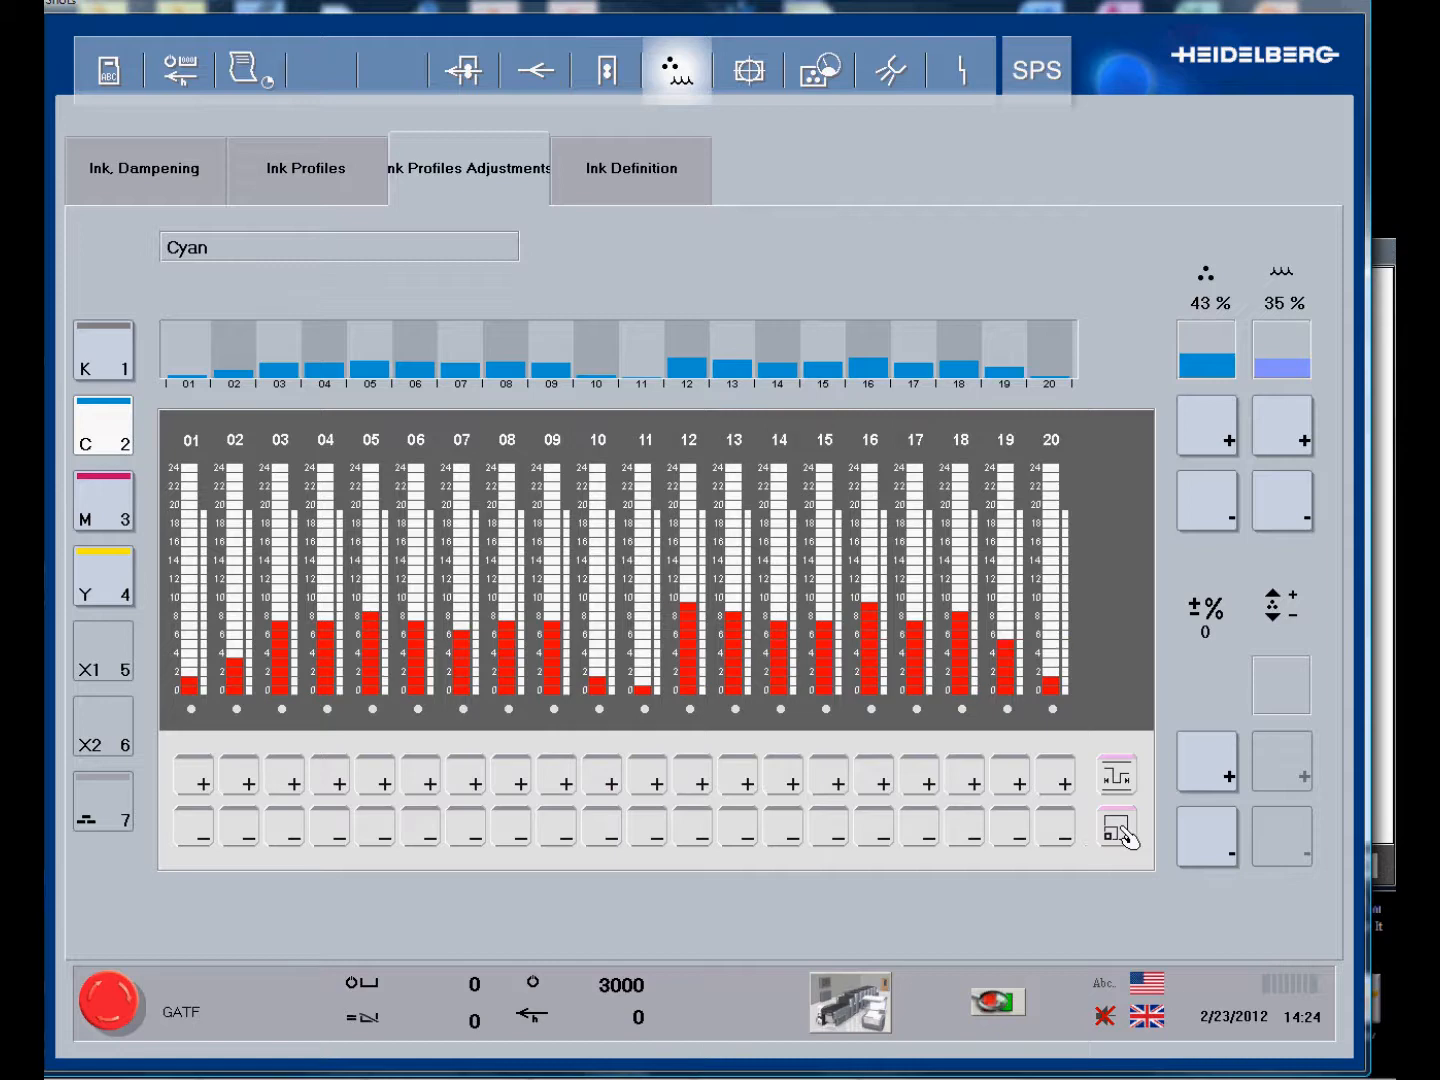
left_click(1114, 844)
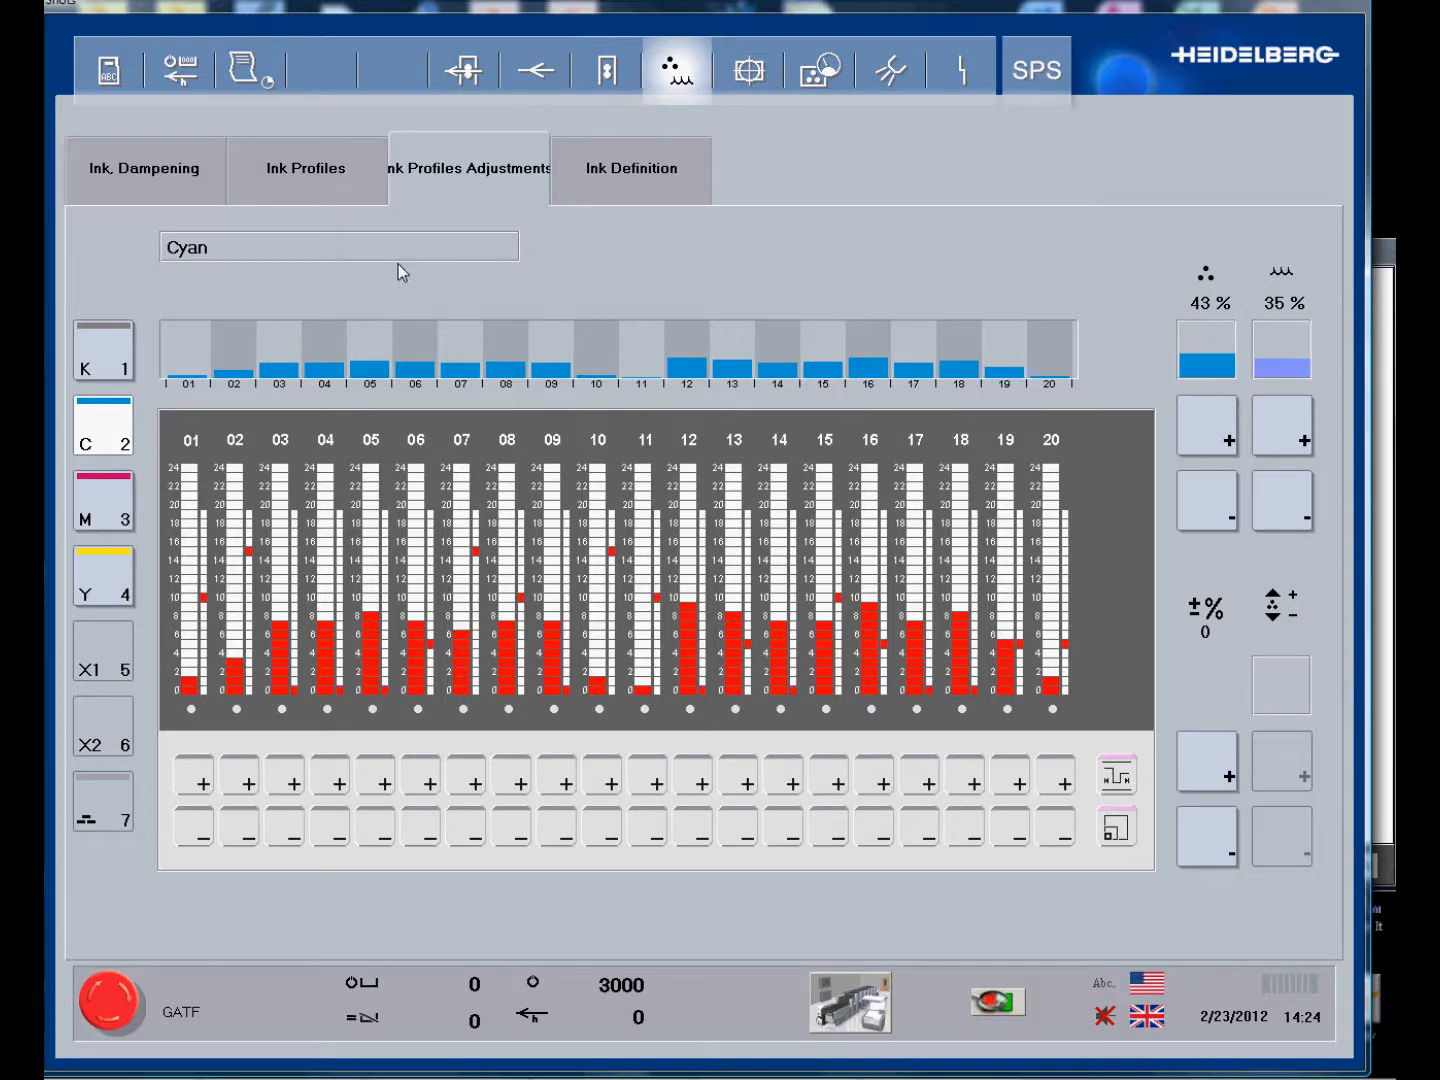
left_click(304, 168)
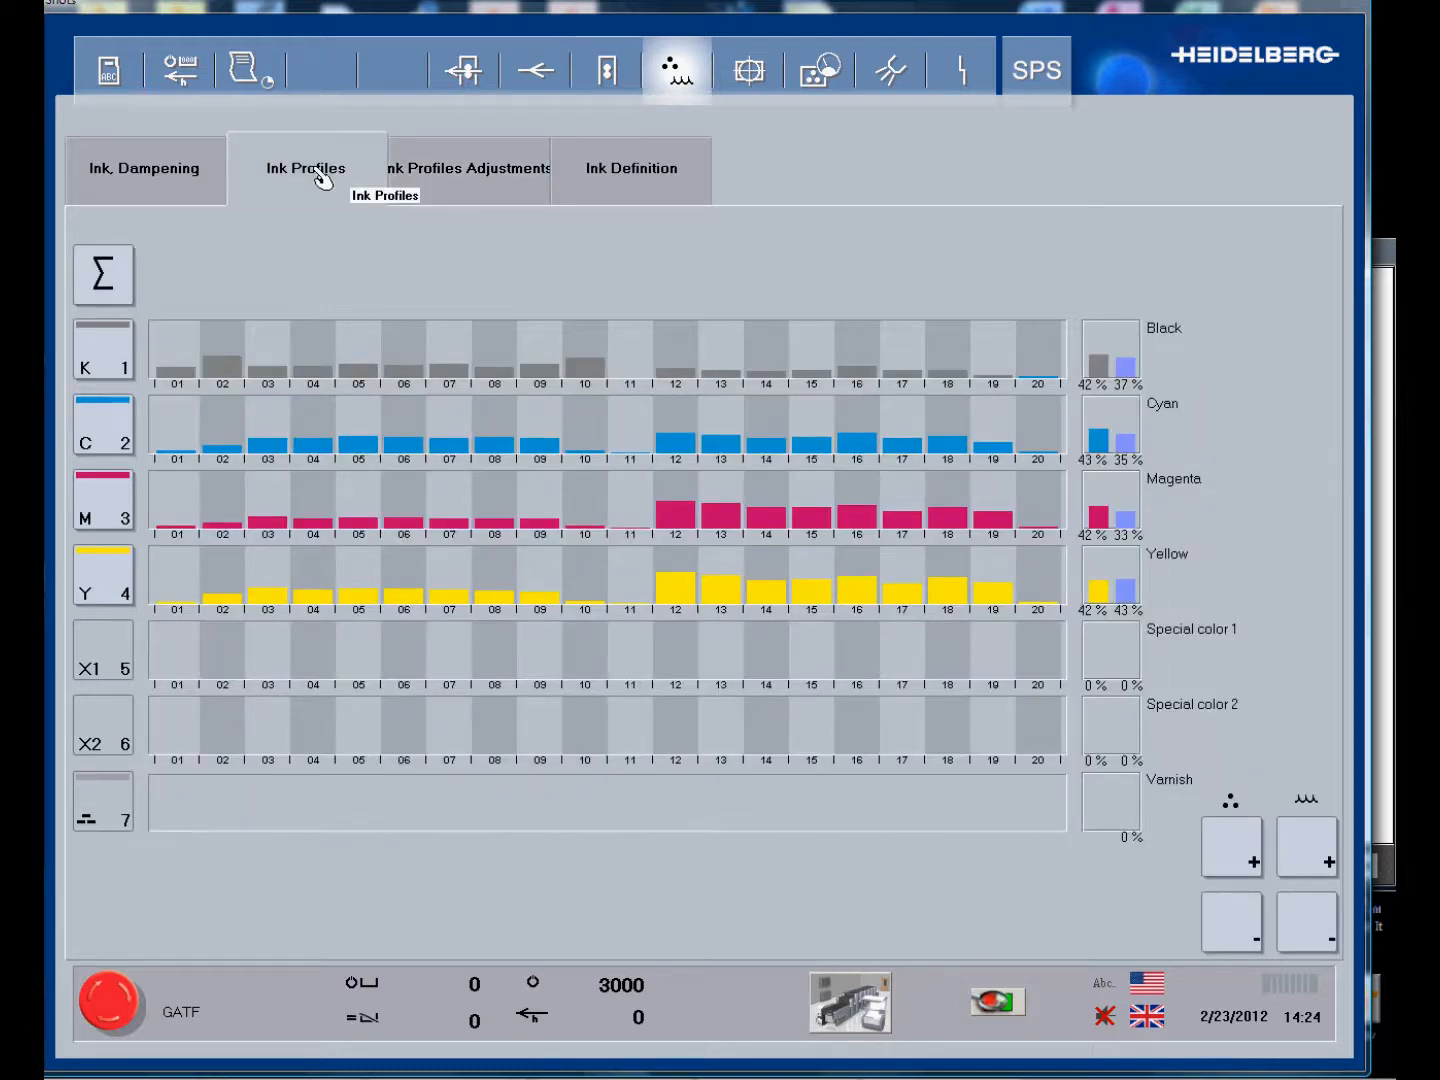
left_click(144, 168)
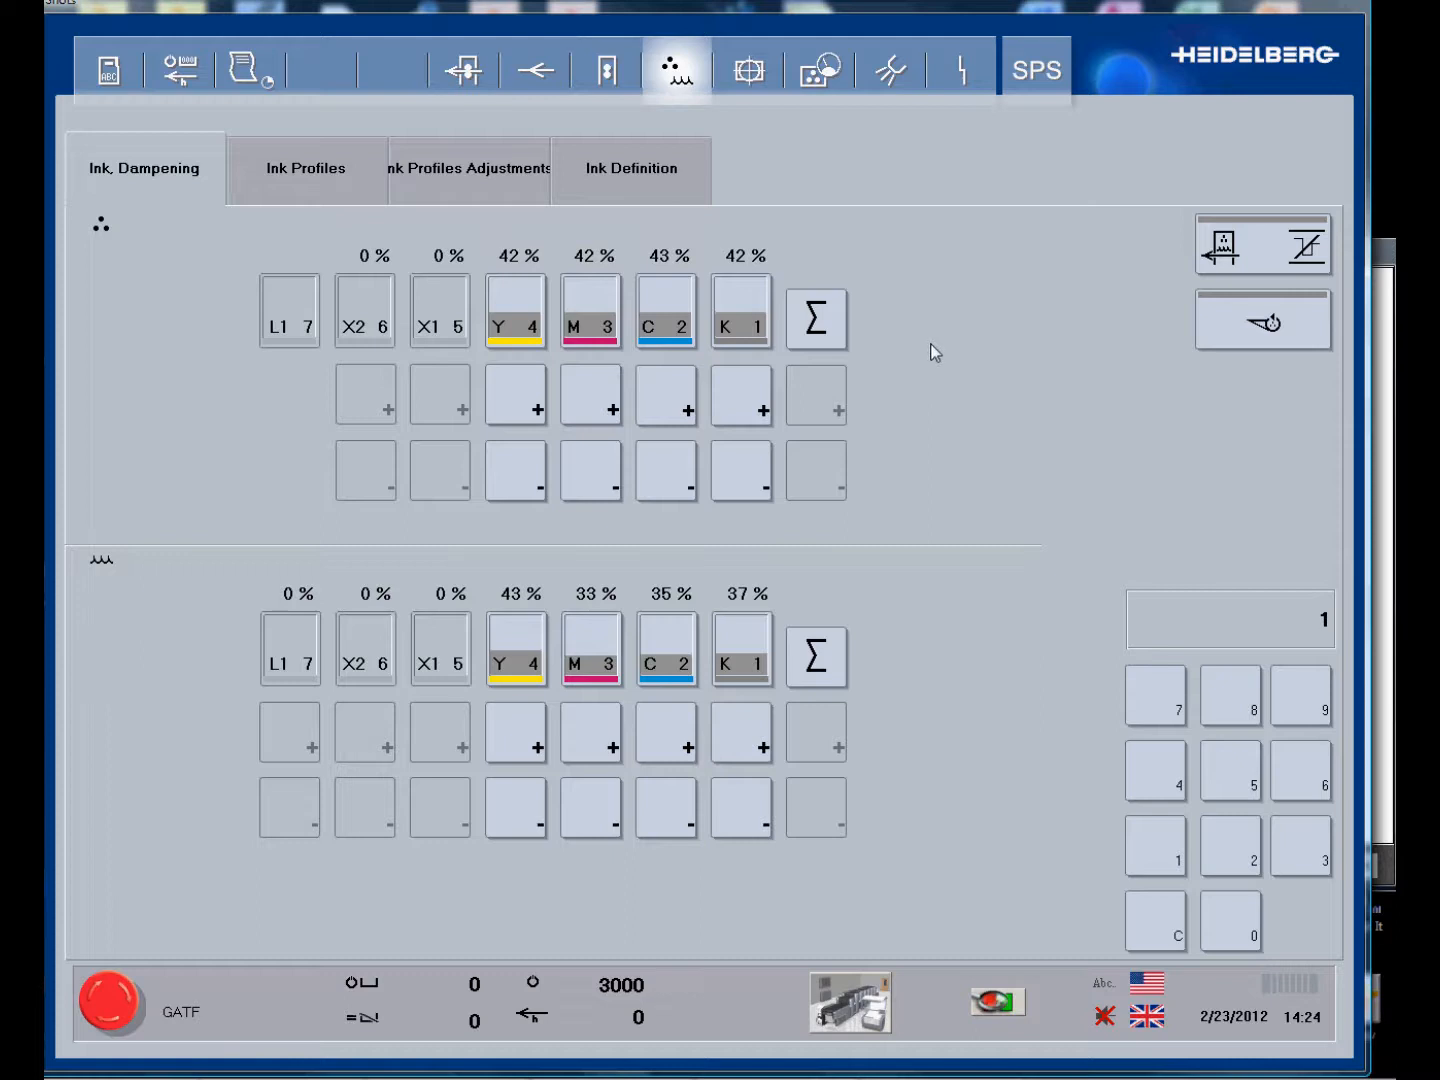
mouse_move(916, 382)
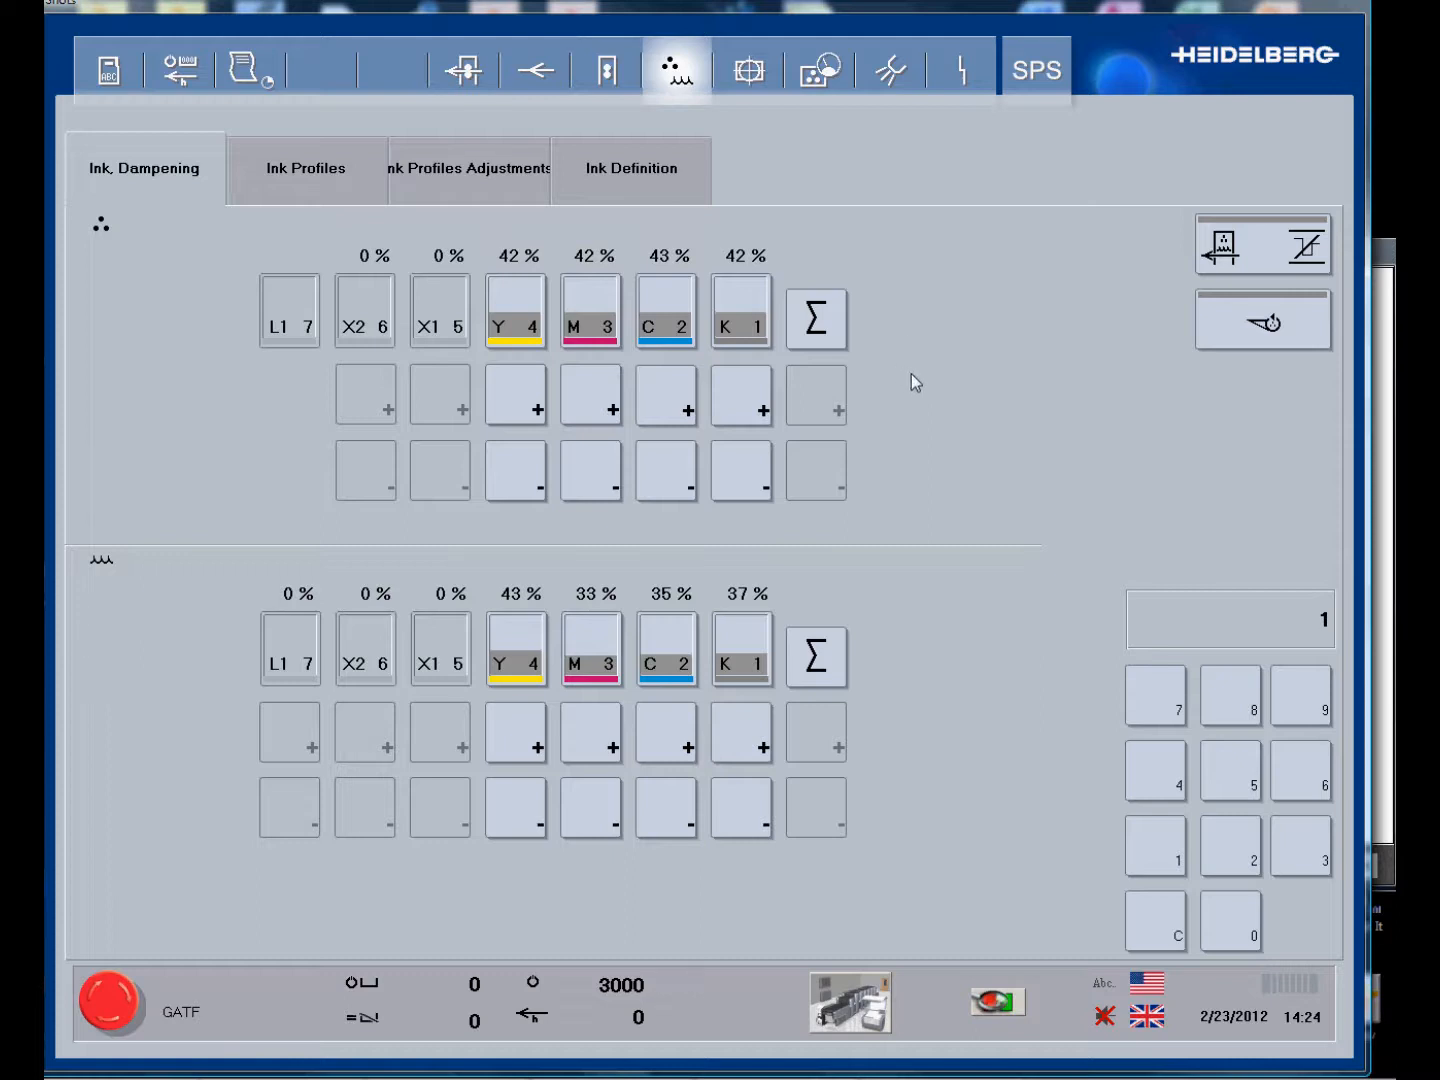
mouse_move(946, 454)
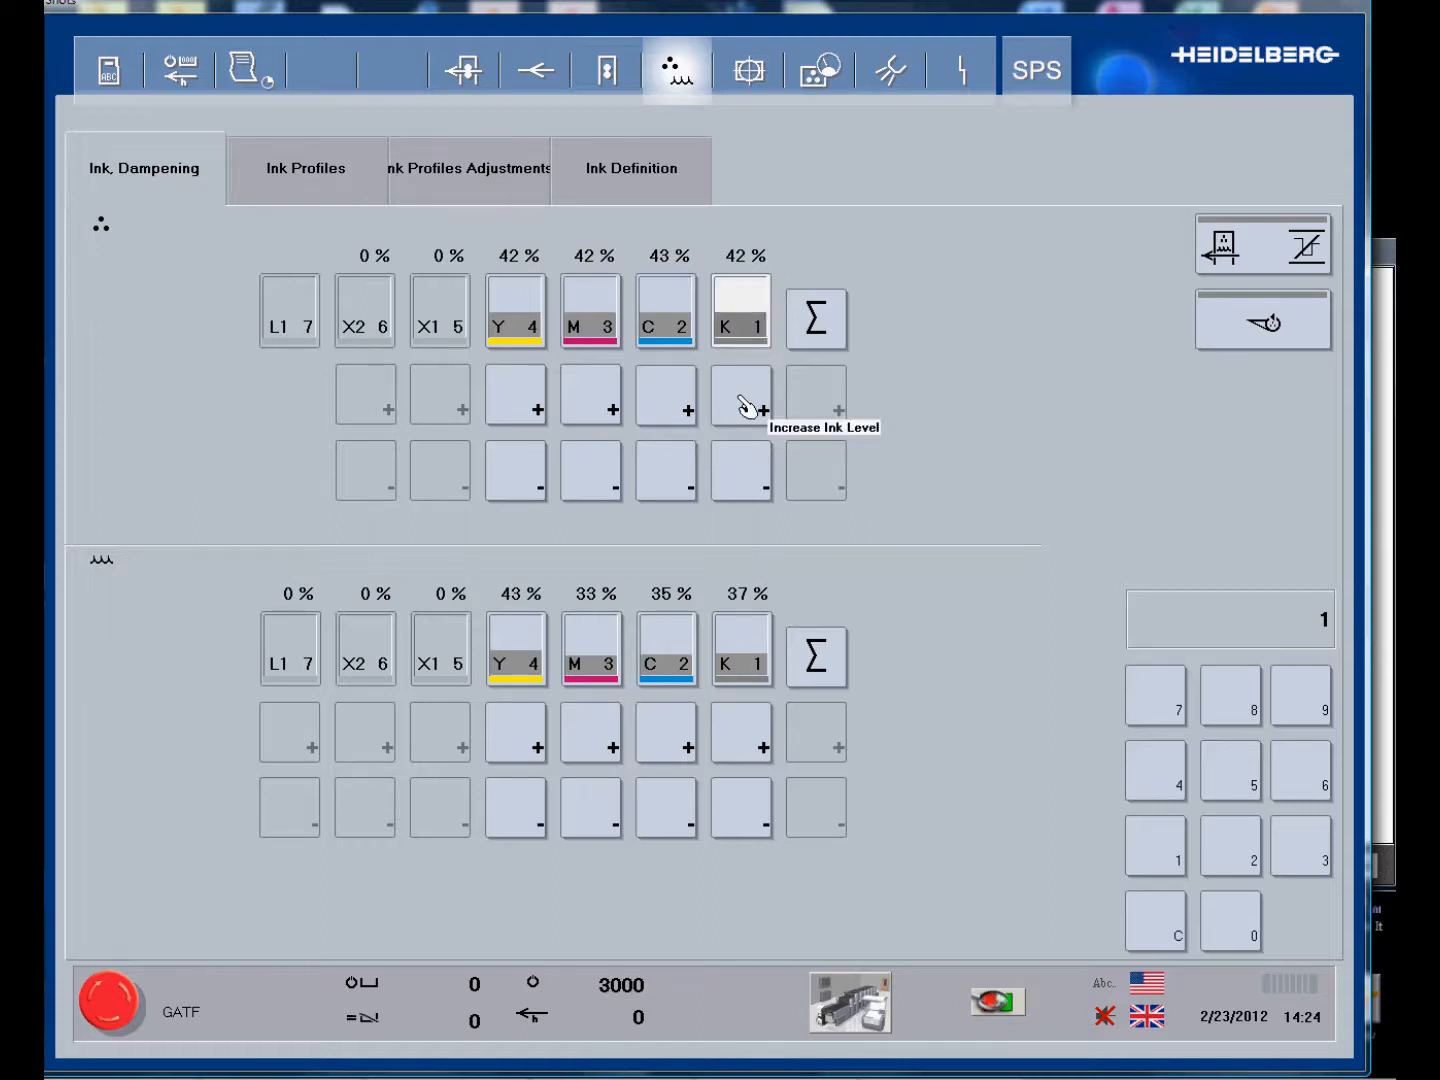
Raise the black unit's ink level to 43% and move on to the register settings.
left_click(740, 404)
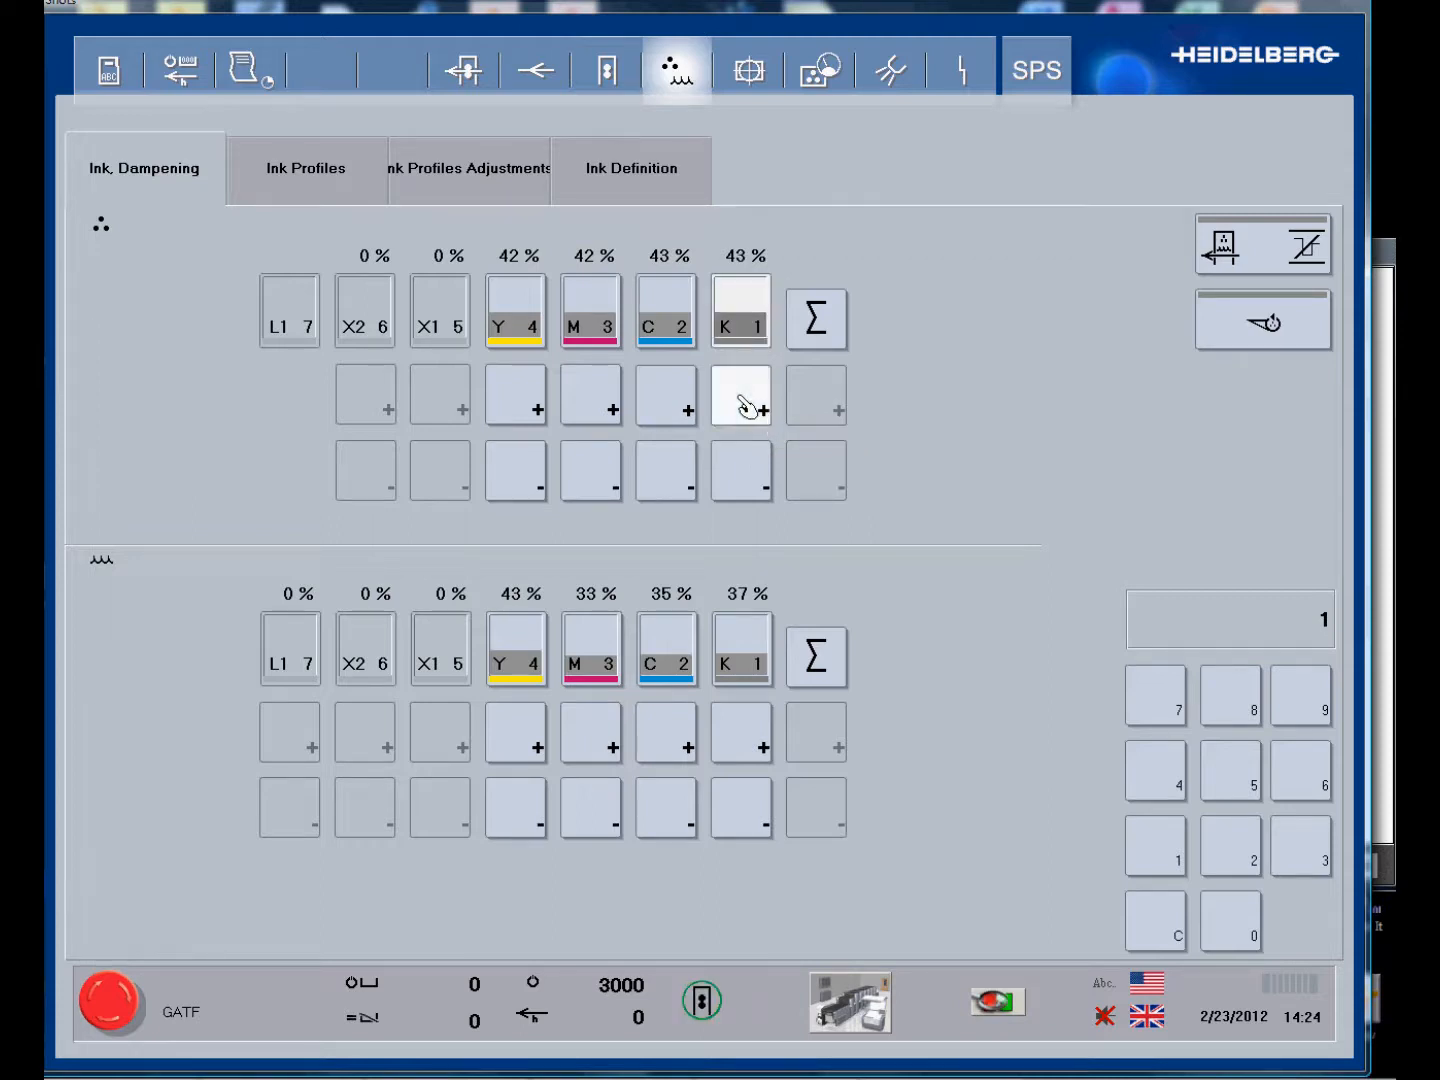
mouse_move(736, 470)
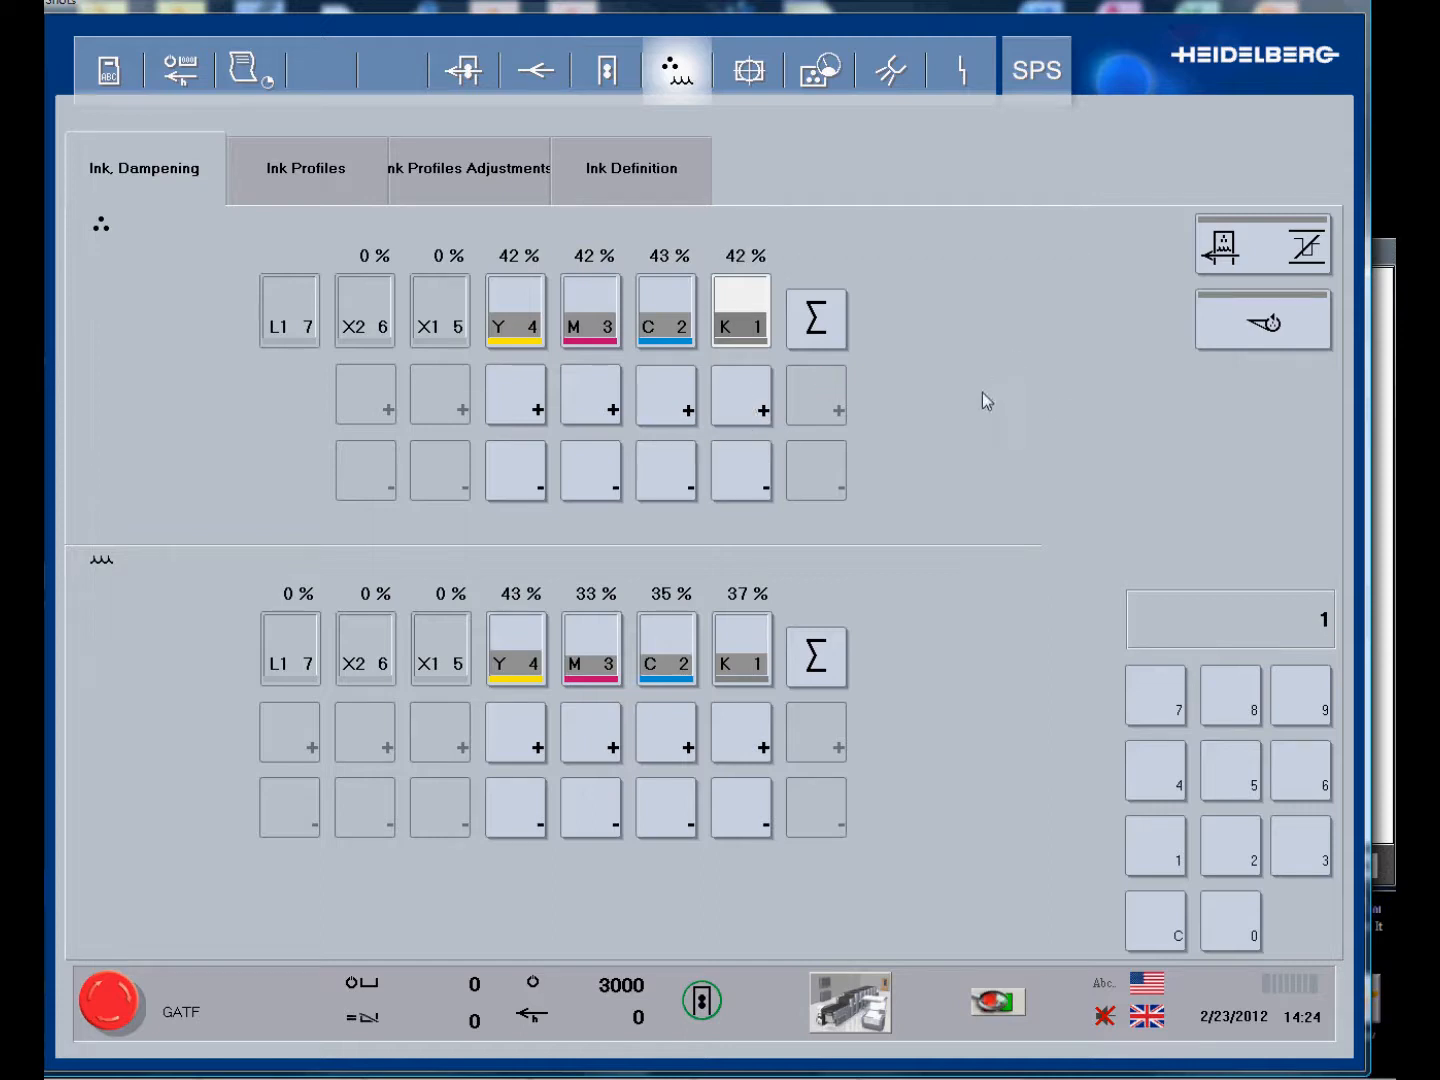
left_click(752, 68)
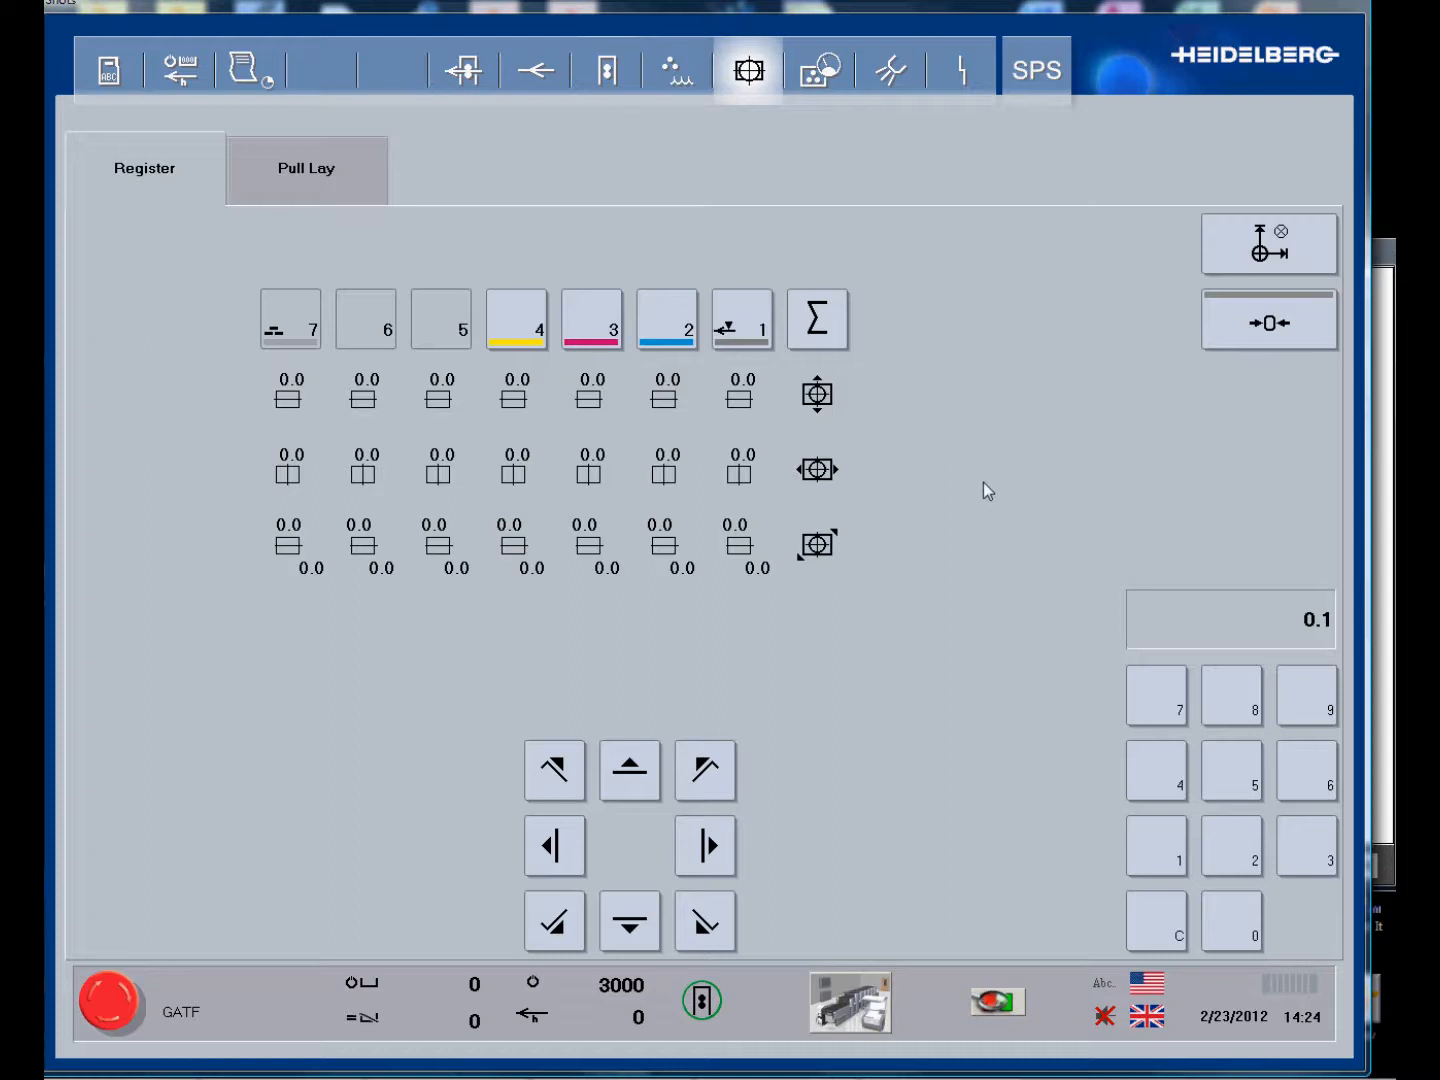
mouse_move(980, 492)
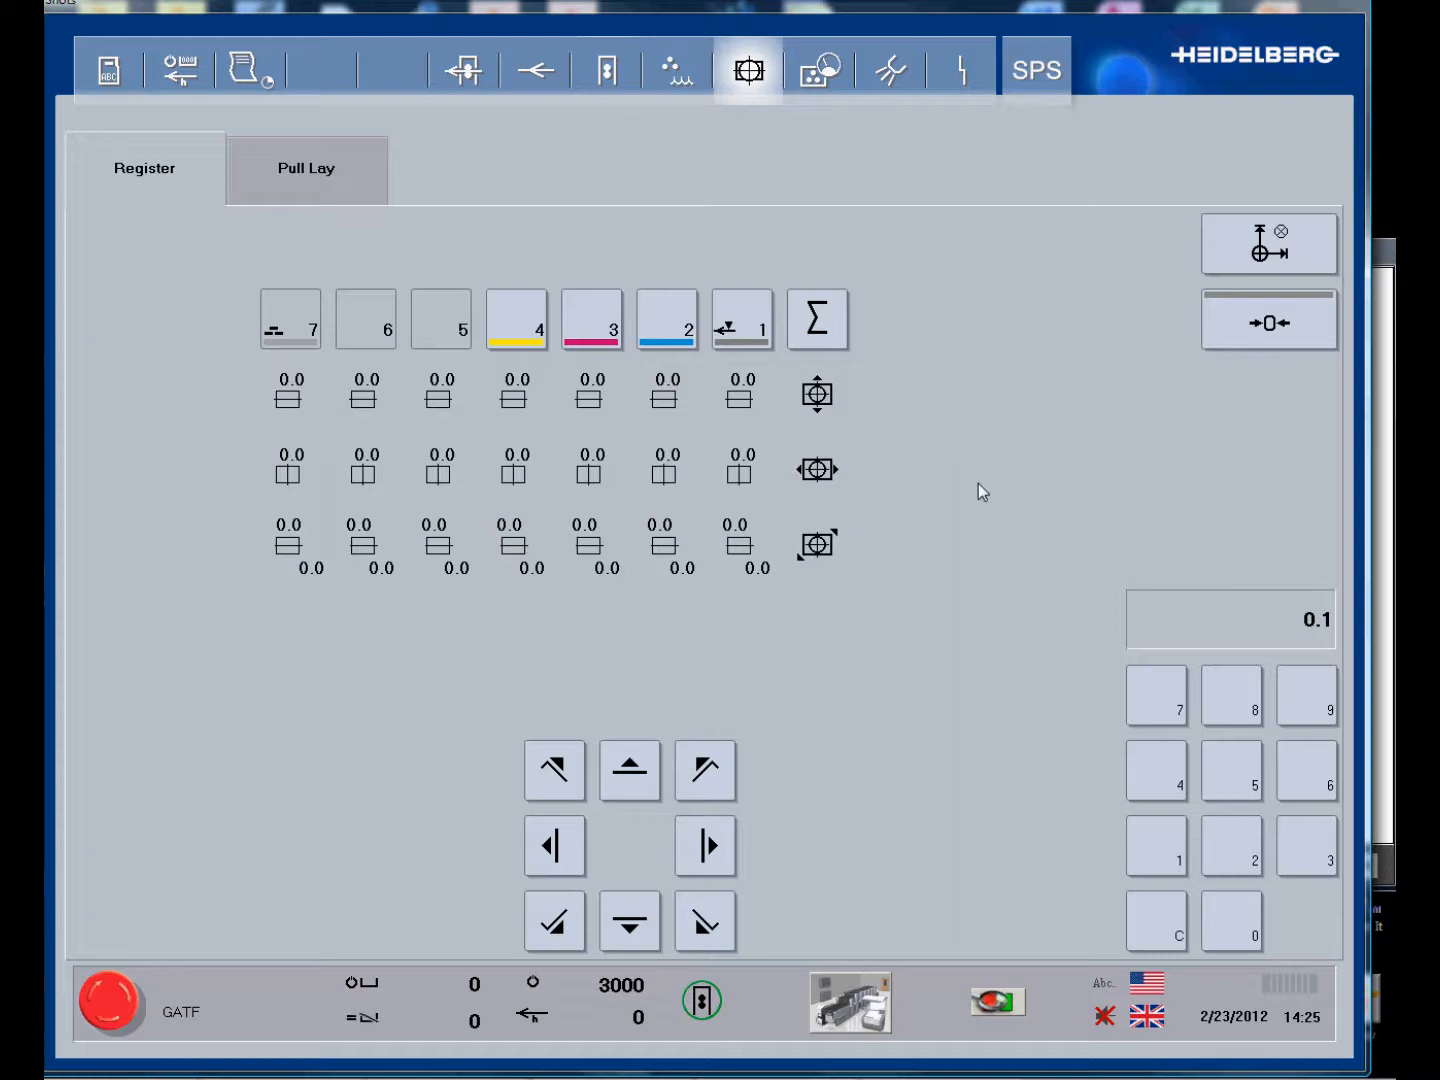
mouse_move(878, 446)
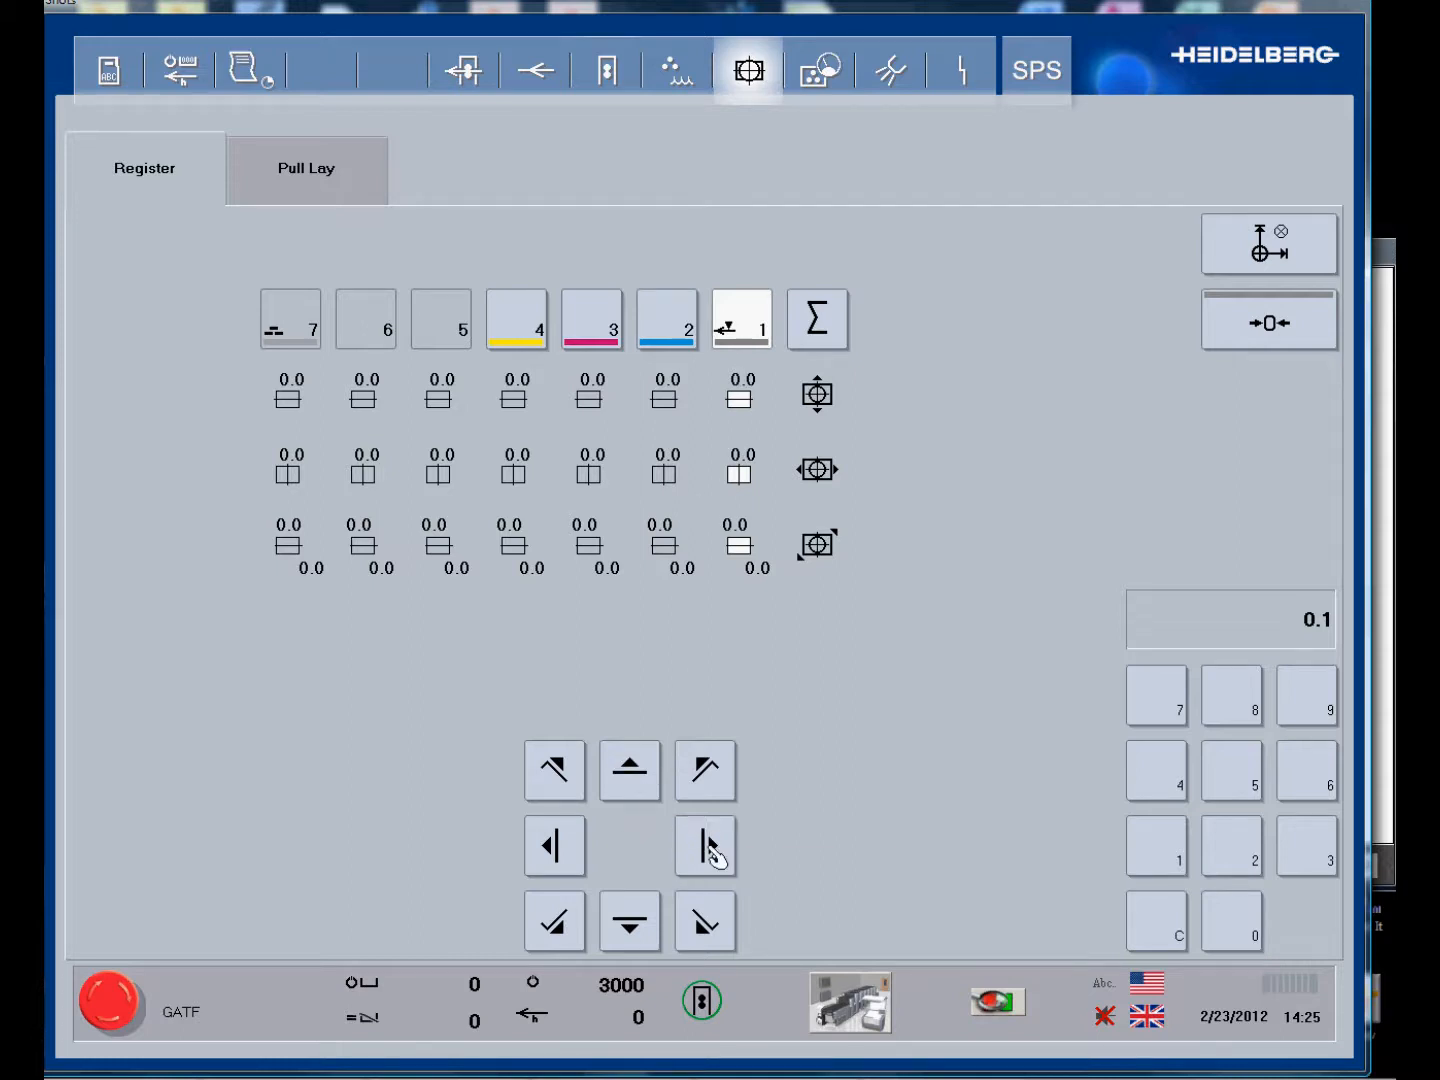
mouse_move(708, 772)
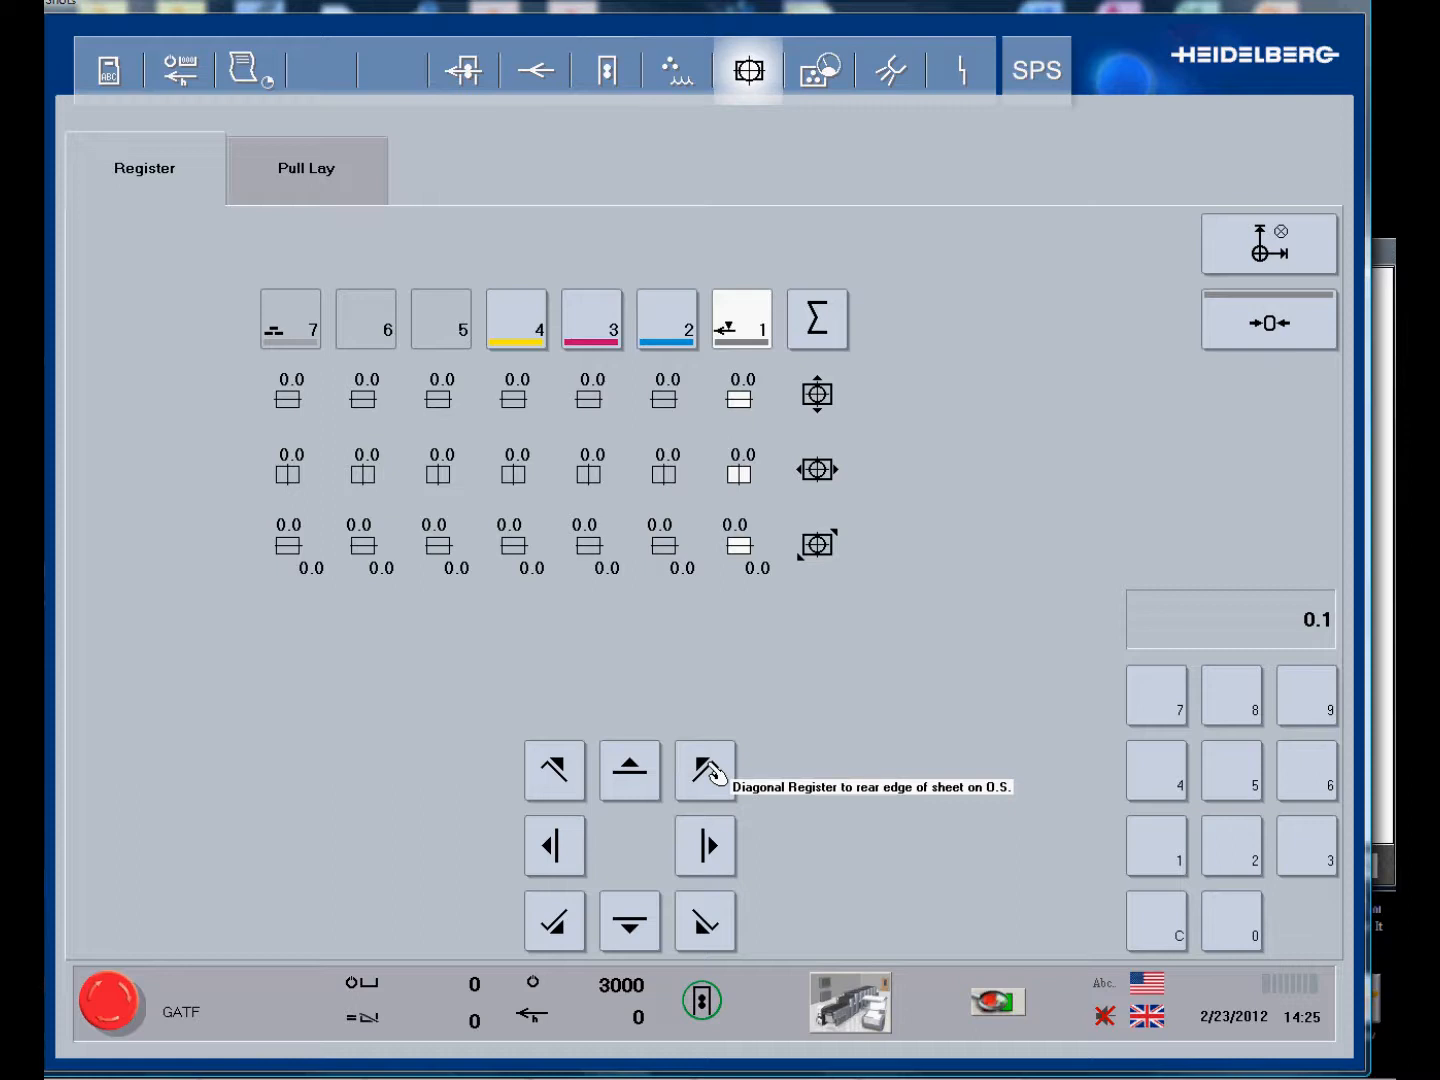
mouse_move(784, 770)
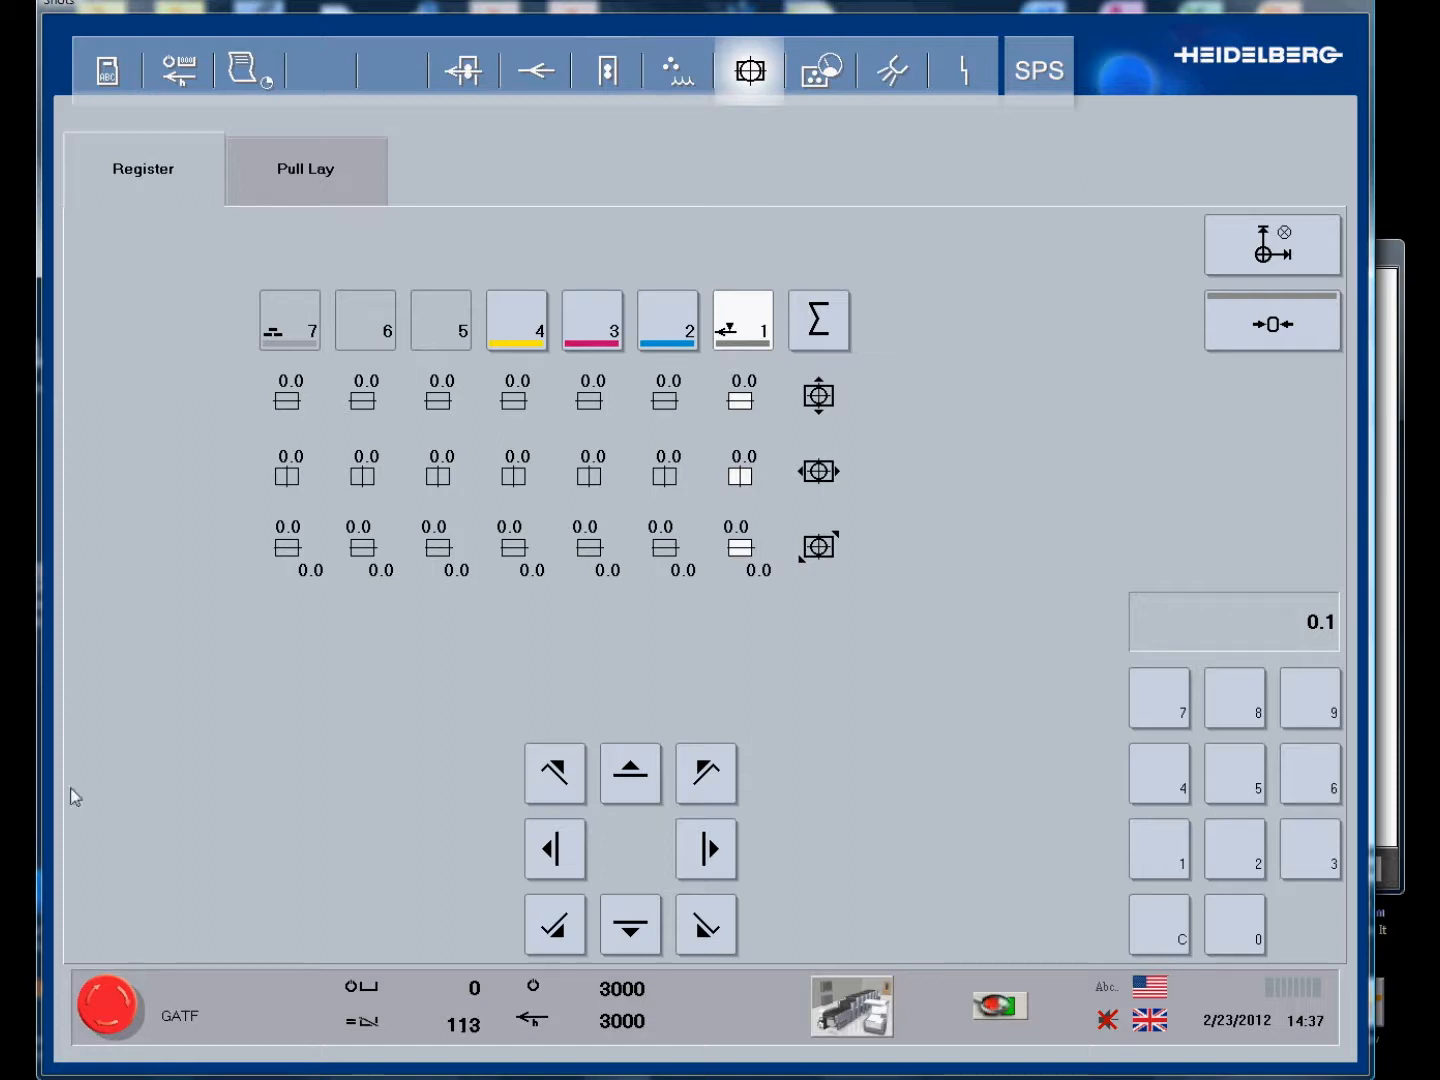
left_click(178, 68)
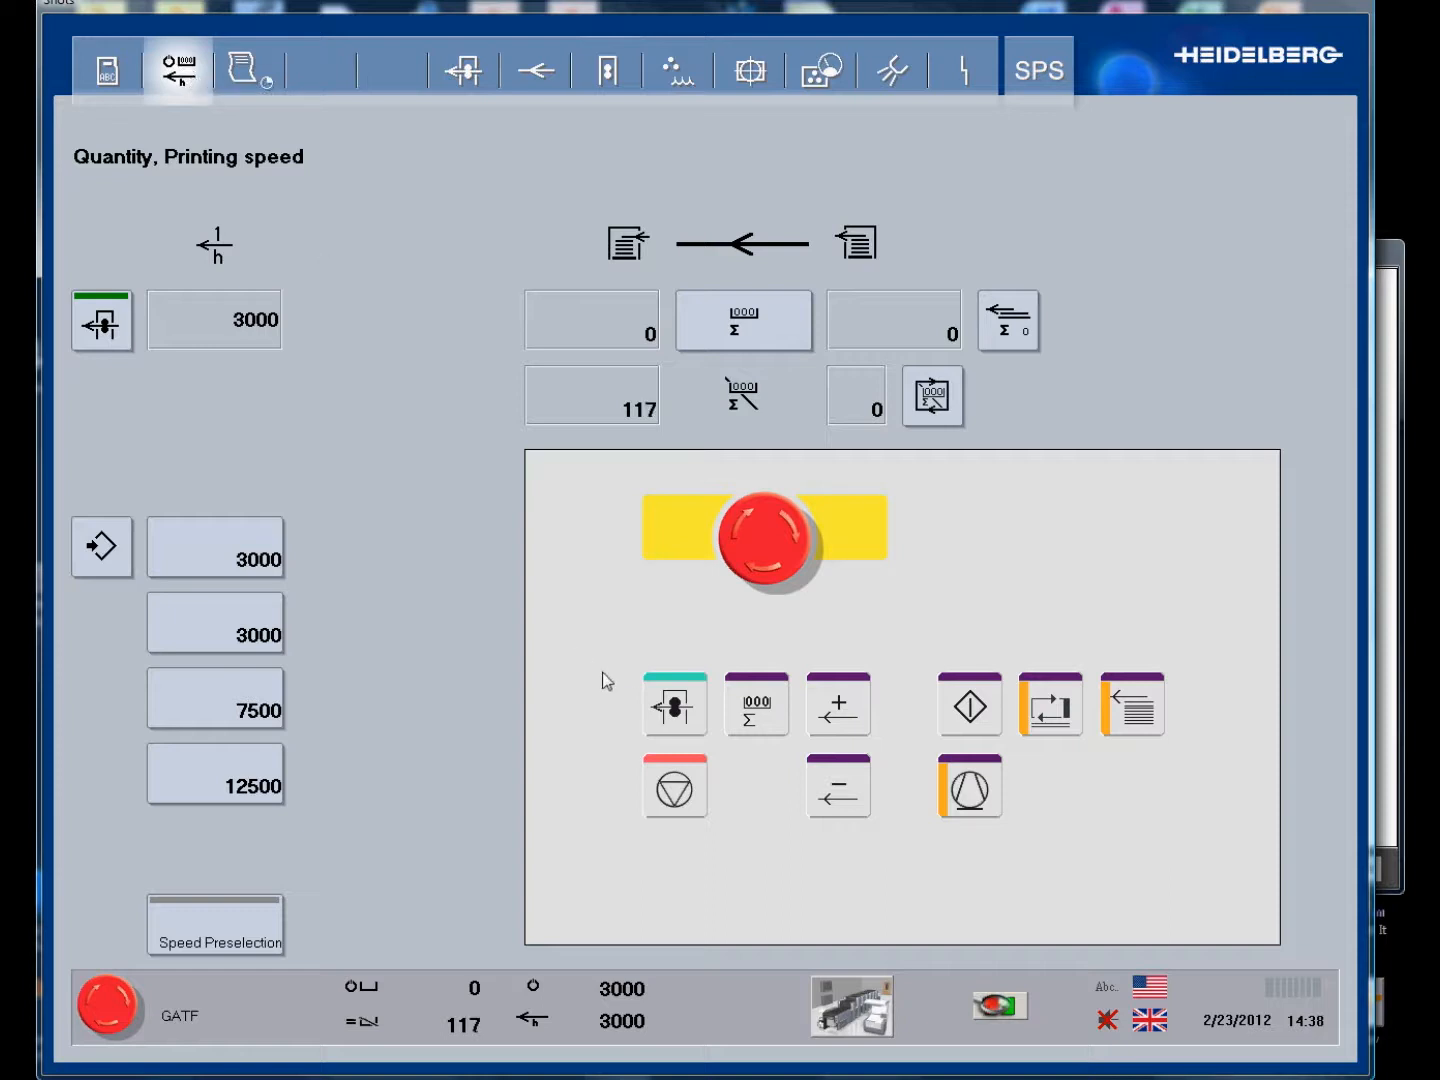
Pull a copy to the Copy Desk, view the whole sheet and magnify the register cross with the loupe.
left_click(674, 706)
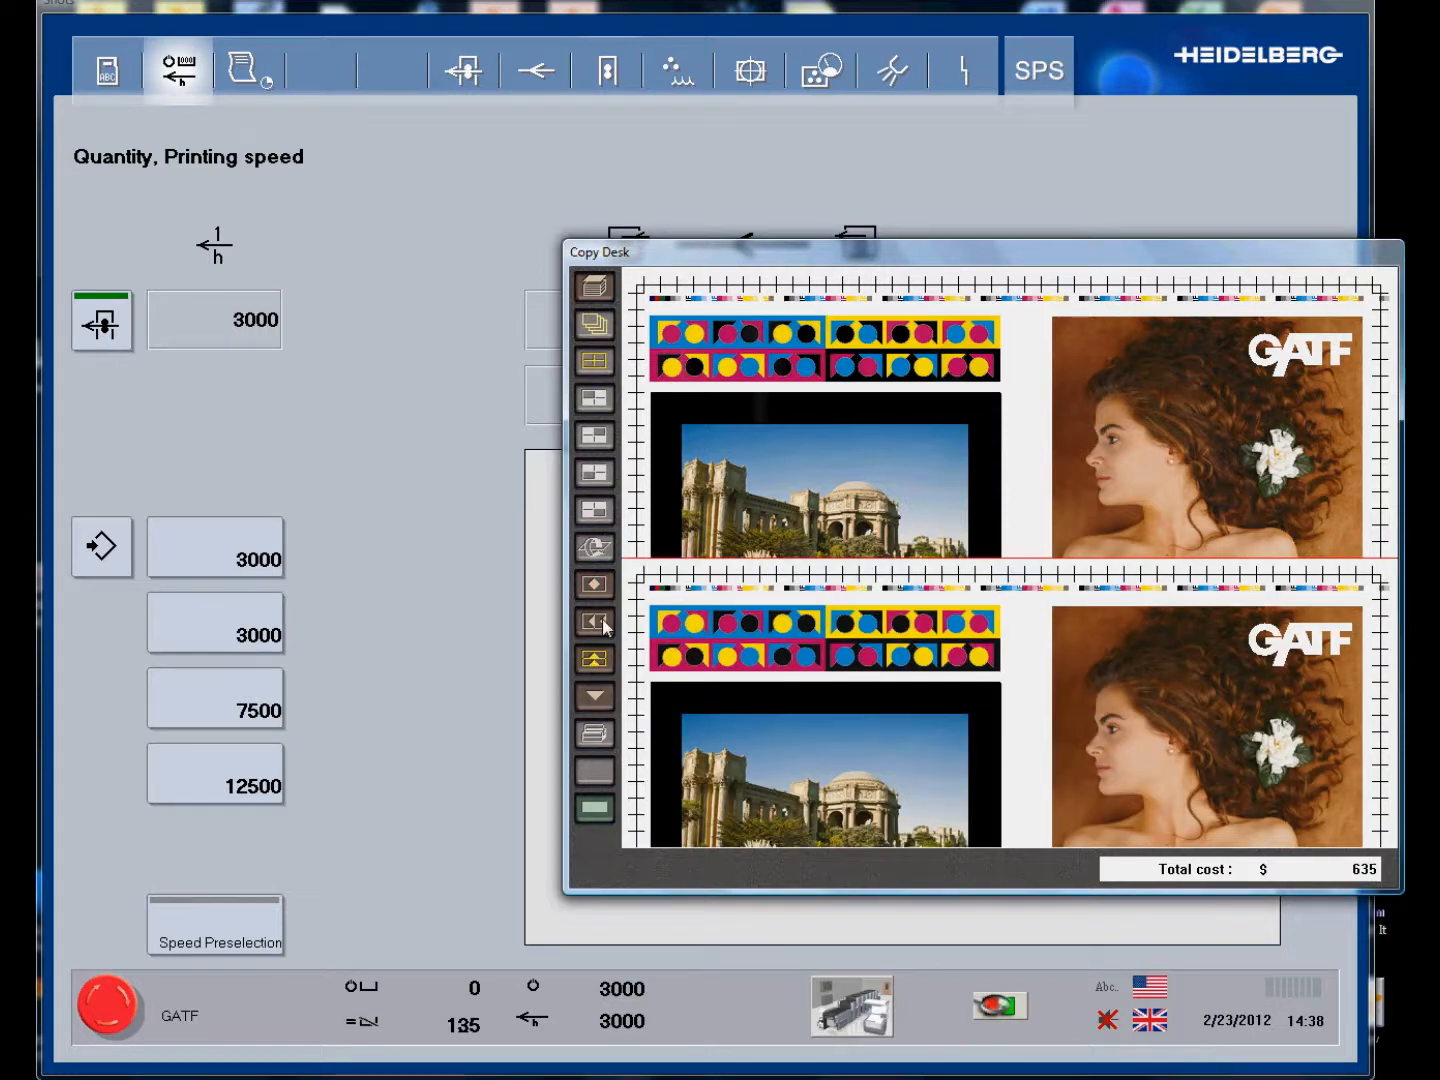
left_click(592, 620)
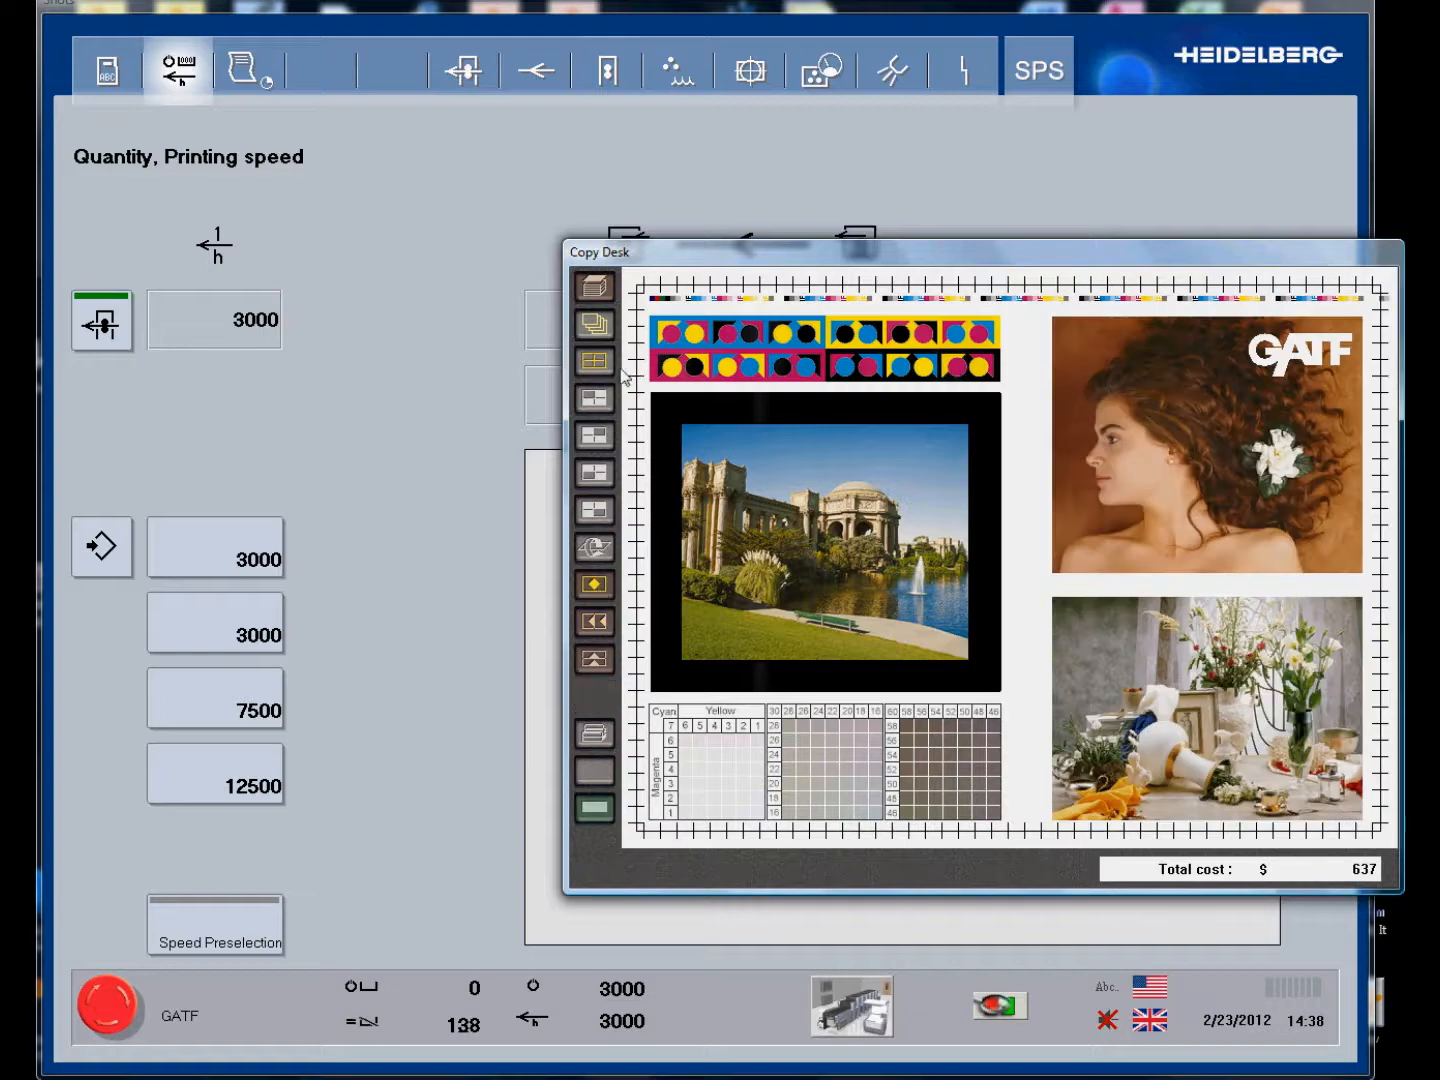
left_click(594, 436)
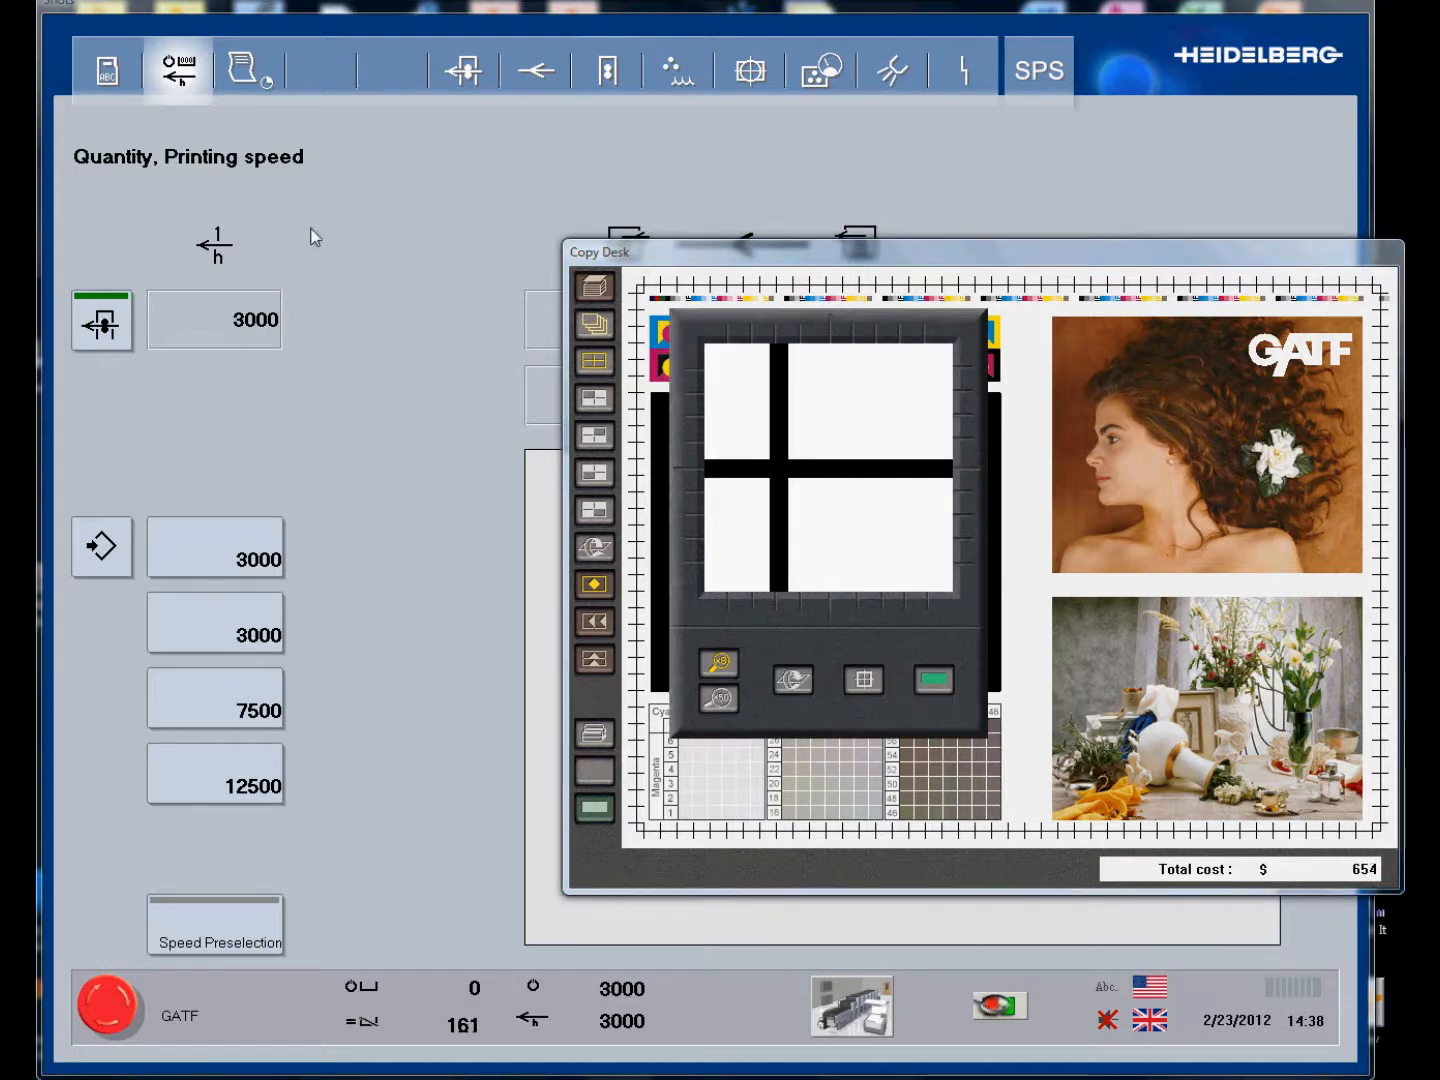
Close the register loupe and set the Manual Densitometer to read Dot Gain.
left_click(748, 70)
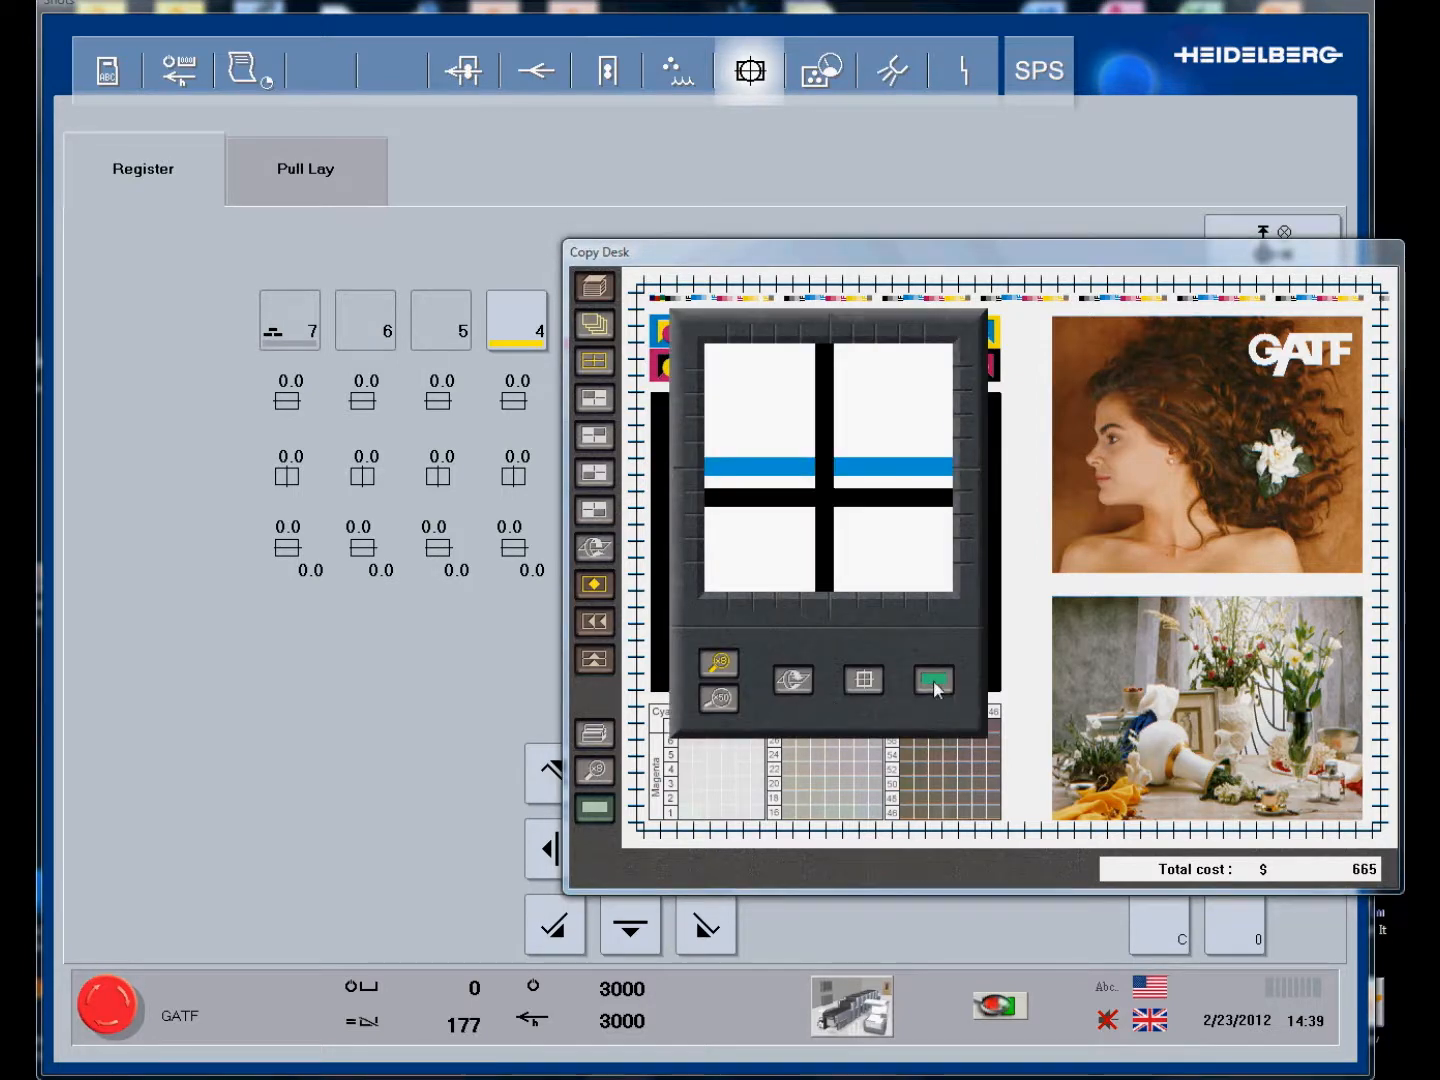
left_click(932, 680)
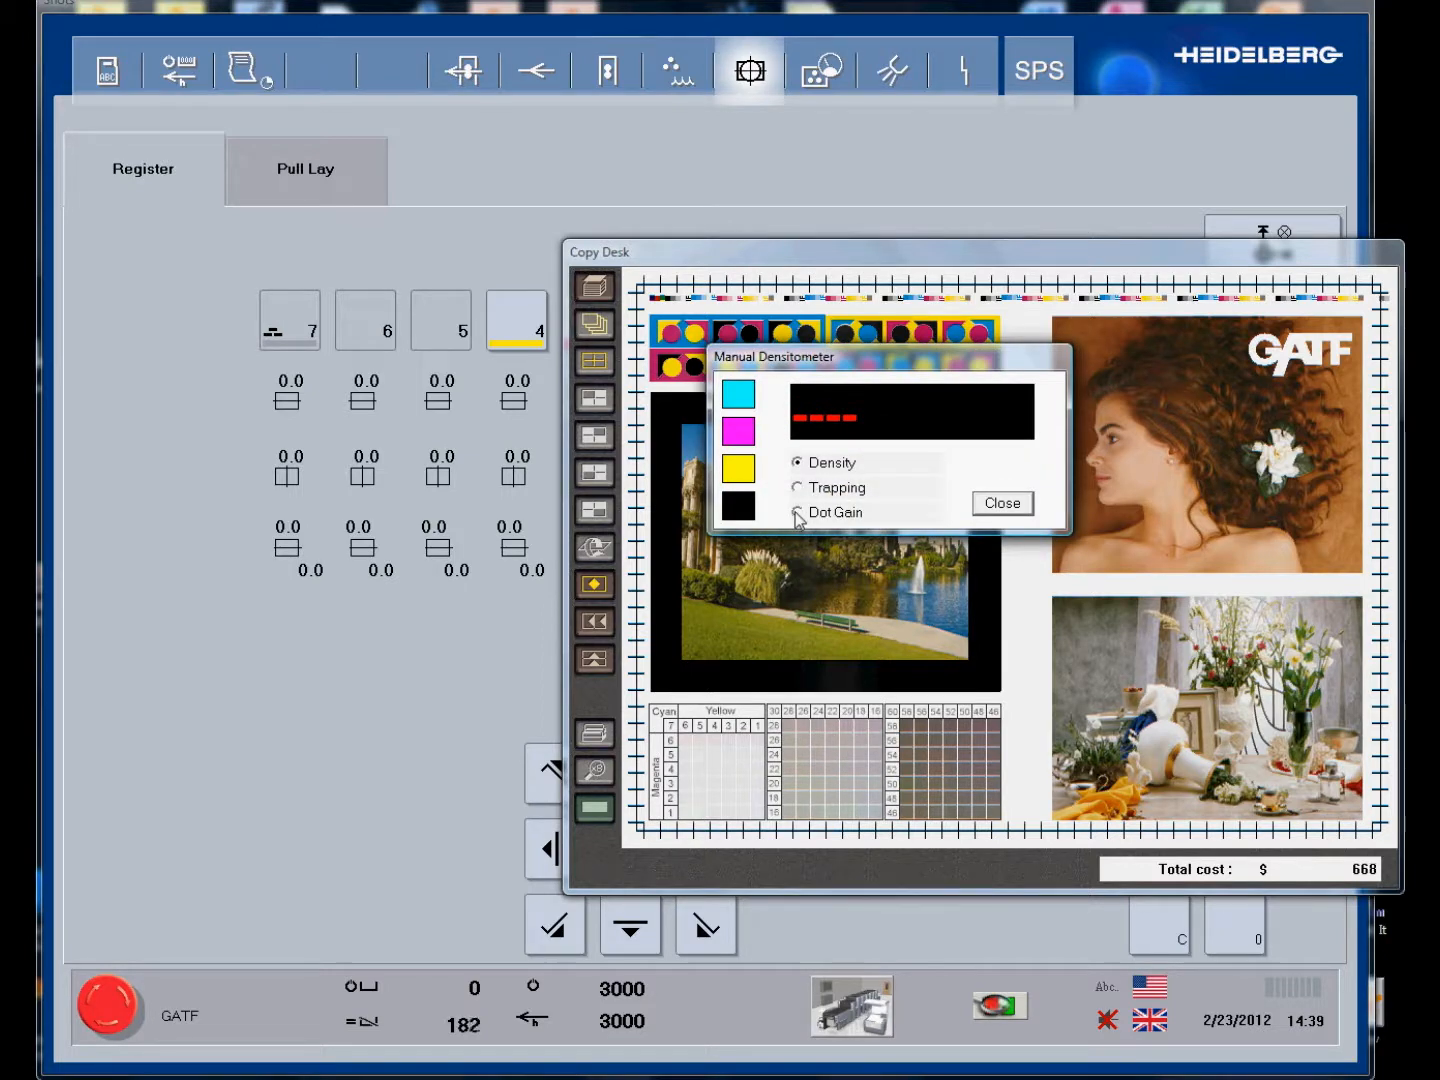
left_click(796, 512)
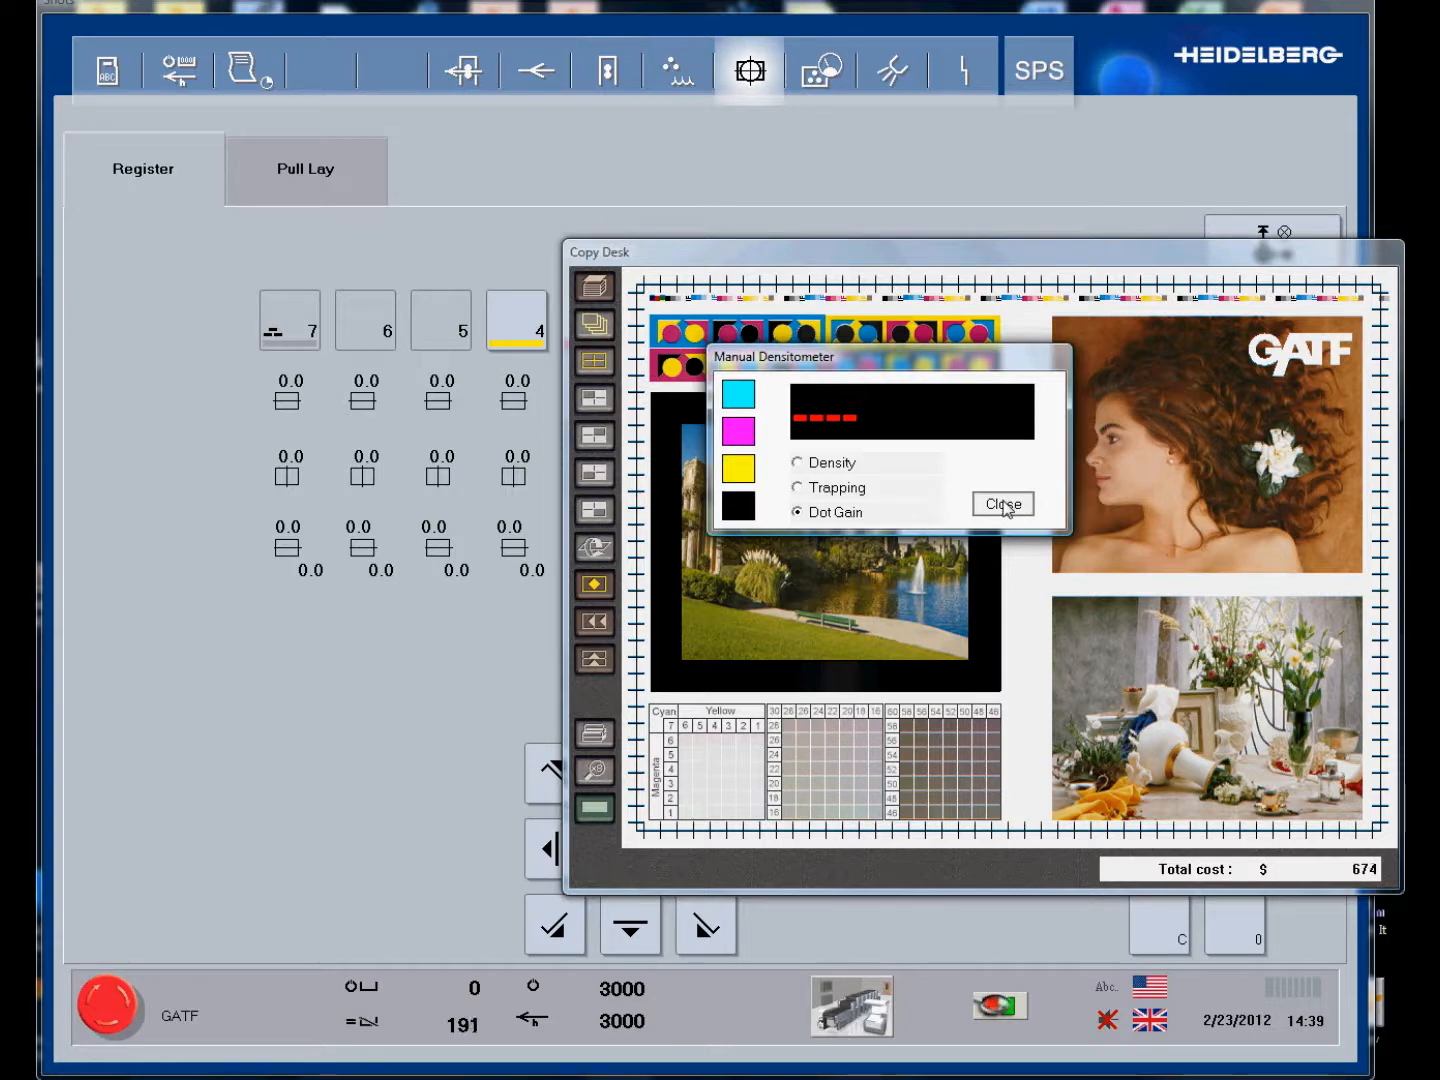
Review cyan and magenta on-line density readings across the sheet, then close the densitometer.
left_click(1002, 504)
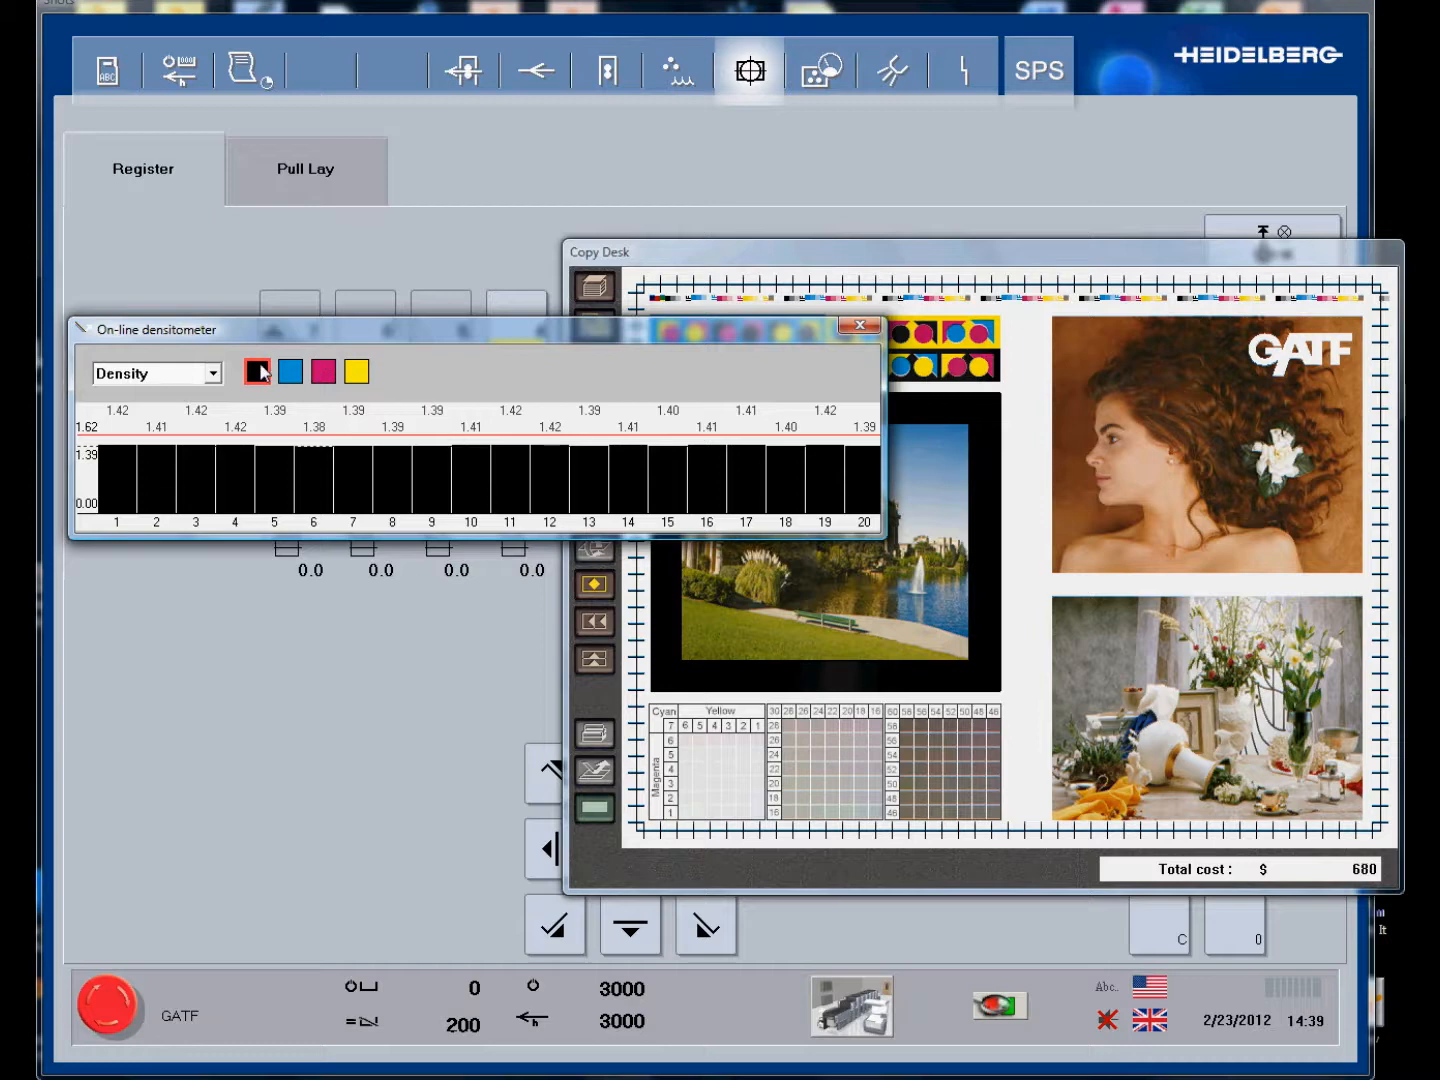
left_click(288, 372)
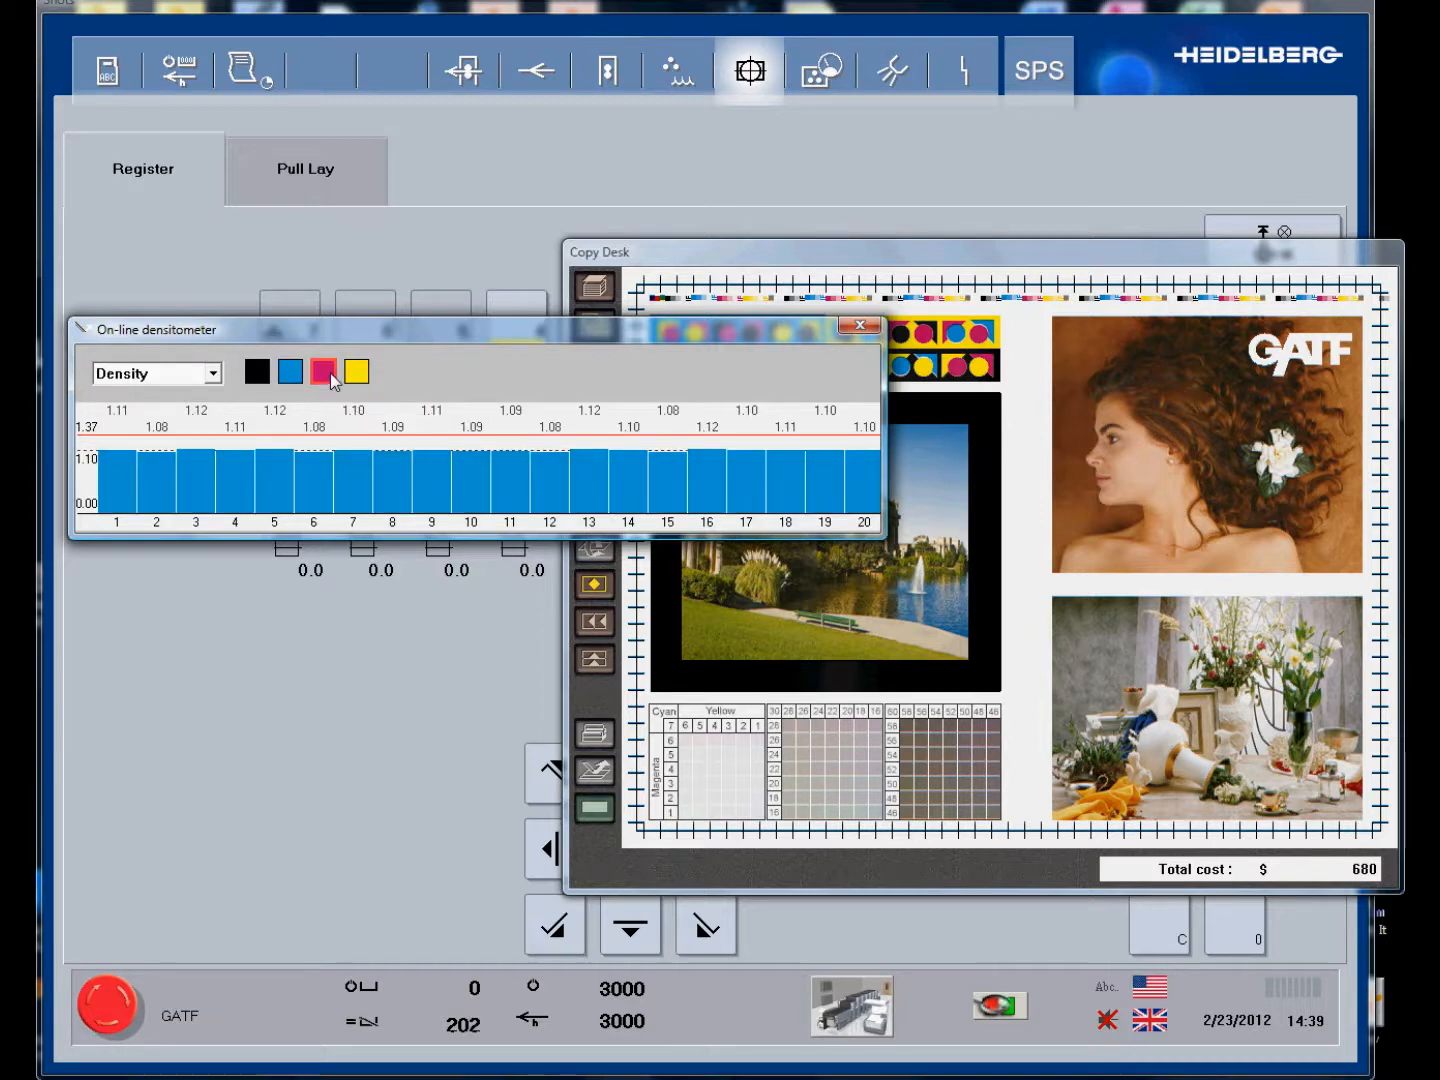
left_click(356, 372)
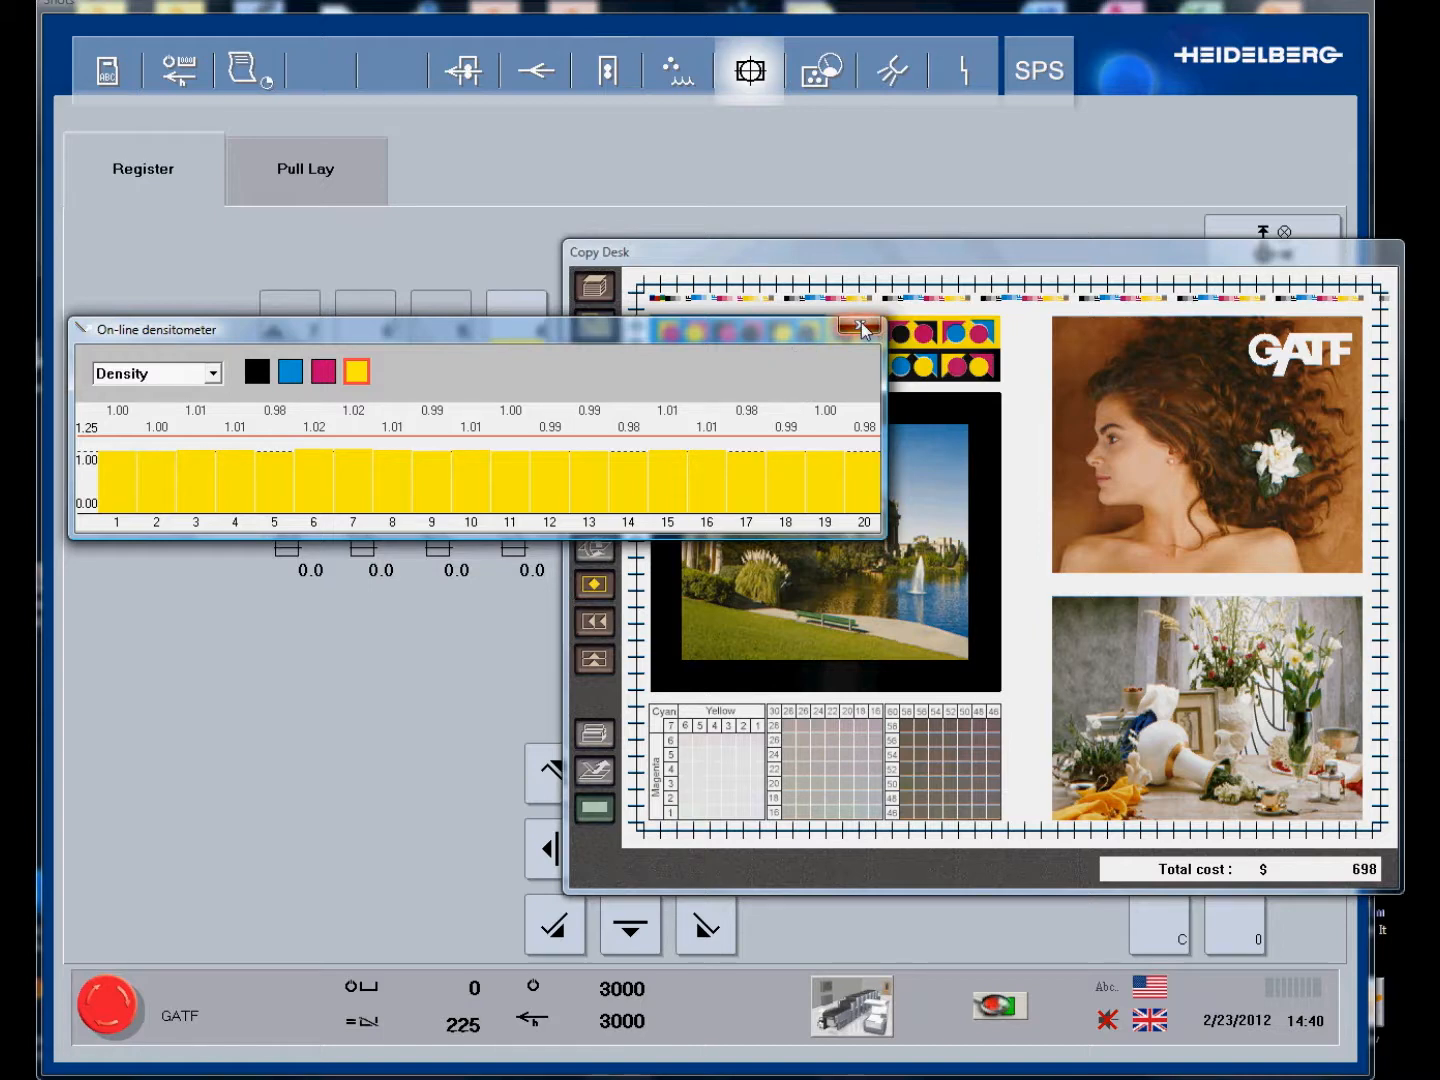
left_click(860, 328)
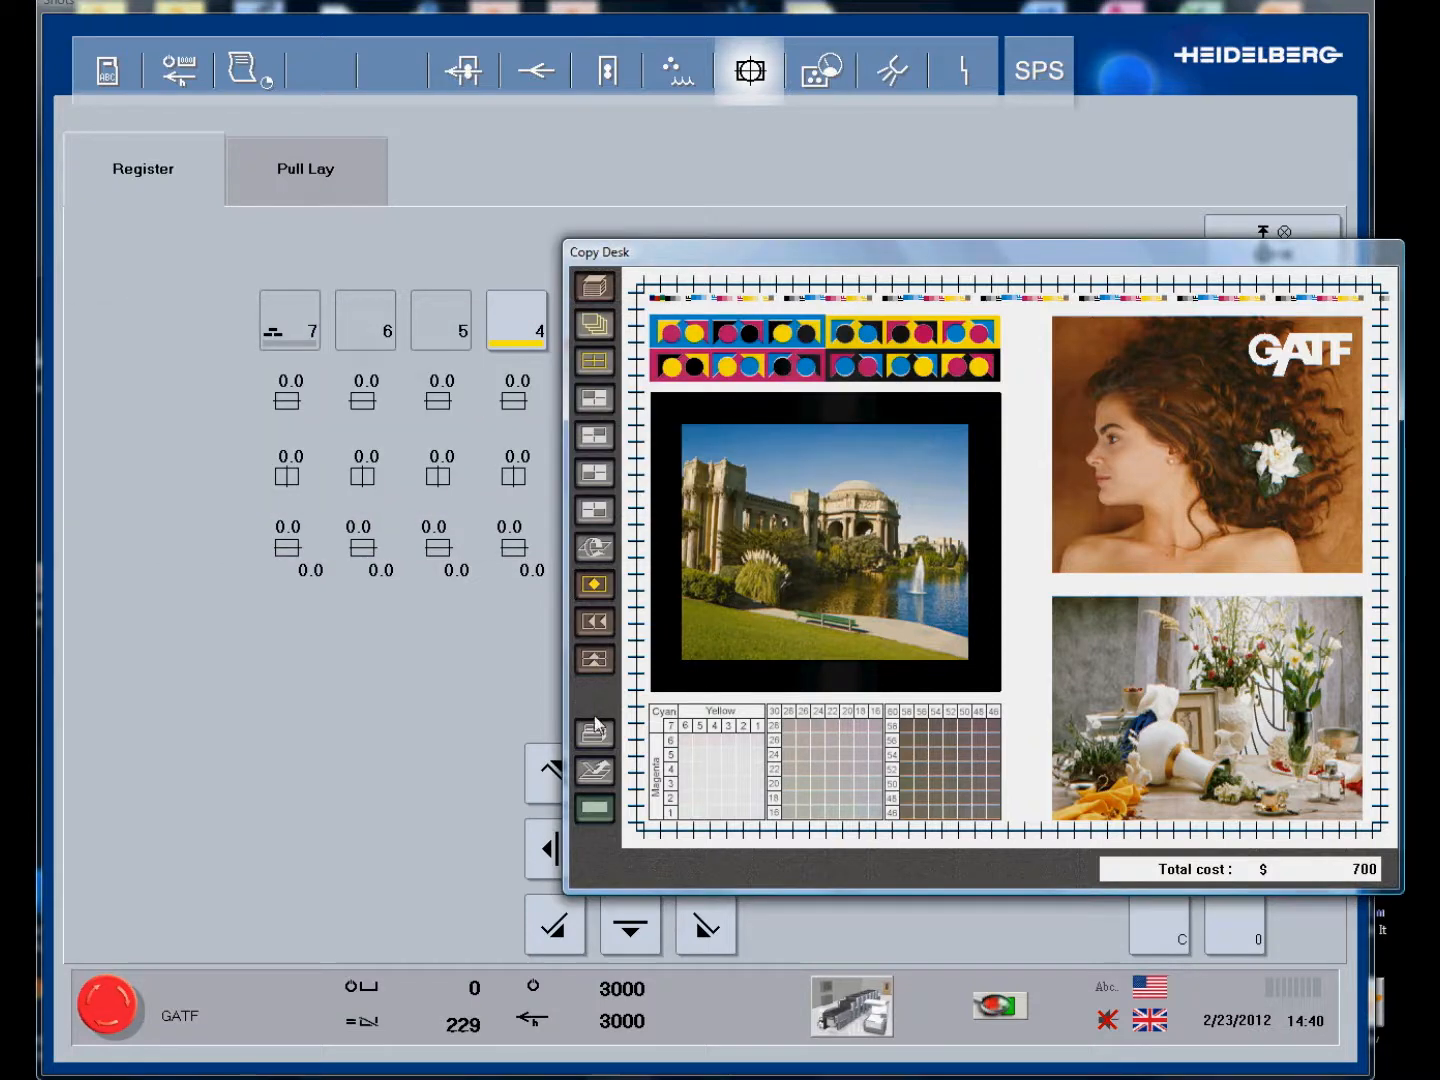
Try the spectrophotometer's Measure modes and the glossmeter reading, then close both.
left_click(594, 728)
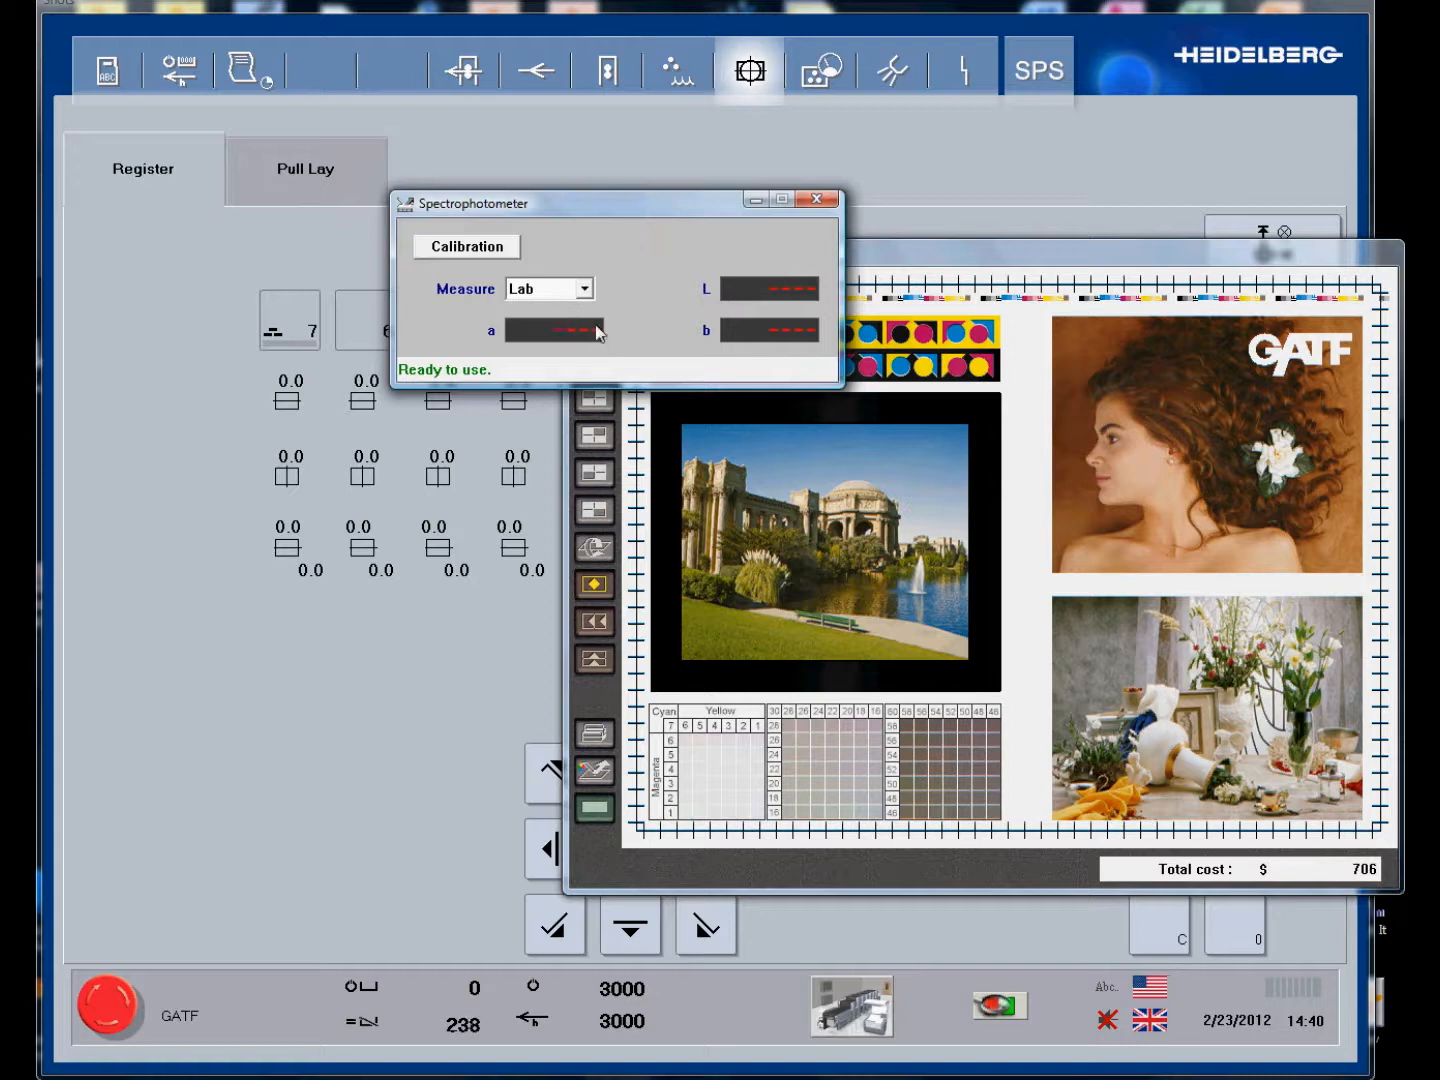
left_click(580, 288)
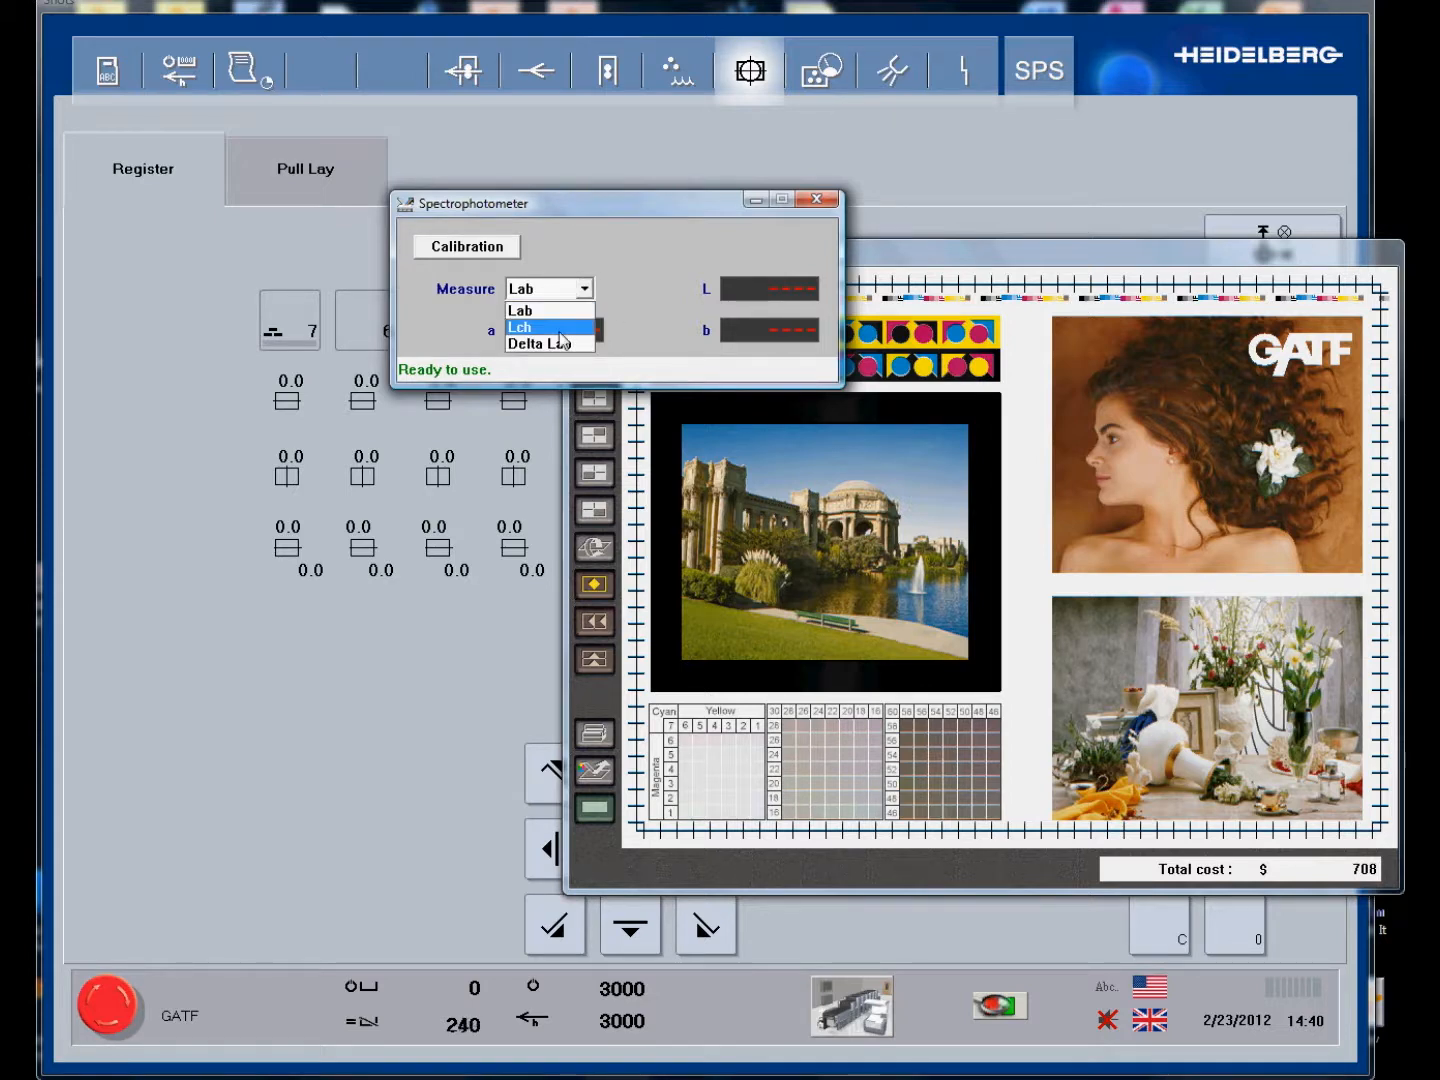
left_click(544, 344)
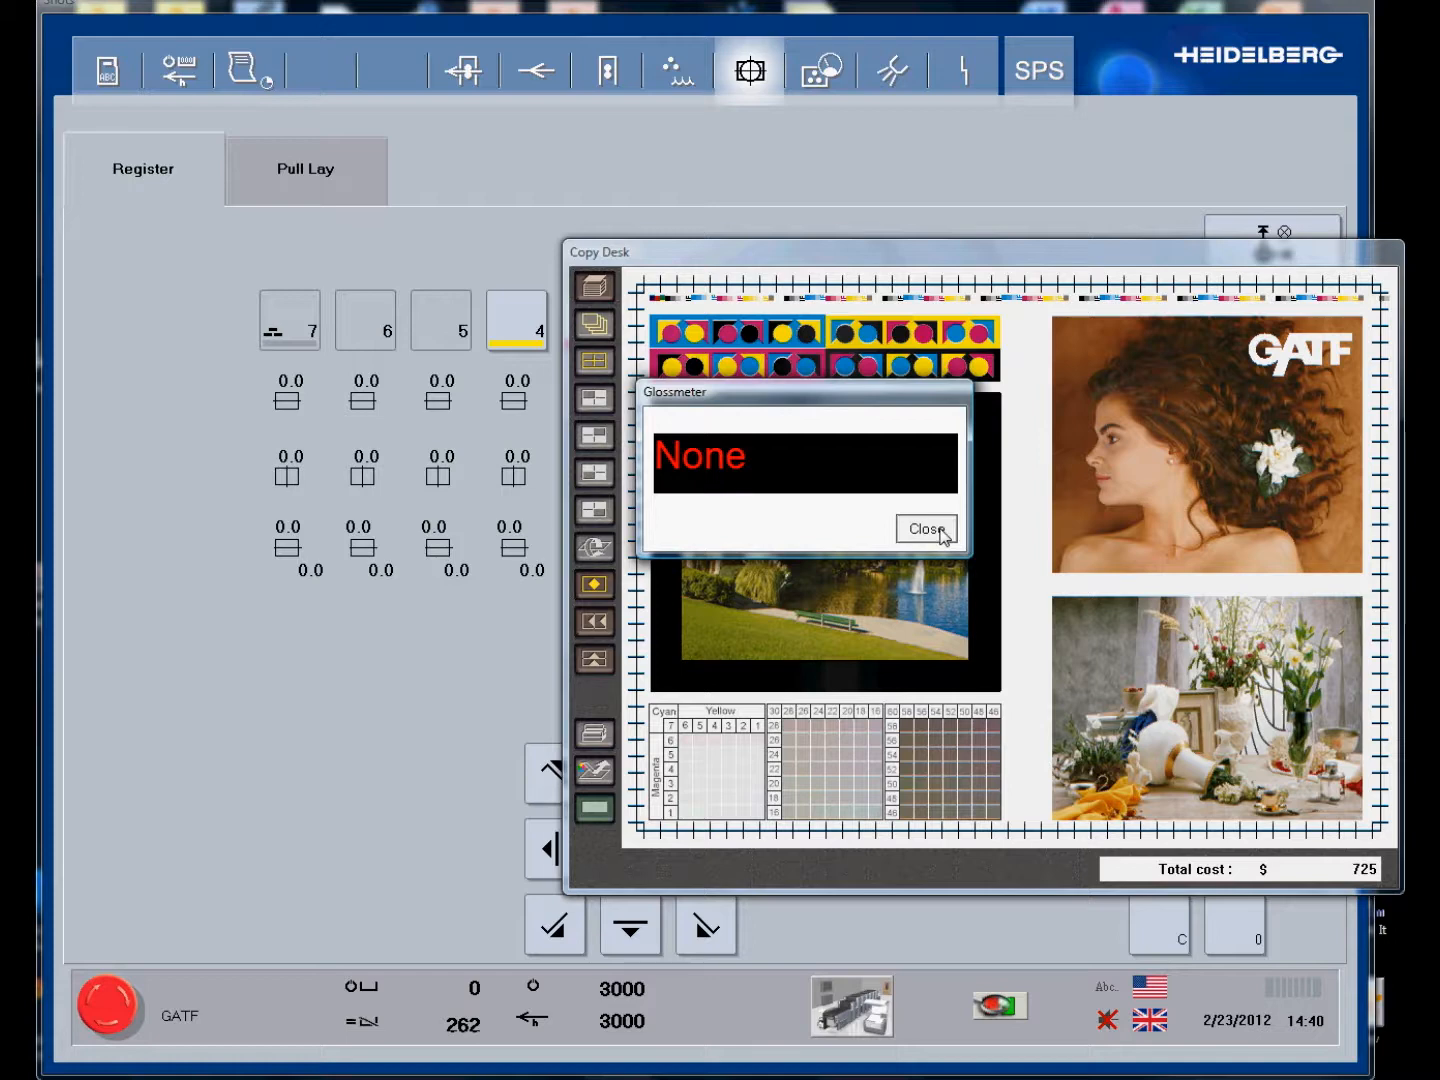
left_click(926, 528)
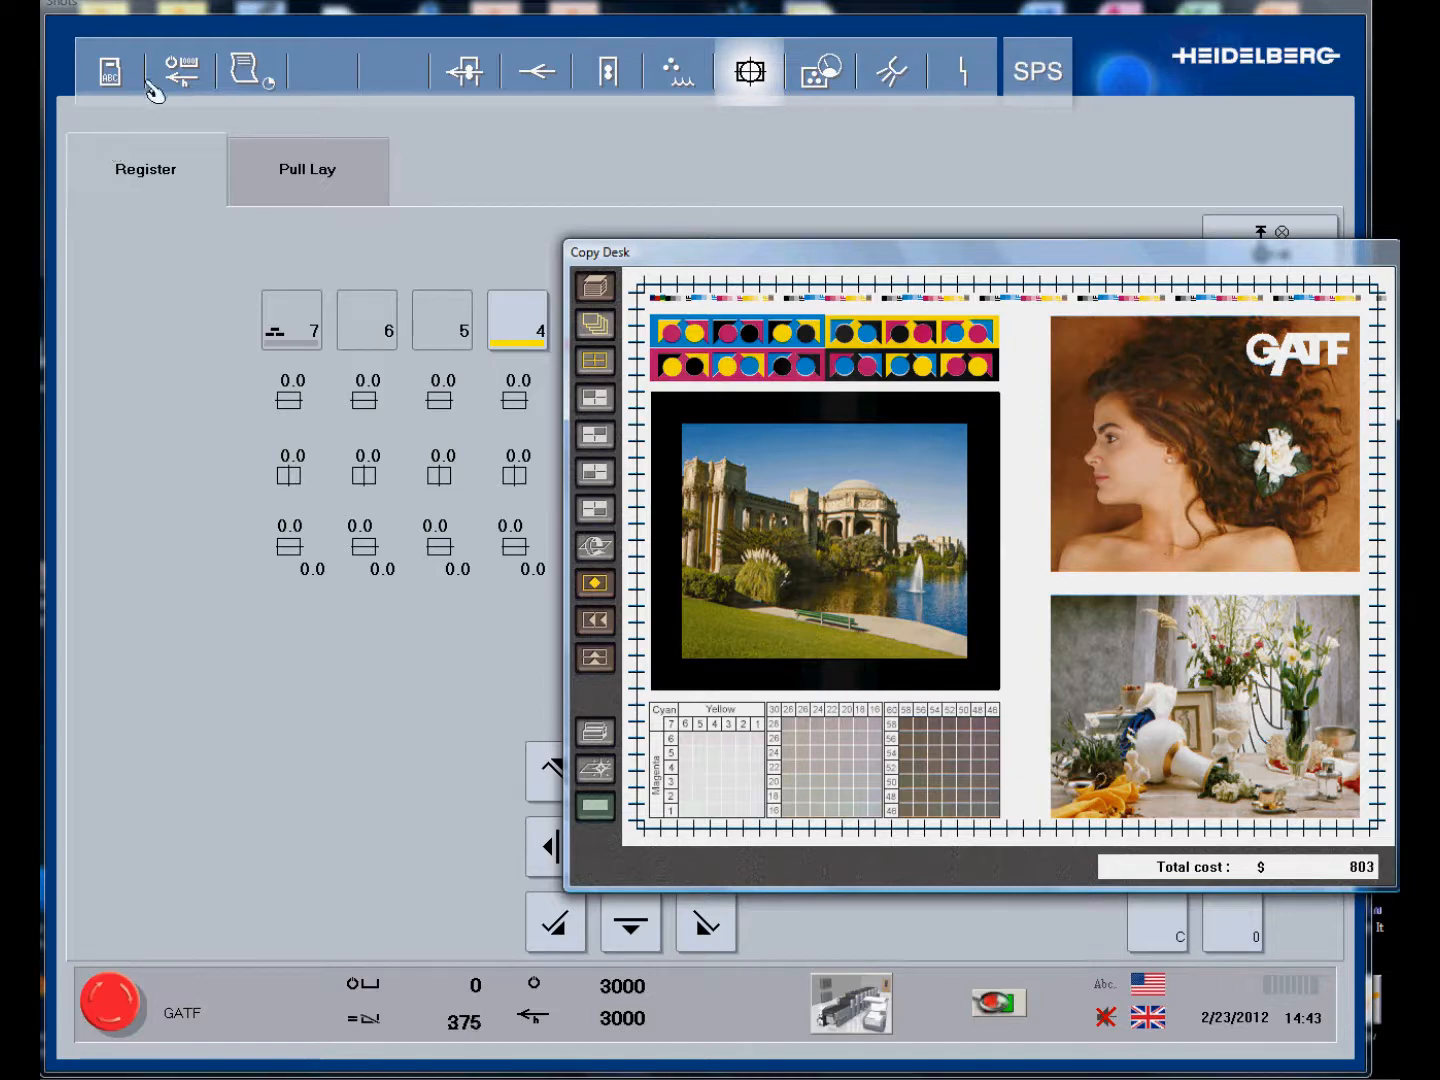
Read FITTING ERROR in the SPS diagnostic and acknowledge the bad print copy warning on Quantity.
left_click(1038, 68)
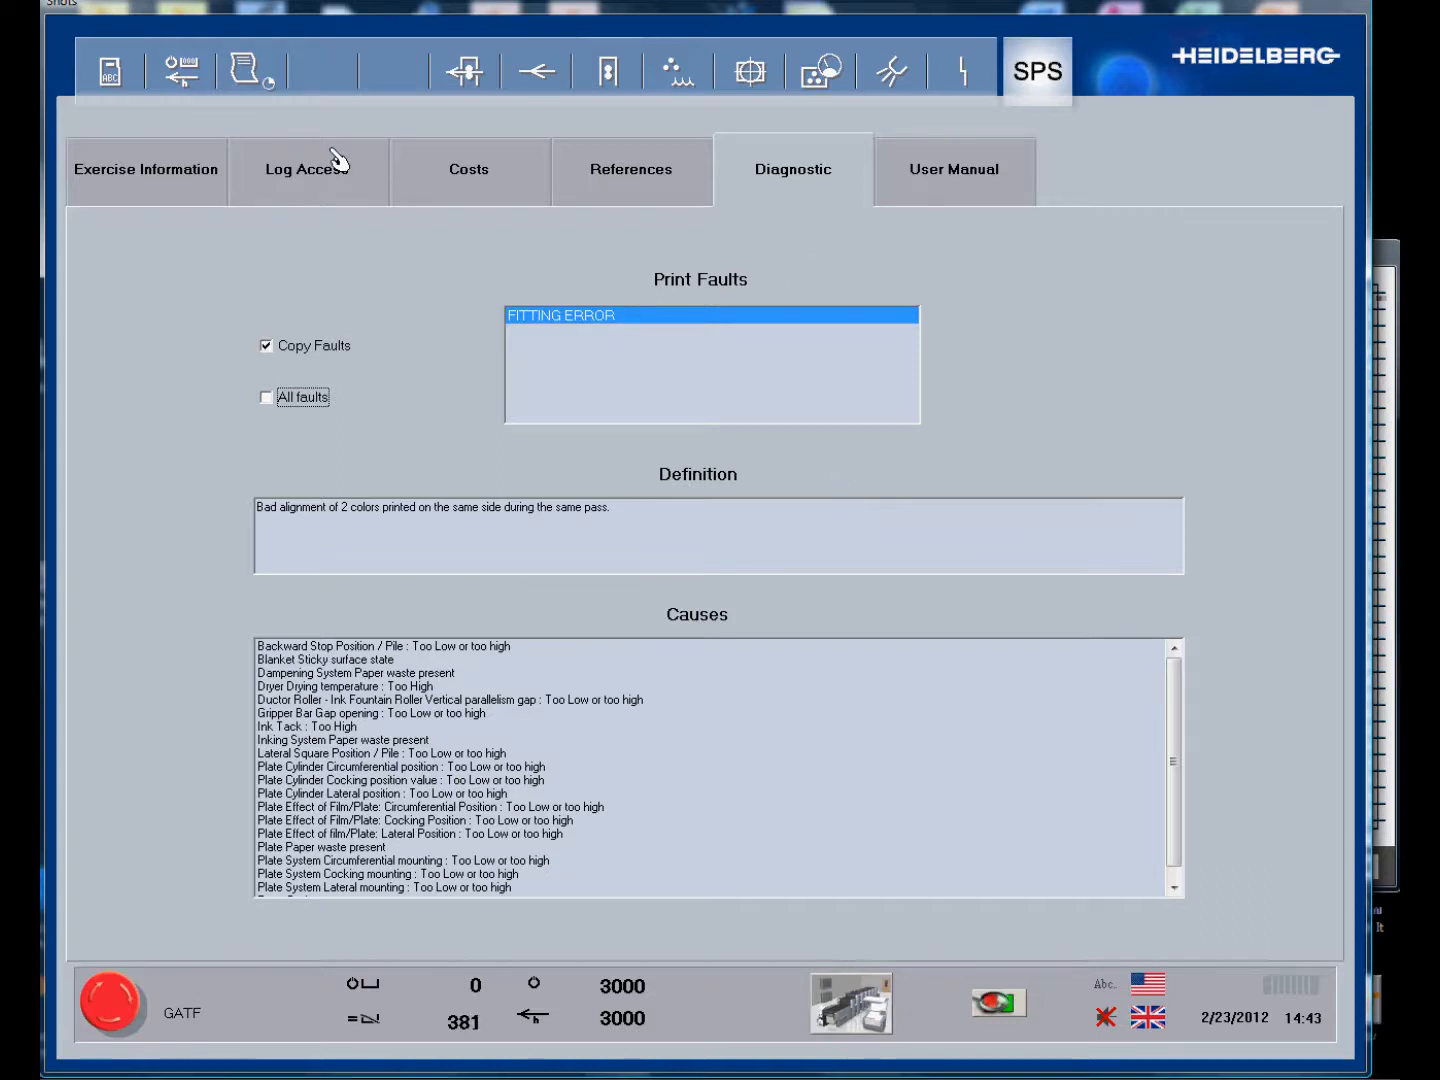
left_click(182, 68)
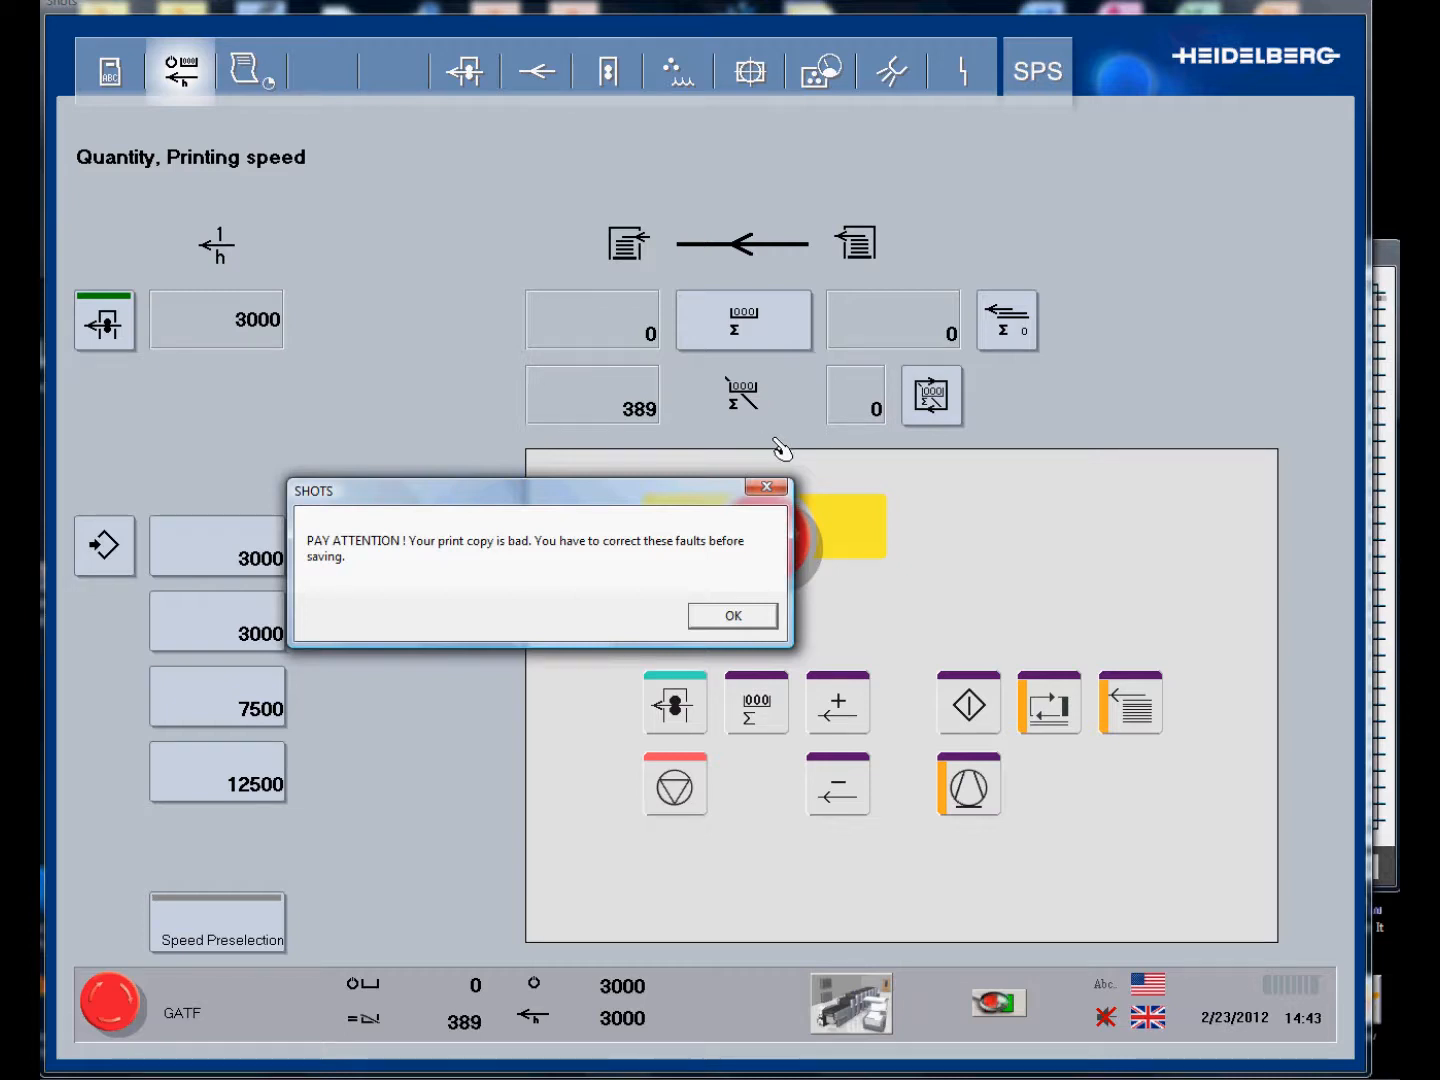
mouse_move(1098, 428)
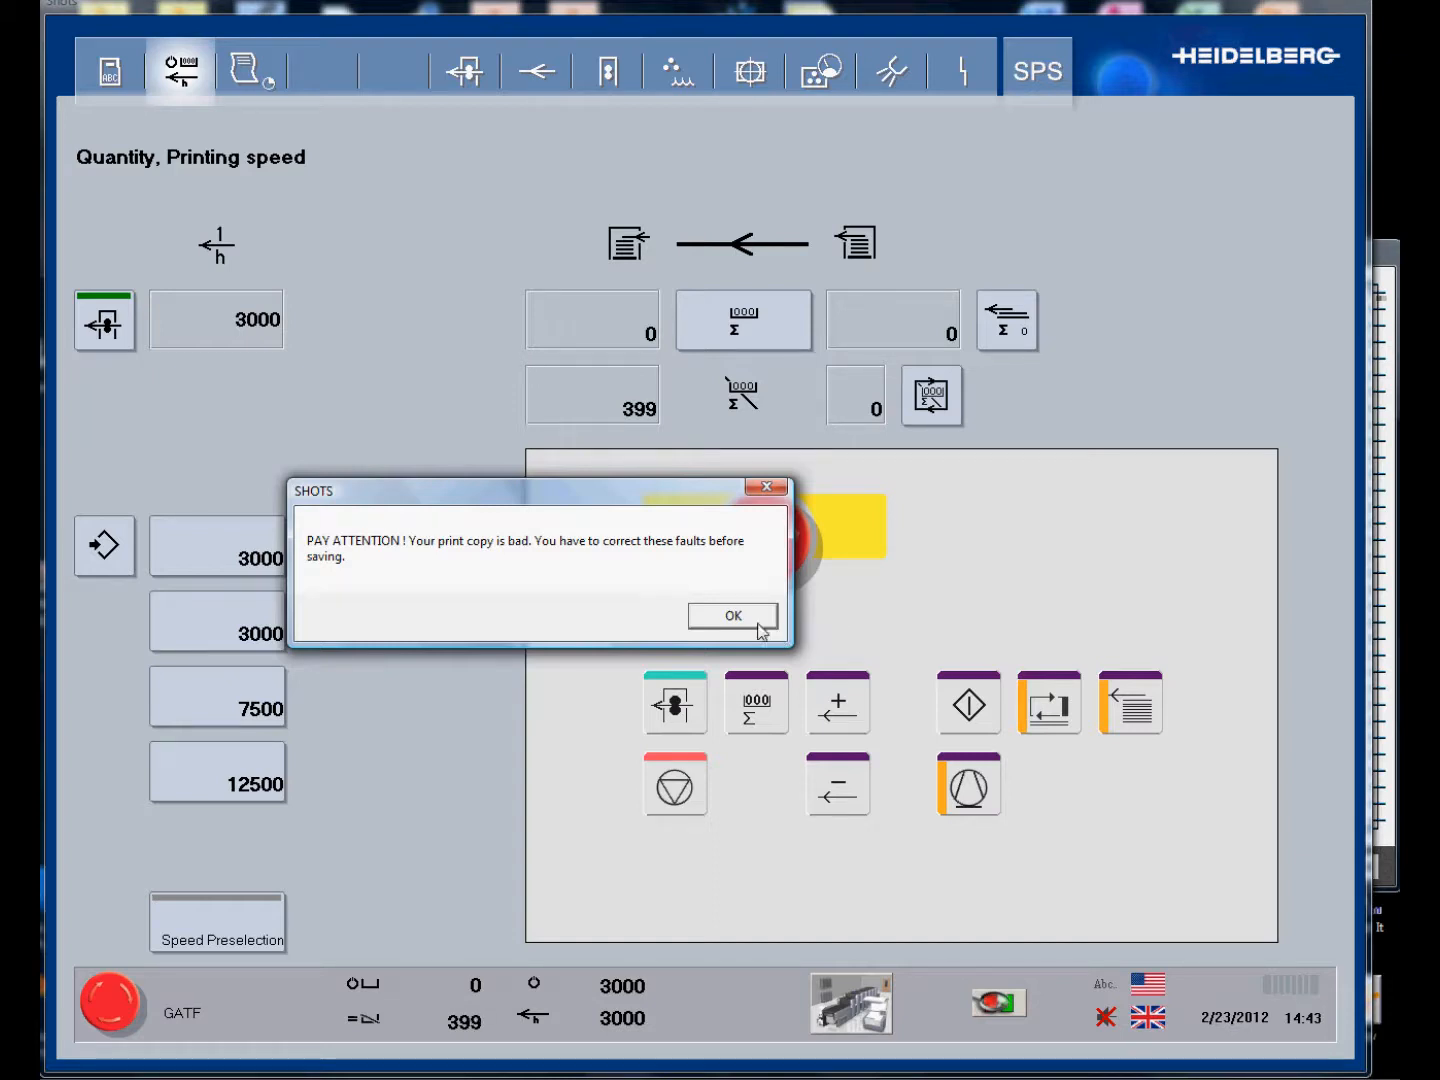
left_click(732, 616)
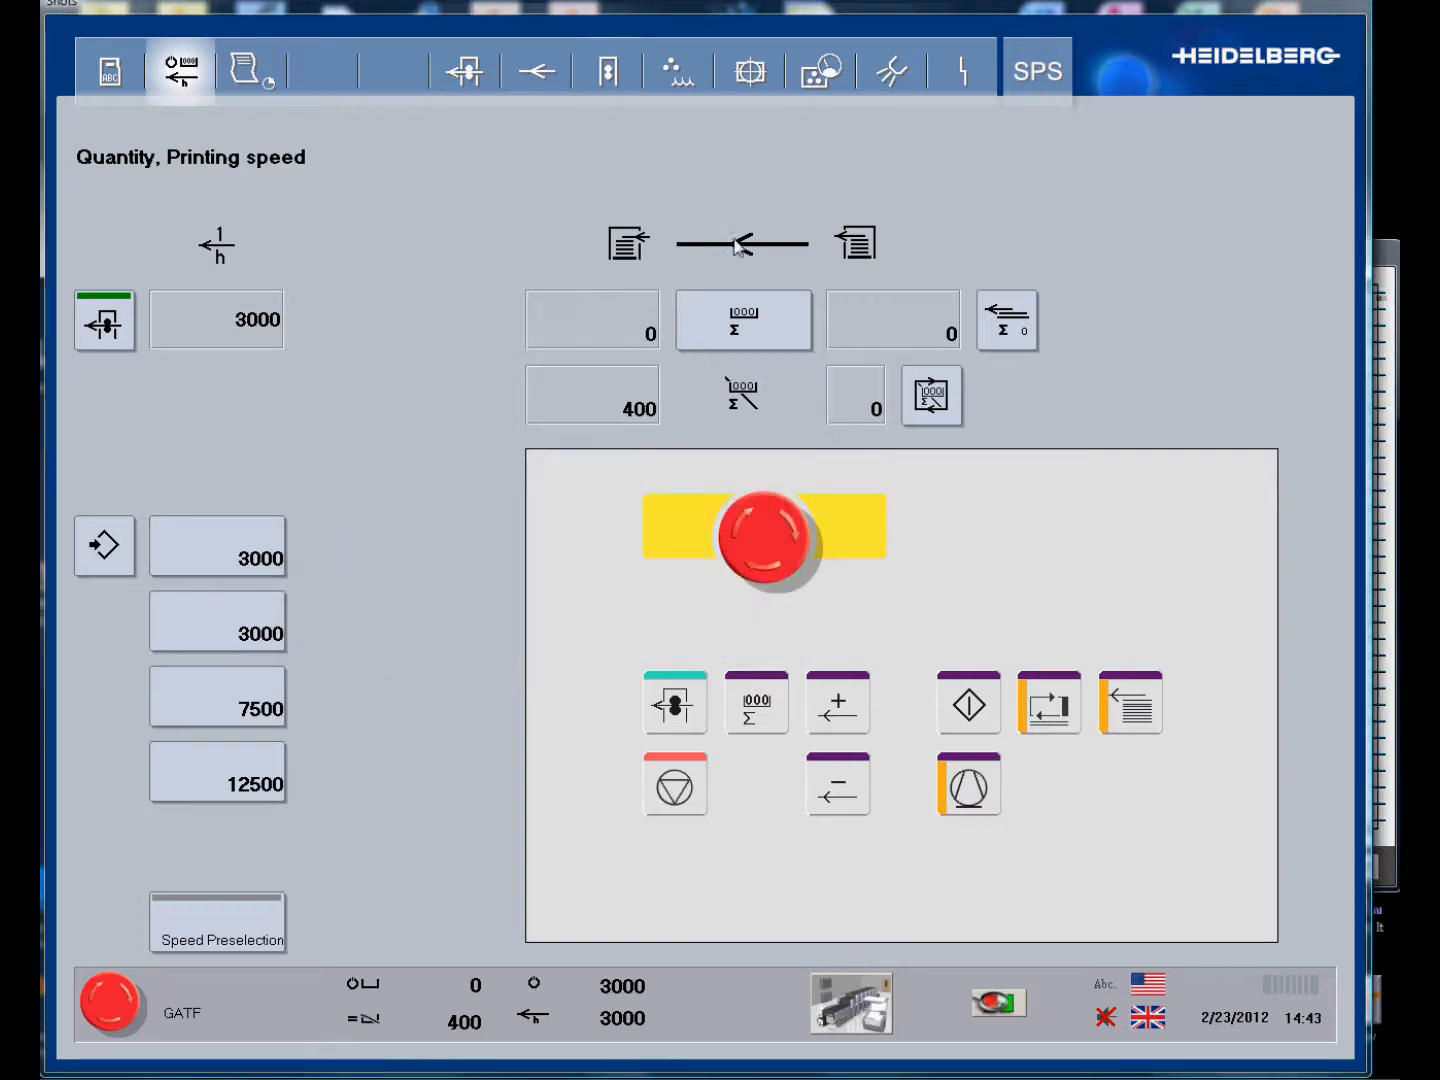
Set unit 2's circumferential register to 1.2, clearing the fault, and start the good-sheet count.
left_click(752, 70)
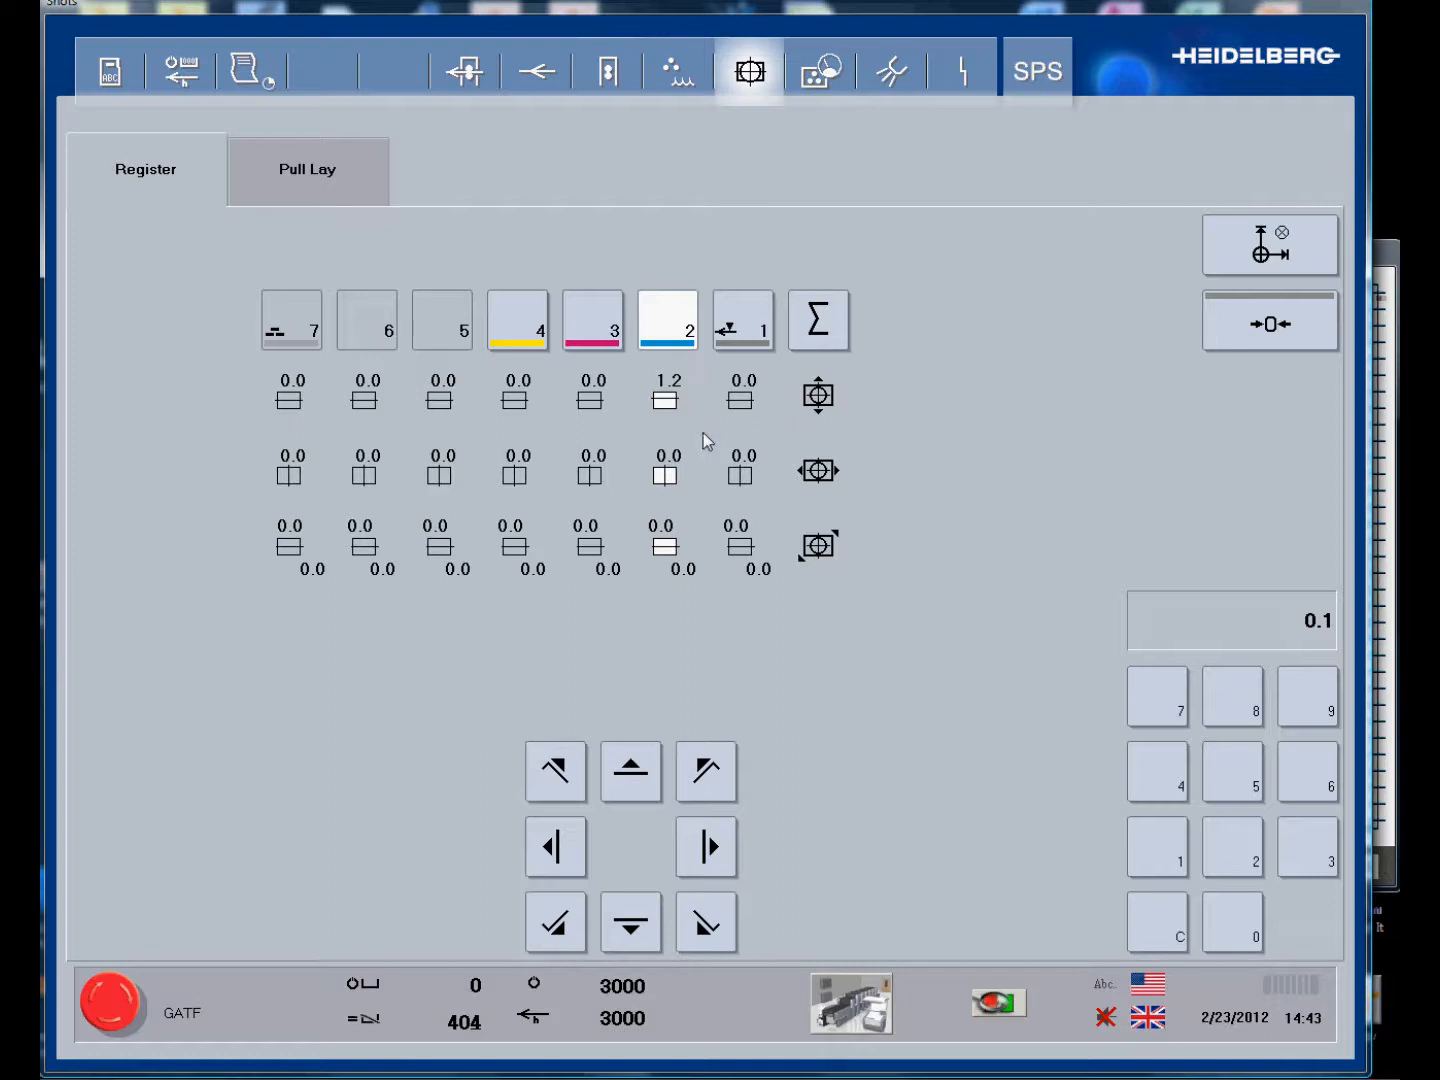
left_click(632, 924)
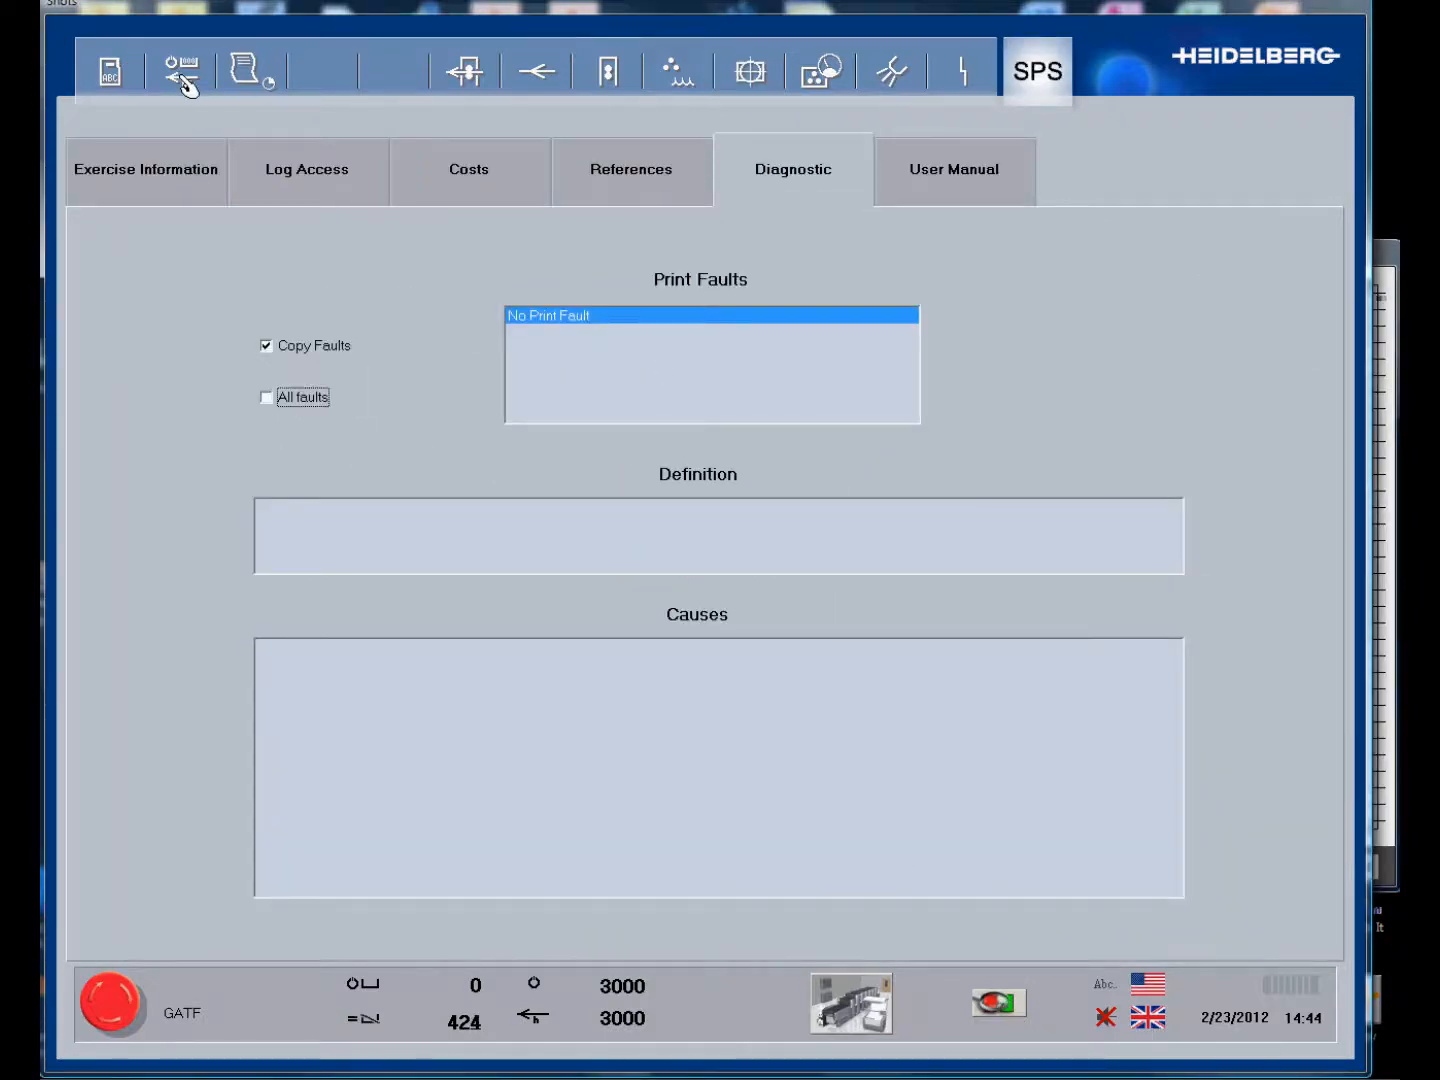
left_click(180, 70)
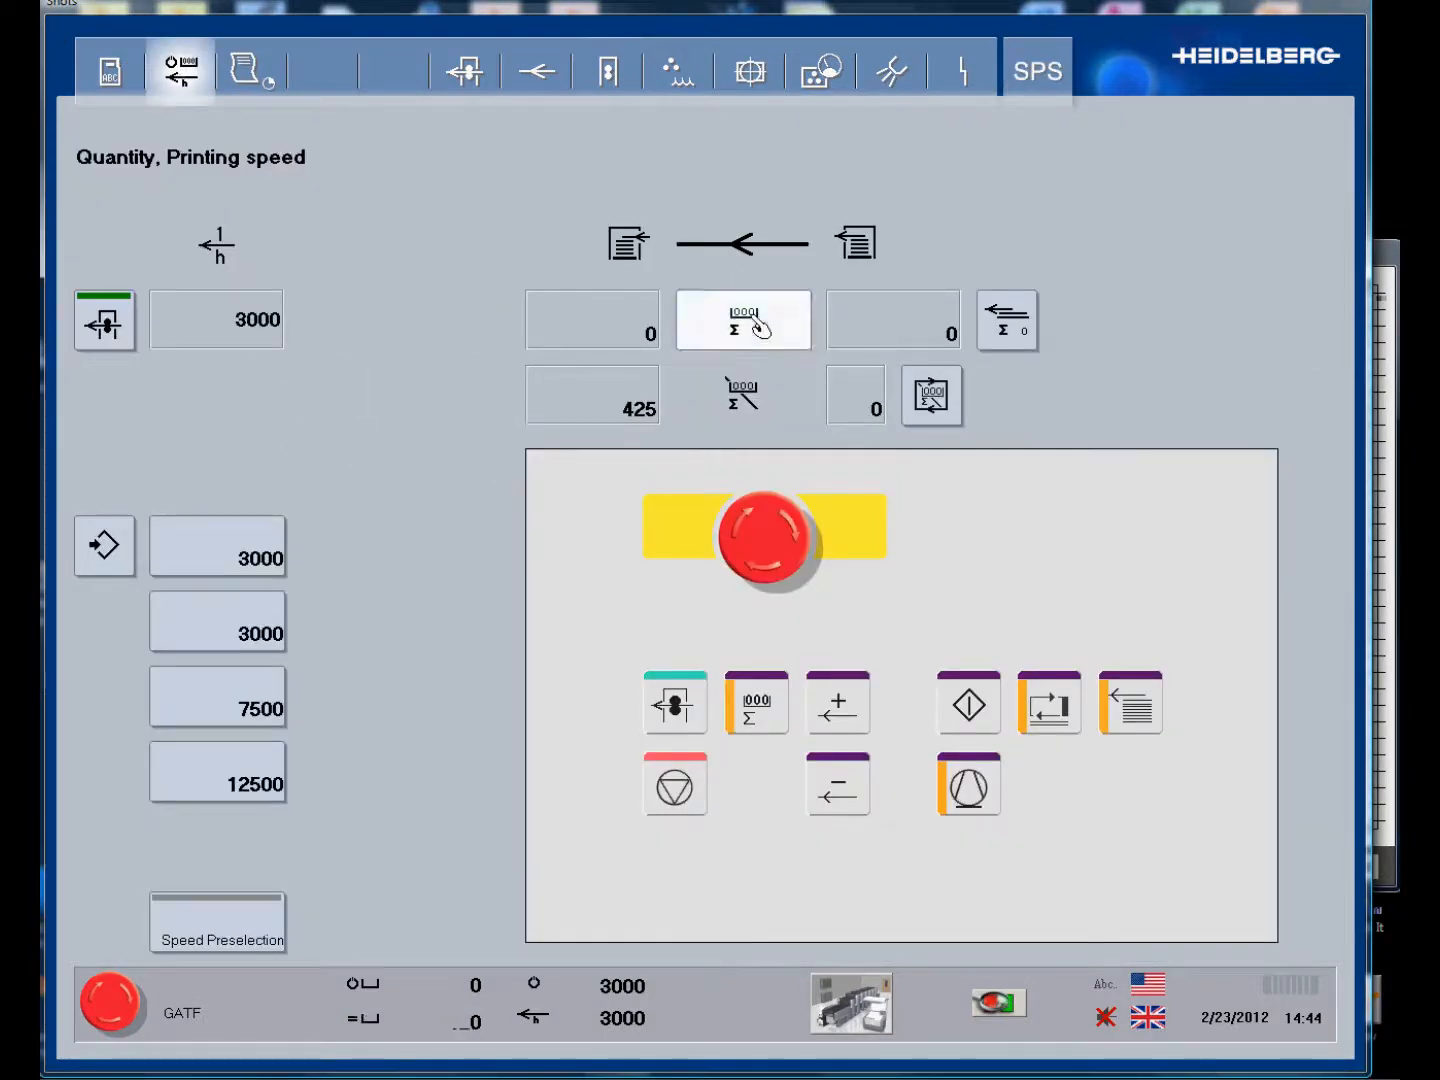
left_click(744, 320)
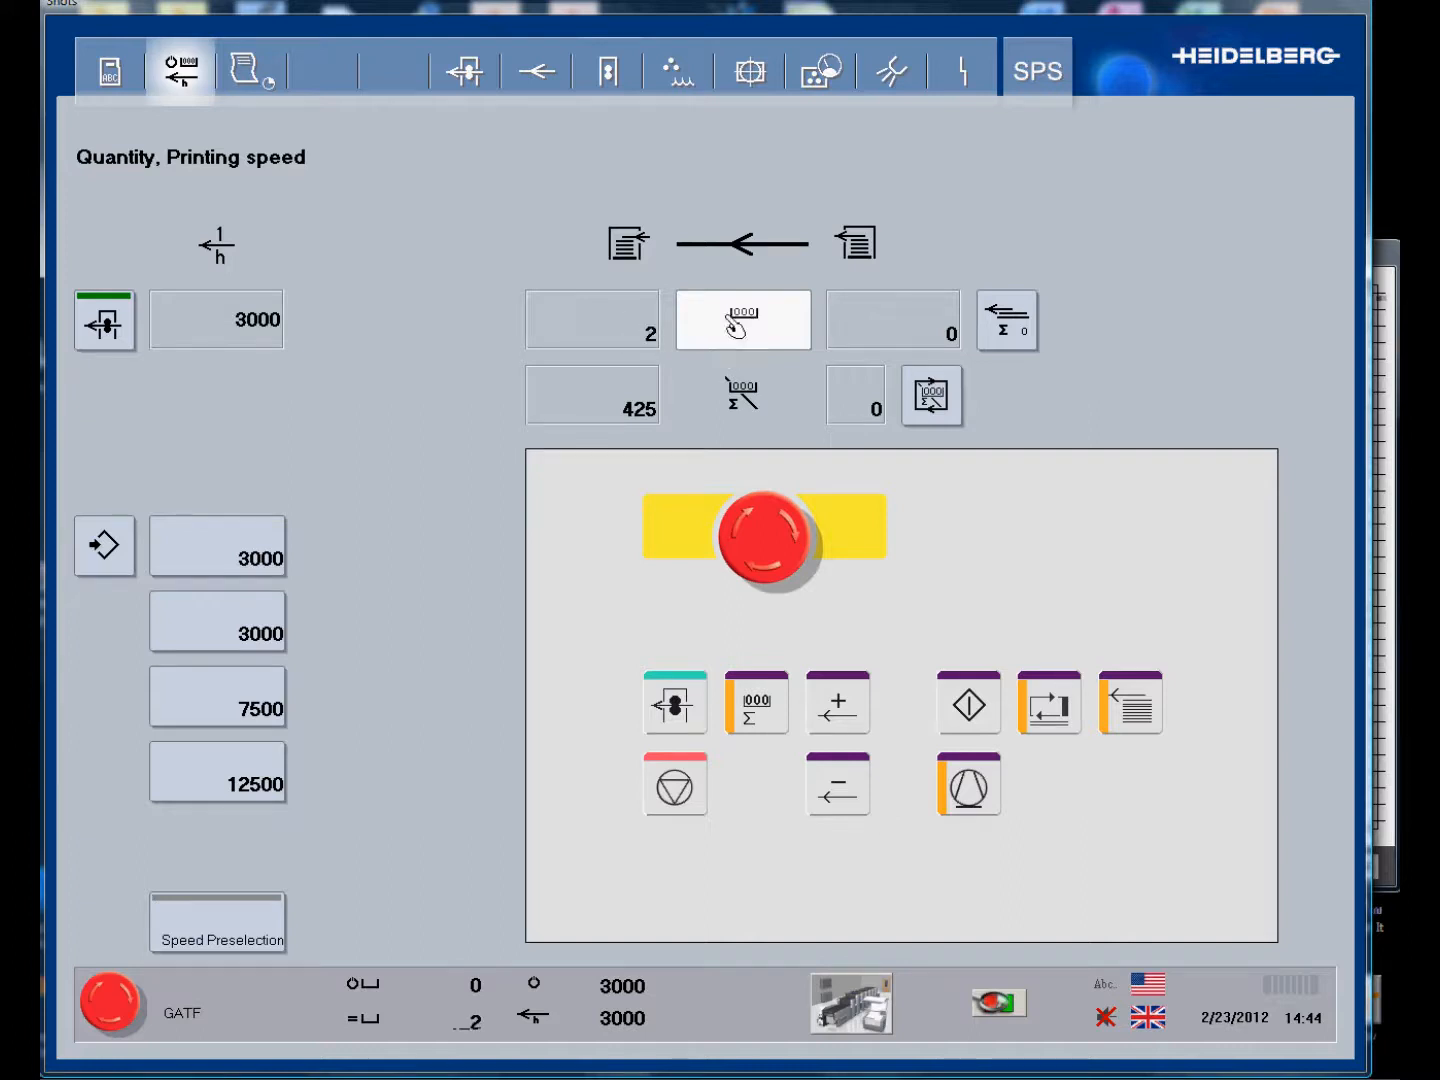